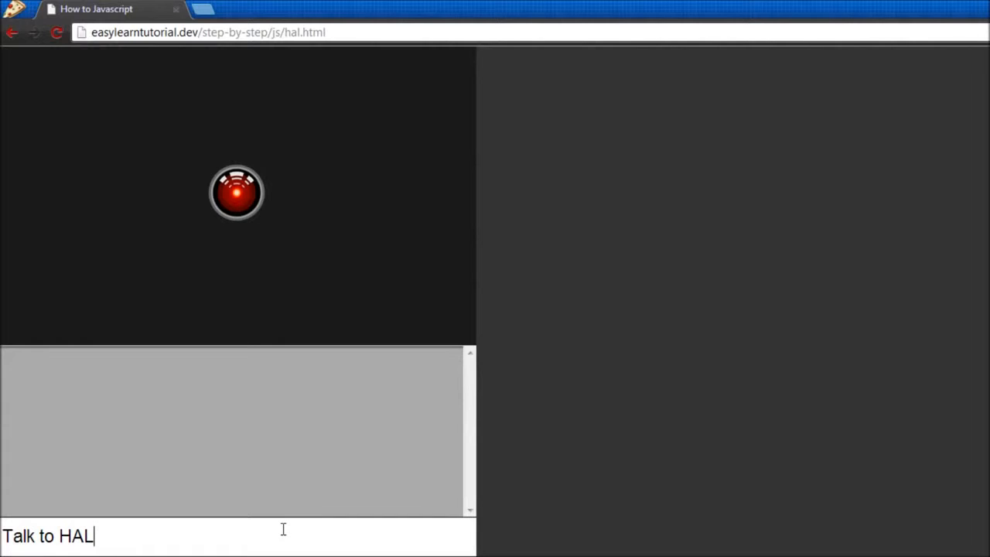
Replace the 'Talk to HAL' text in the input box with 'hello'
triple_click(47, 532)
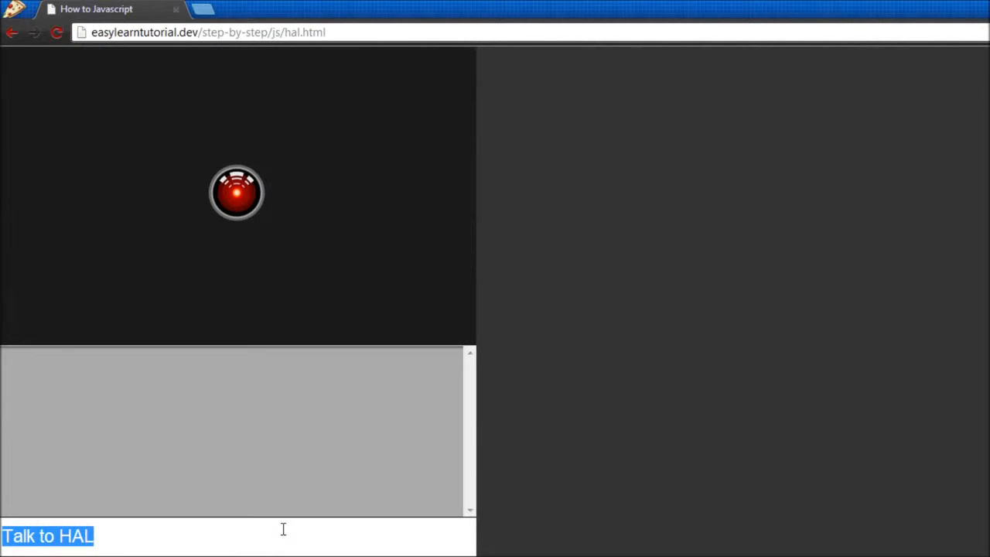
text(hello)
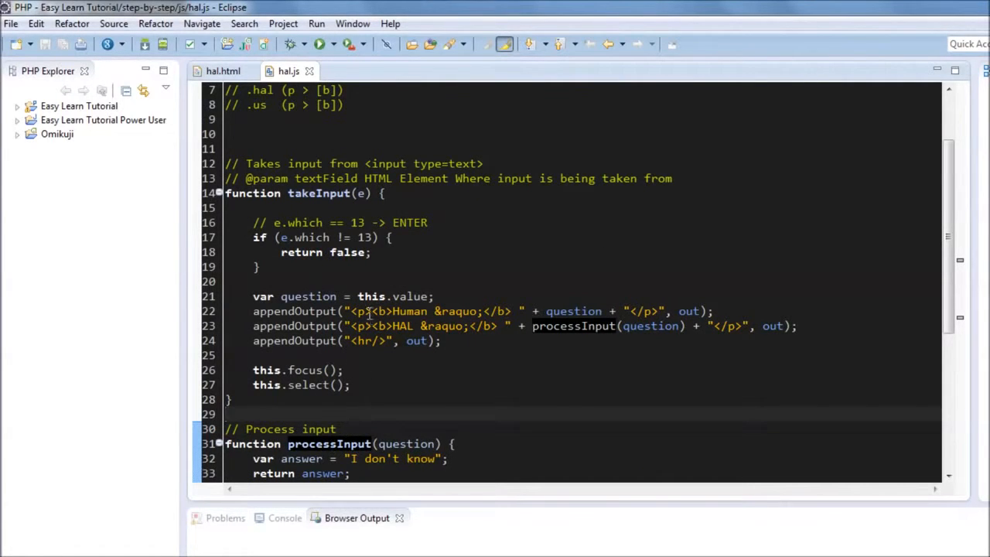
Add class attributes to the Human and HAL <p> tags in takeInput
text(class)
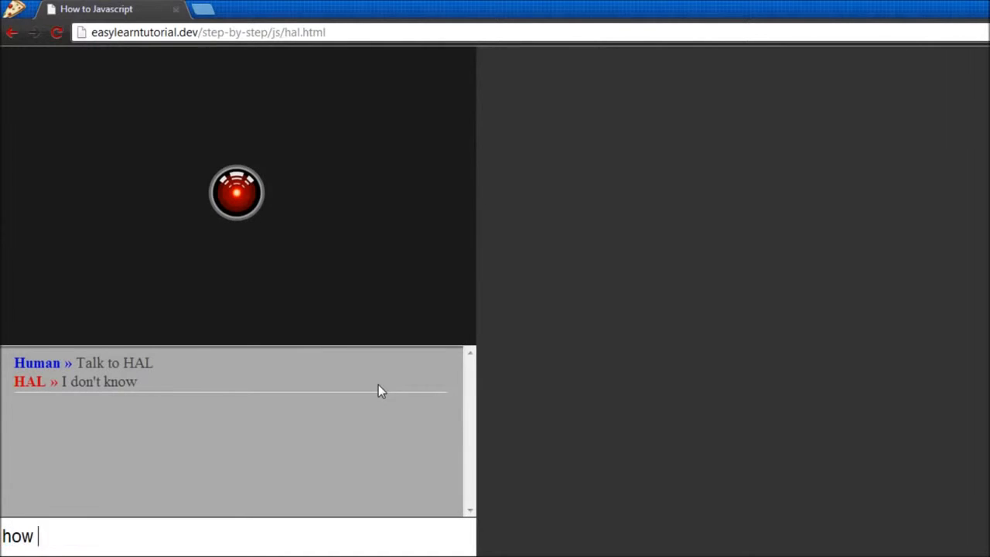
Ask HAL 'how are you?' and see it answer 'I don't know'
text(are you?)
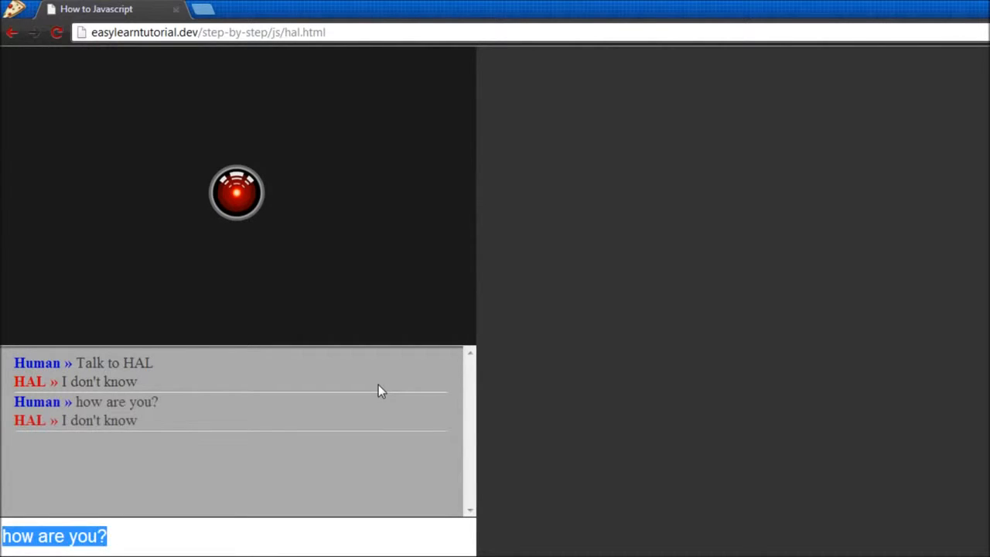
mouse_move(374, 526)
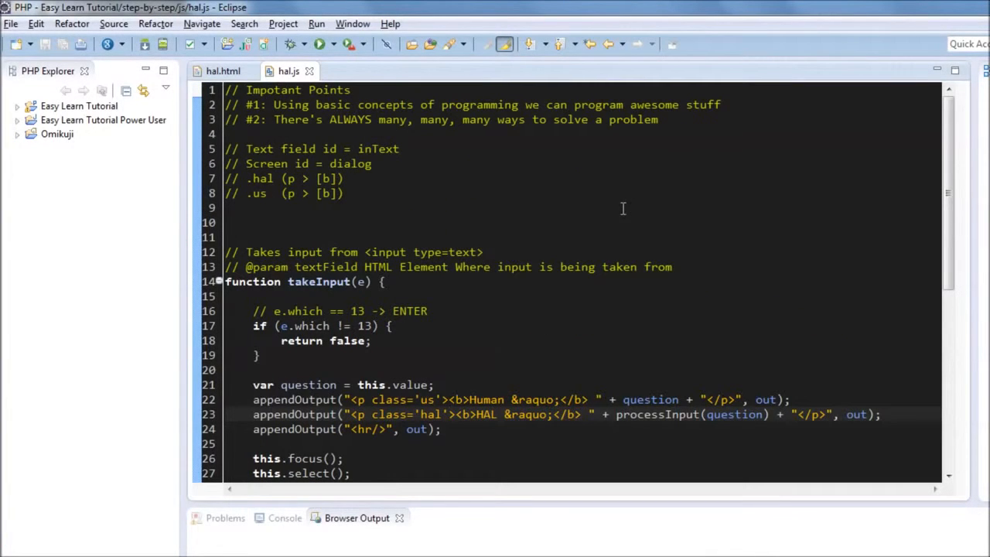
mouse_move(607, 173)
text(/)
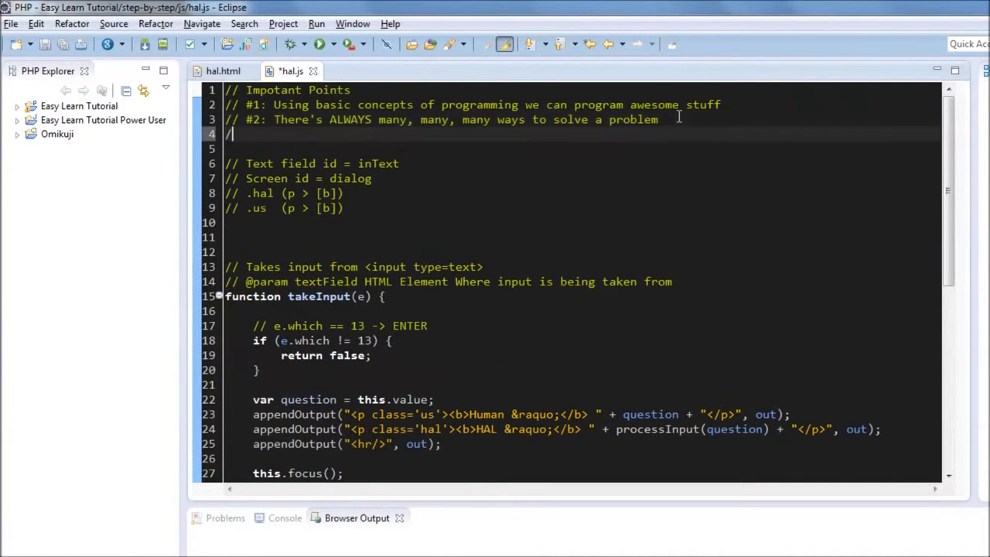
Add header comment '// #3: Solving problem in CS takes creativity' and save hal.js
text(#)
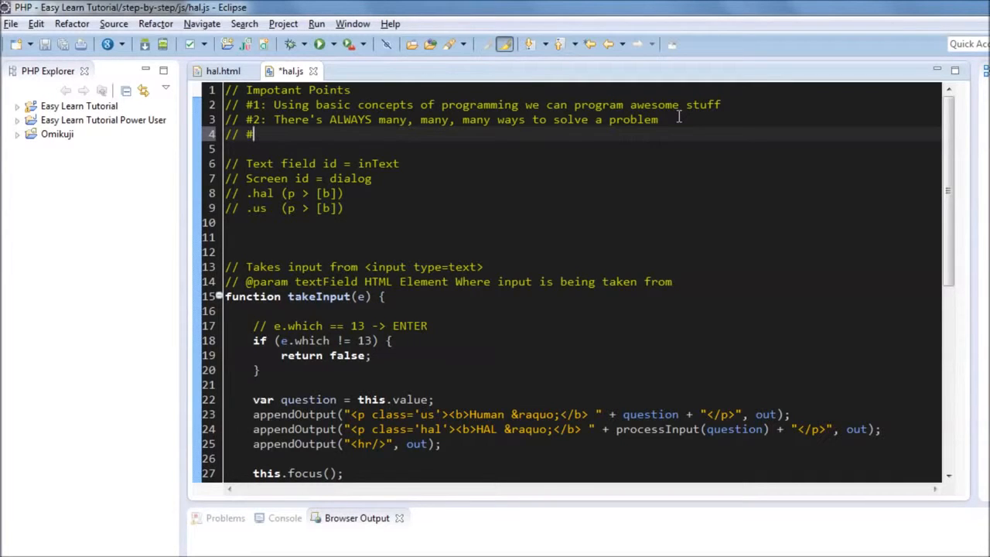
text(3:)
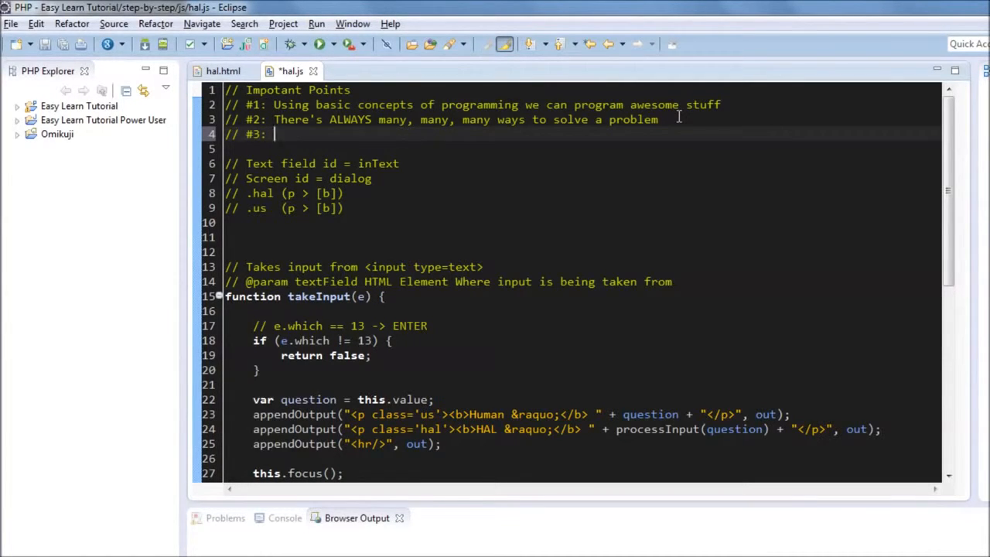
text(SOlv)
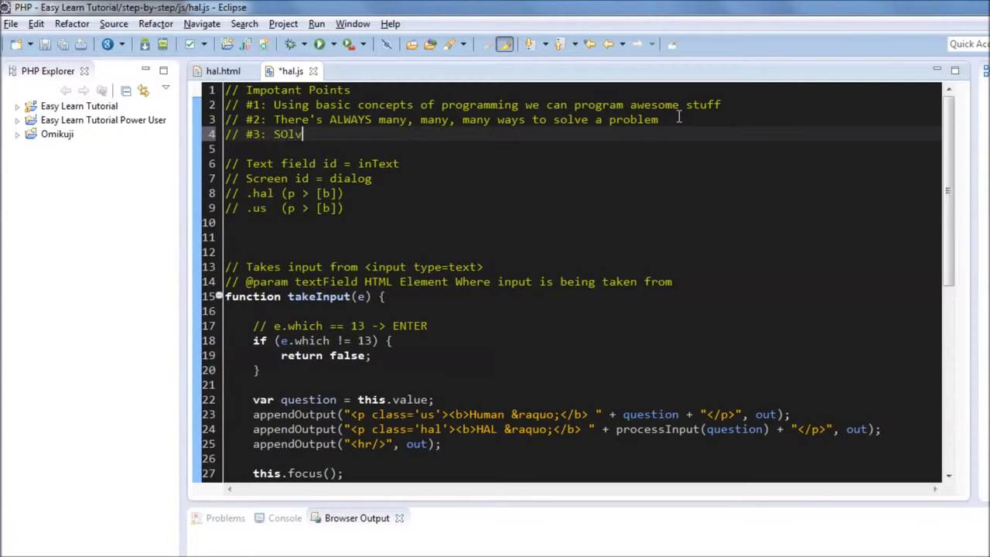
text(ing problem in)
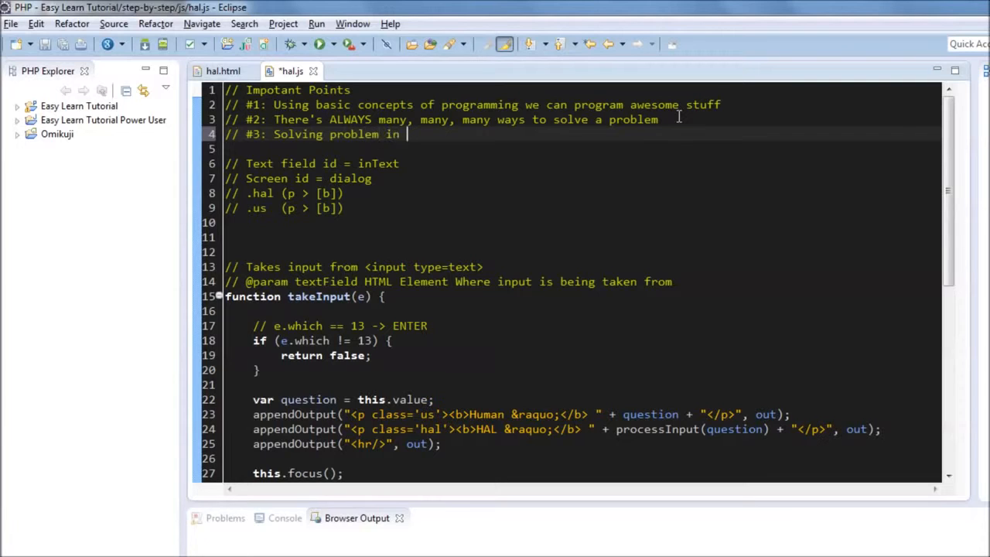
text(CS takes)
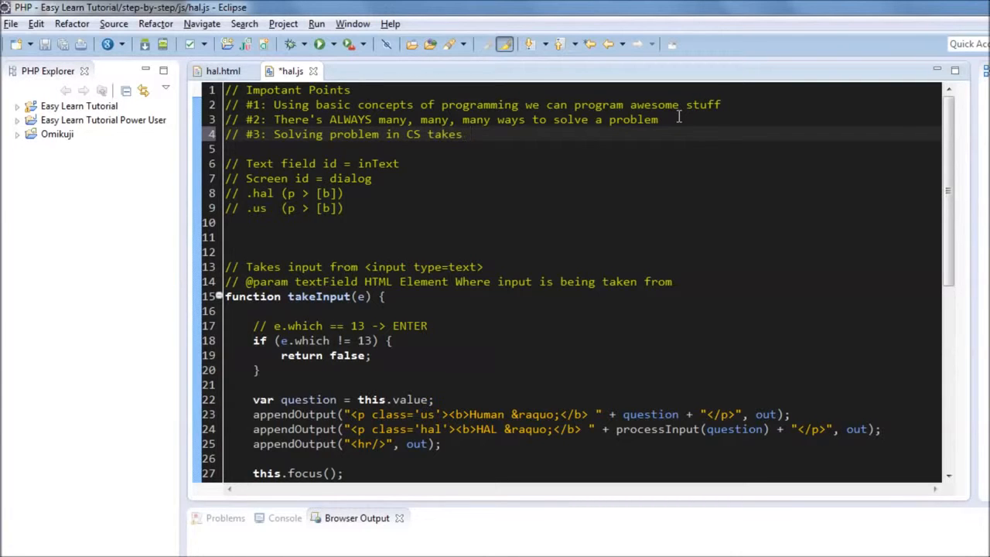
text(creativity)
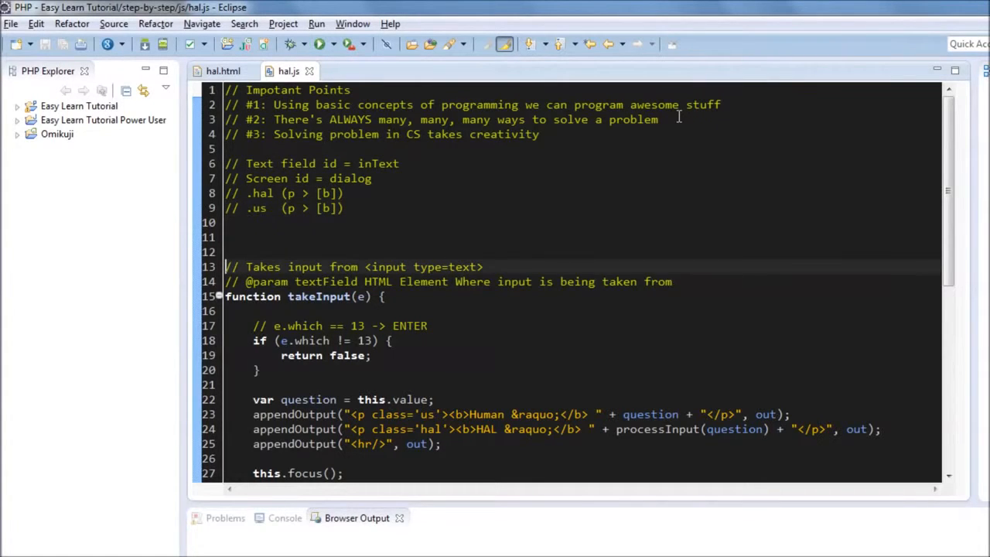
mouse_move(699, 201)
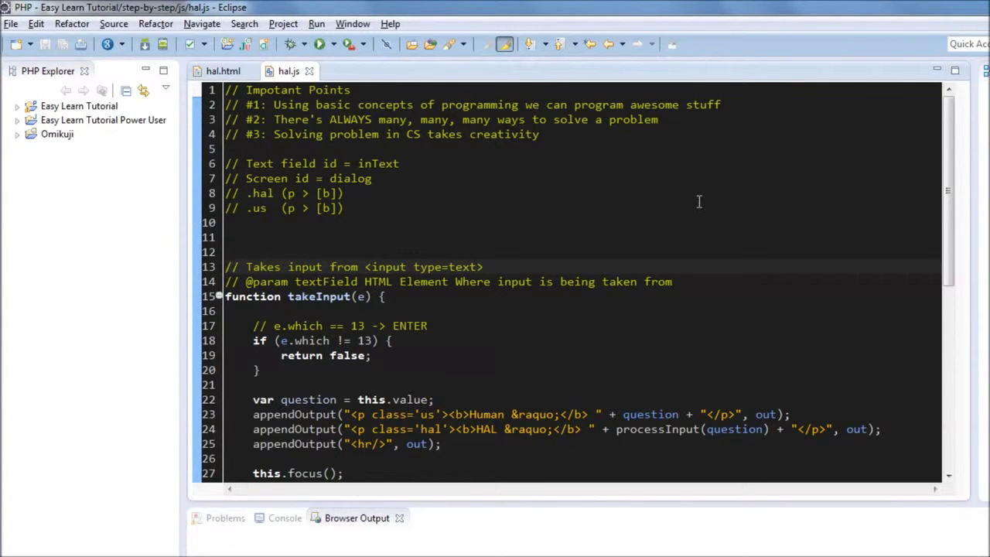
scroll(down, 3)
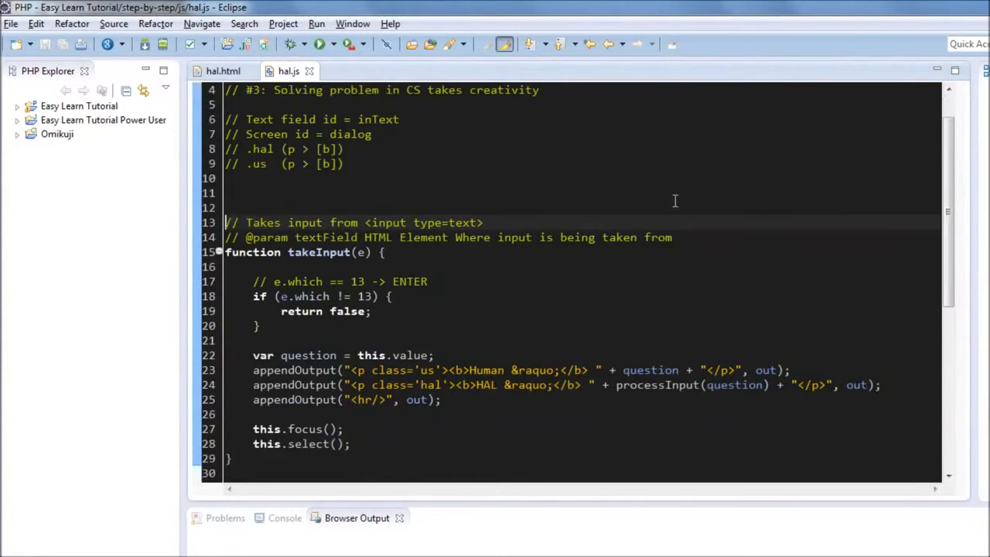
scroll(down, 3)
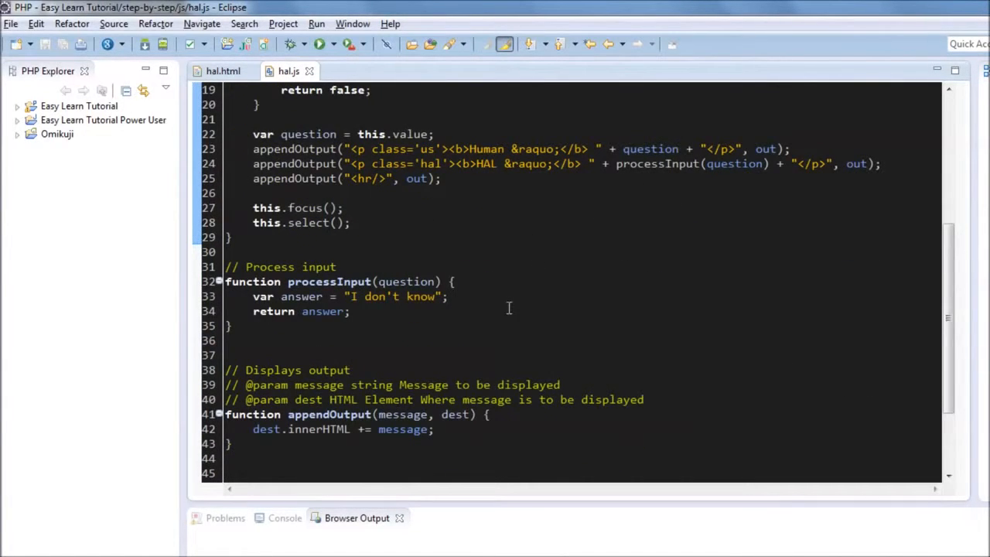
mouse_move(504, 297)
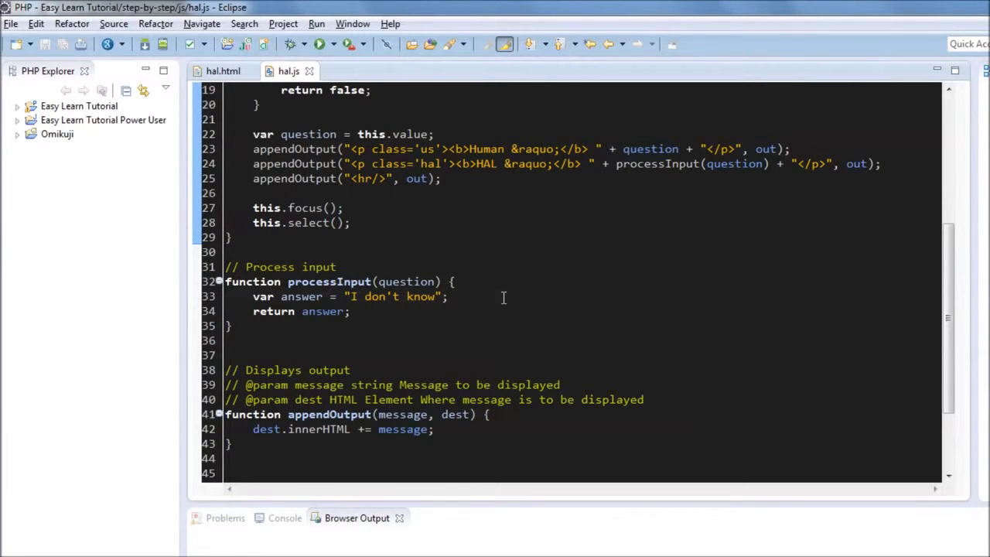
click(504, 297)
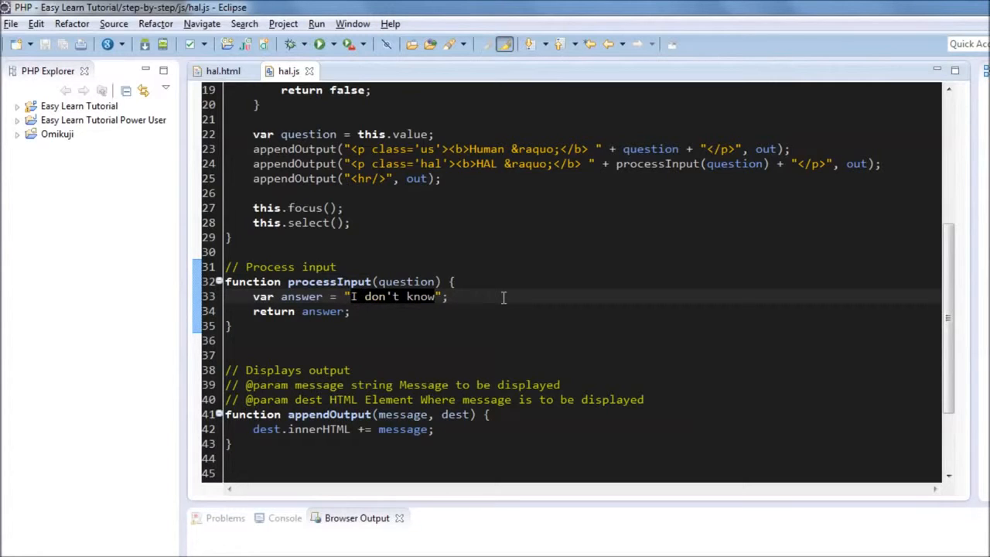
Change the default answer to "I'm sorry Dave, I'm afraid I can't do that..." and save
text(M)
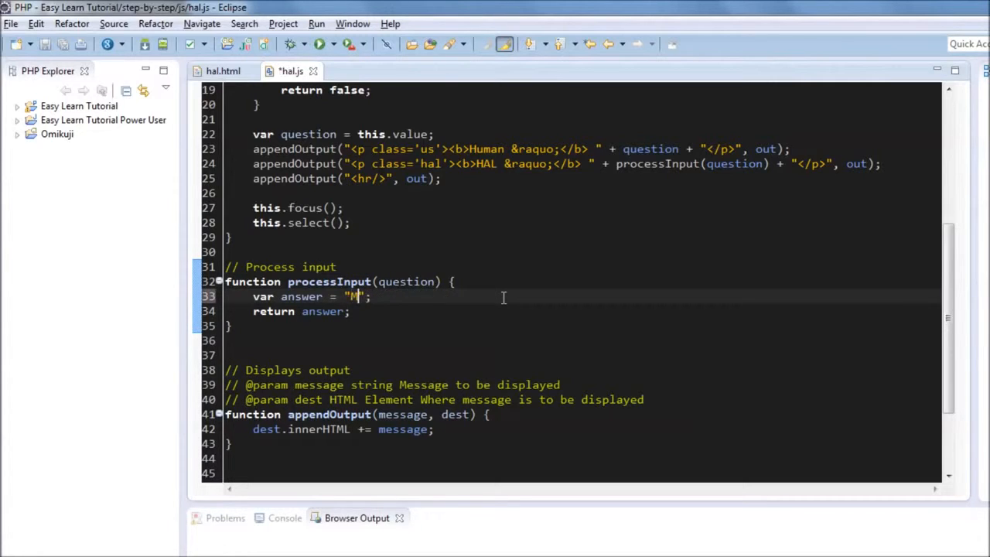
key(BackSpace)
text(I'm )
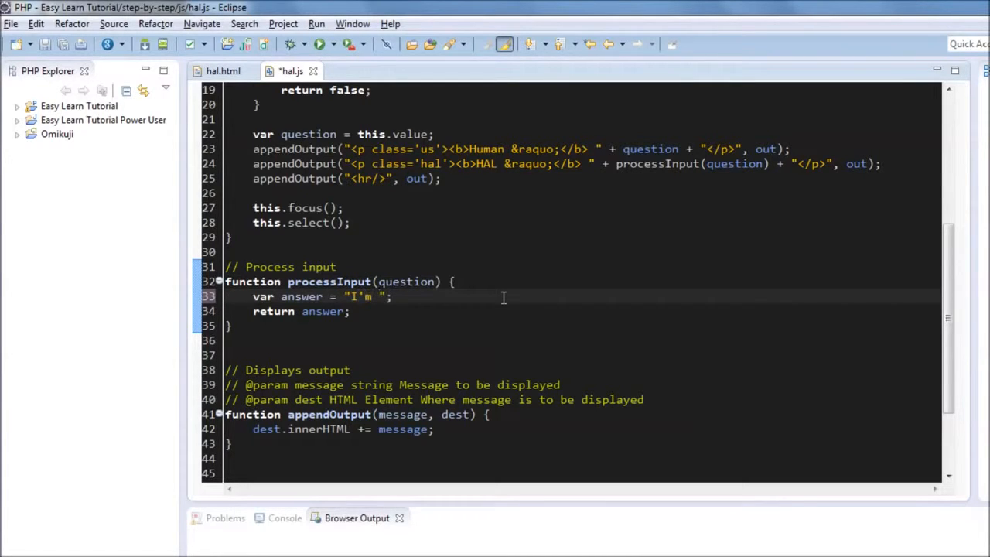
text(sorry Dave,)
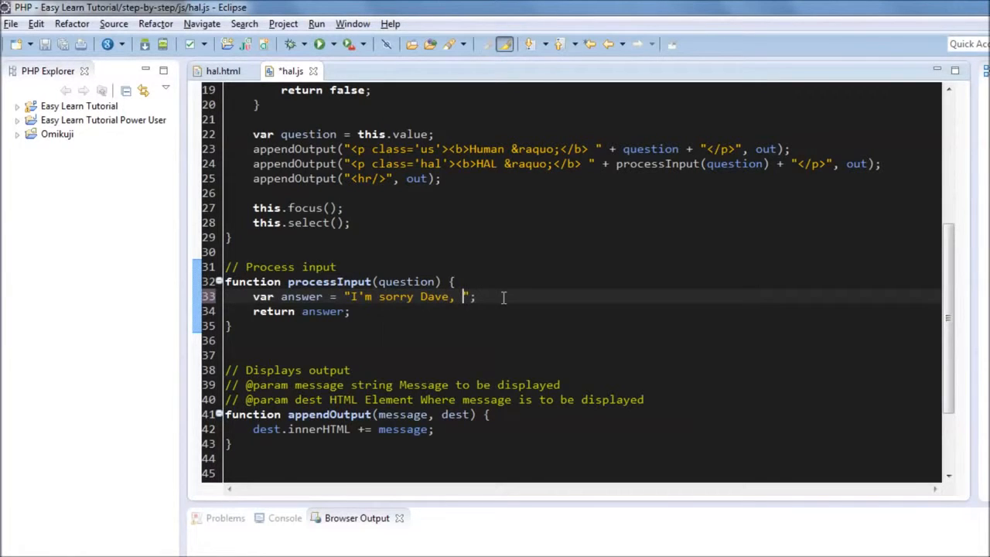
text(I'm afra)
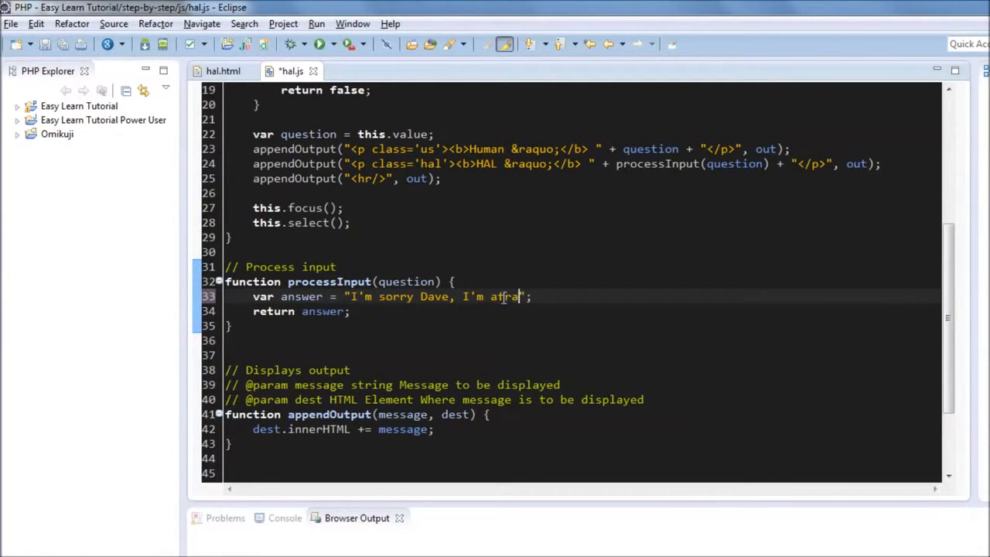
text(id I can't do that...)
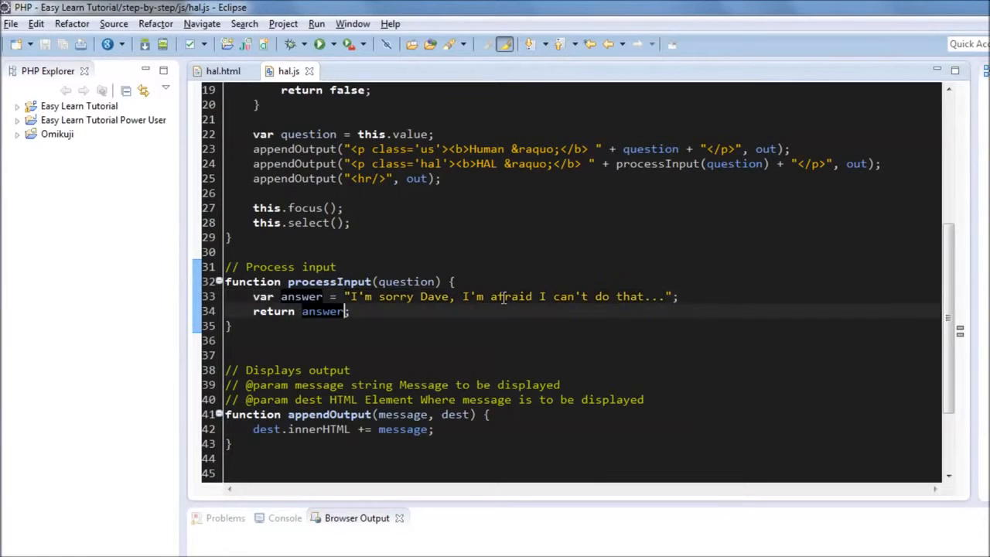
key(Enter)
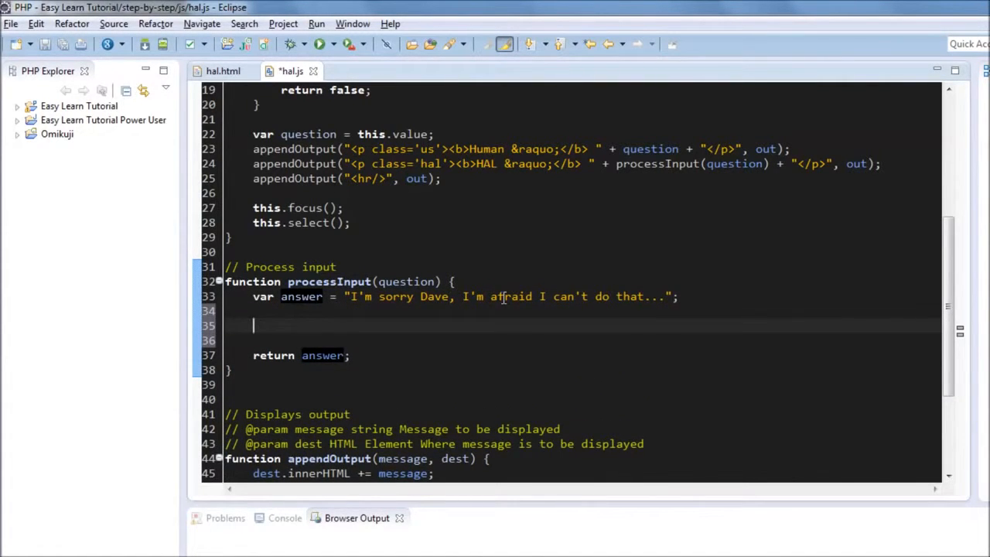
Add a '// #1 lots...' comment above the conditional in processInput
text(//)
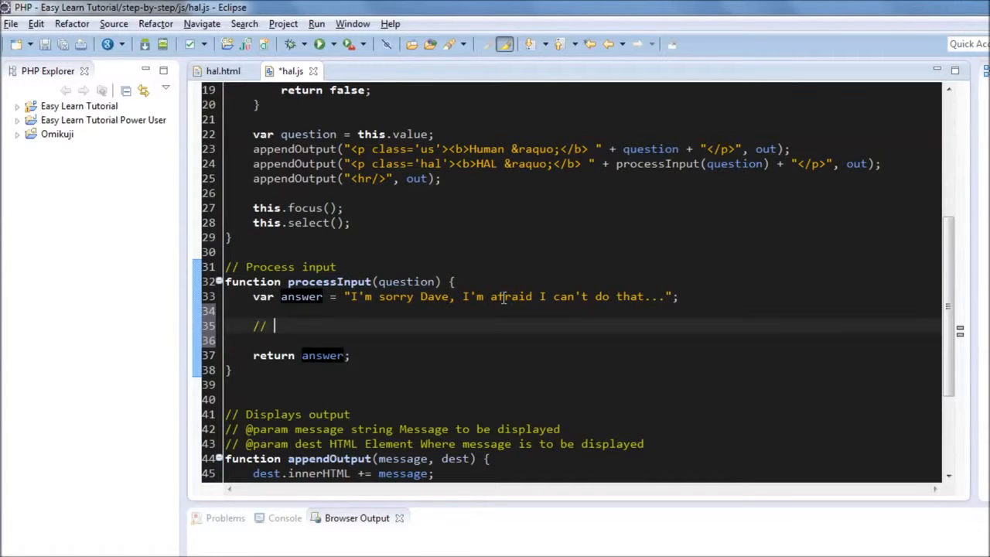
text(#1)
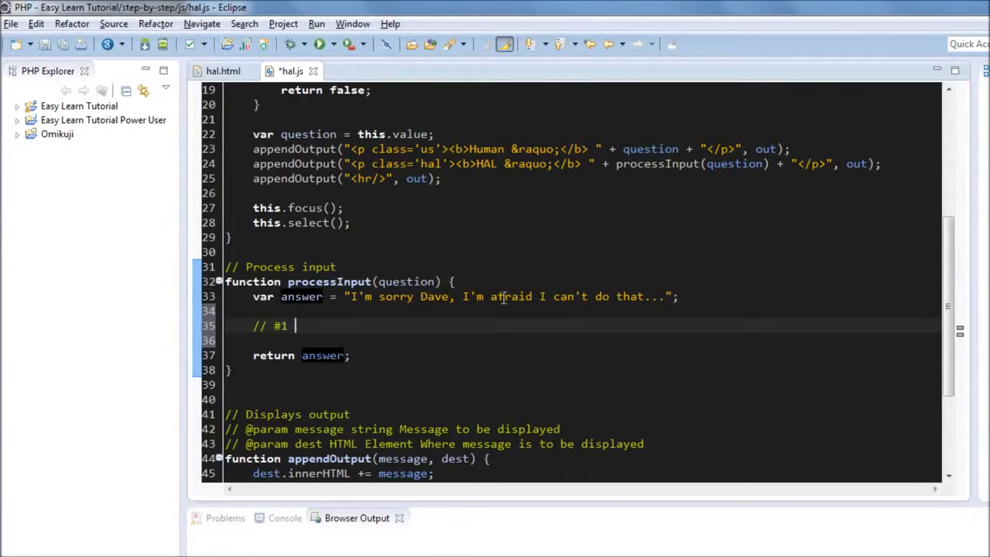
text(lots of conditionals)
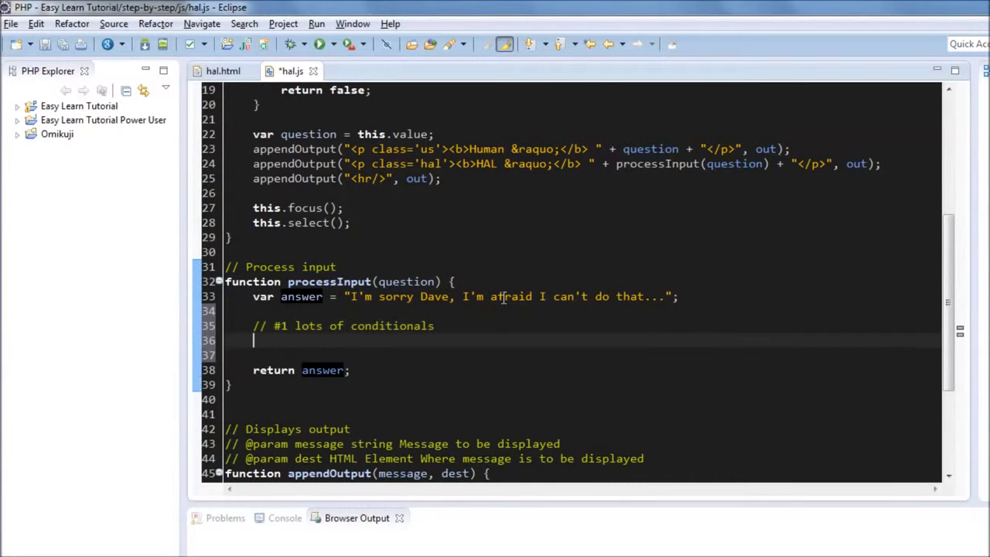
Write if (question == "Hello") setting answer = "Hi!"
text(if ()
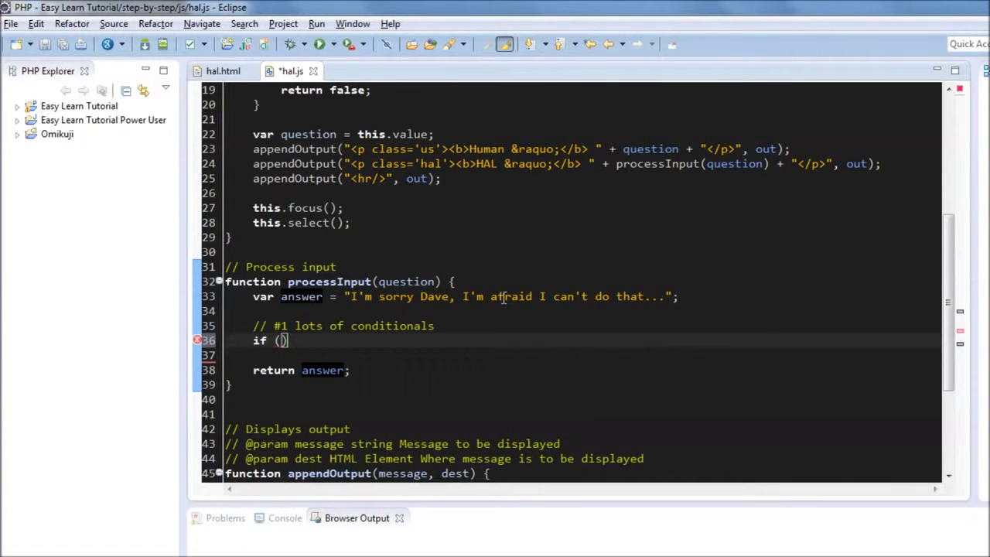
text(question == "Hello)
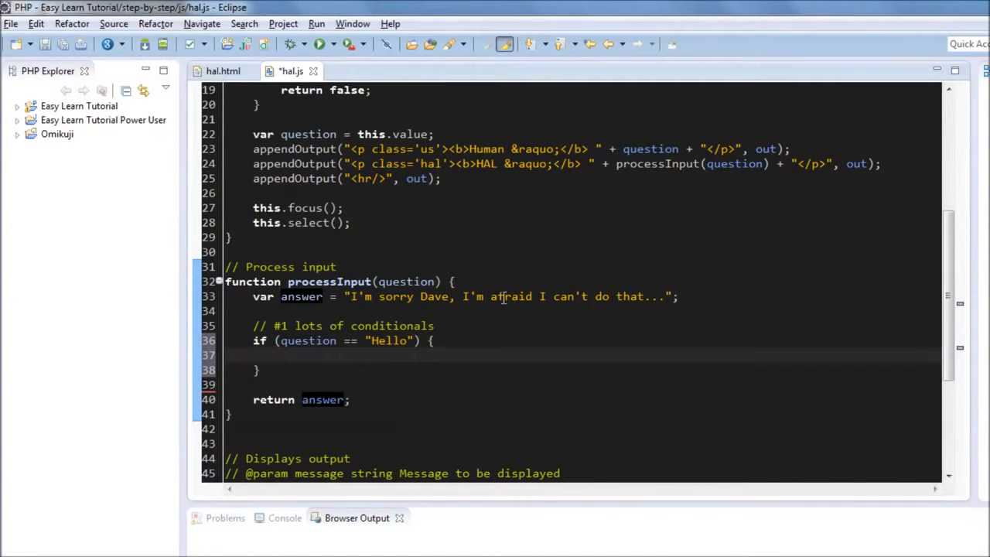
text(answer)
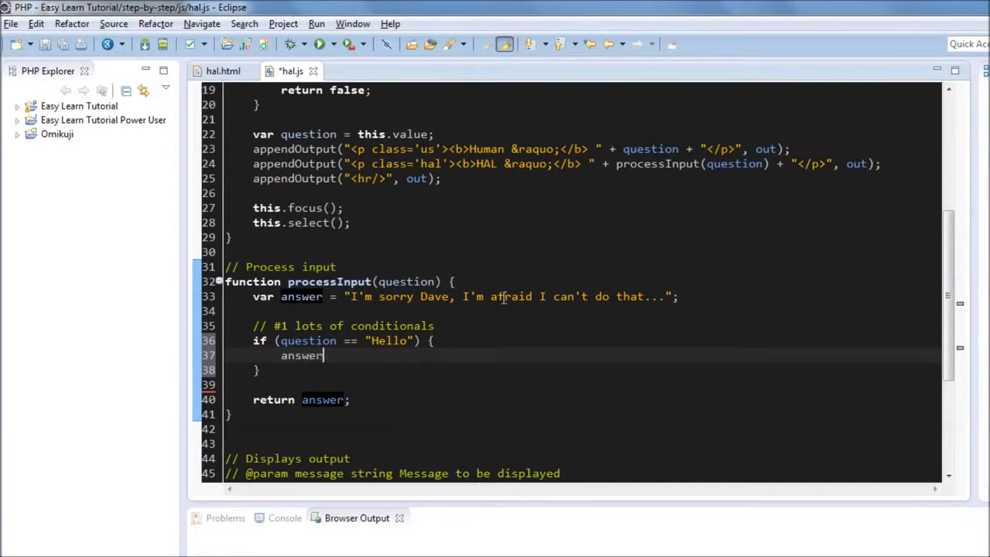
text(= "")
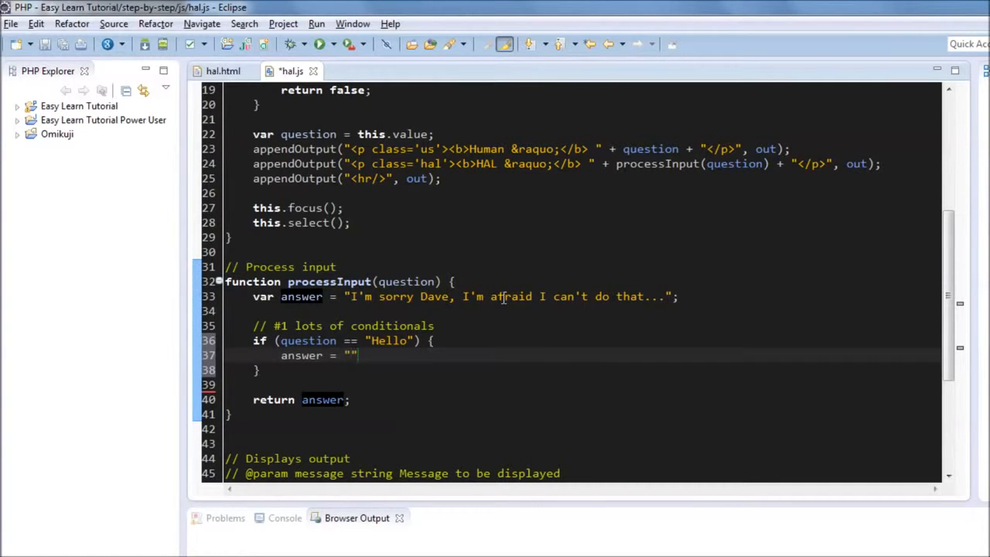
text(Hi!)
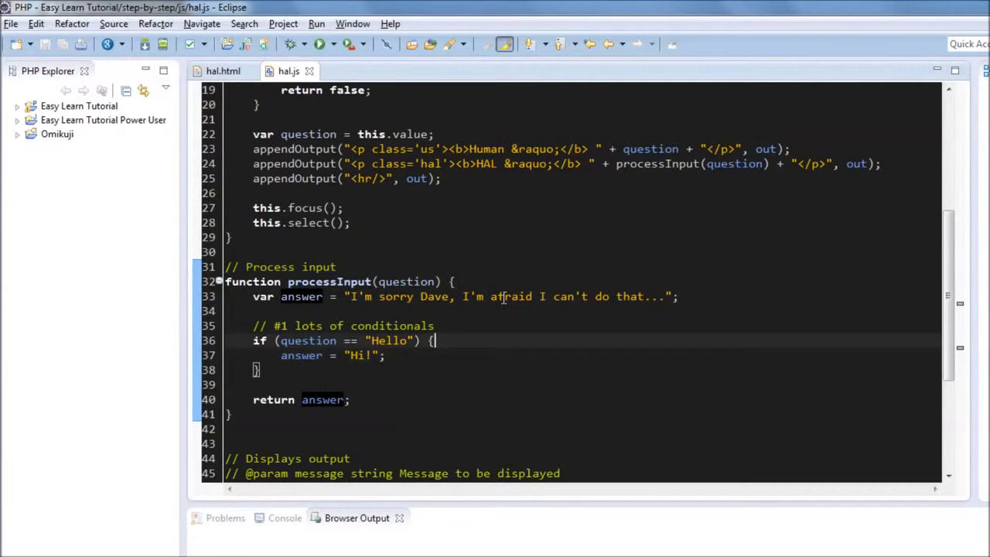
Remove the braces wrapping the single Hi! answer line
click(407, 340)
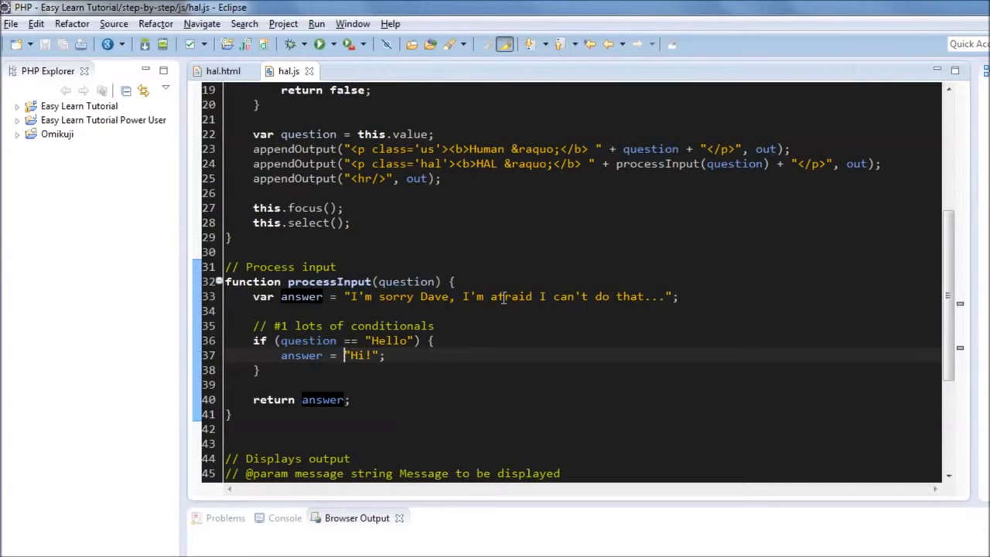
click(387, 355)
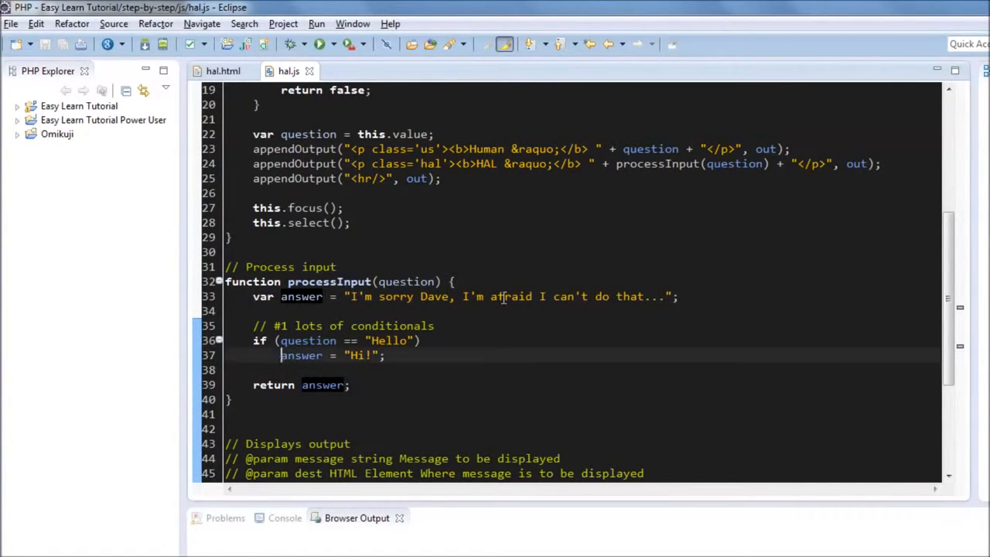
double_click(301, 355)
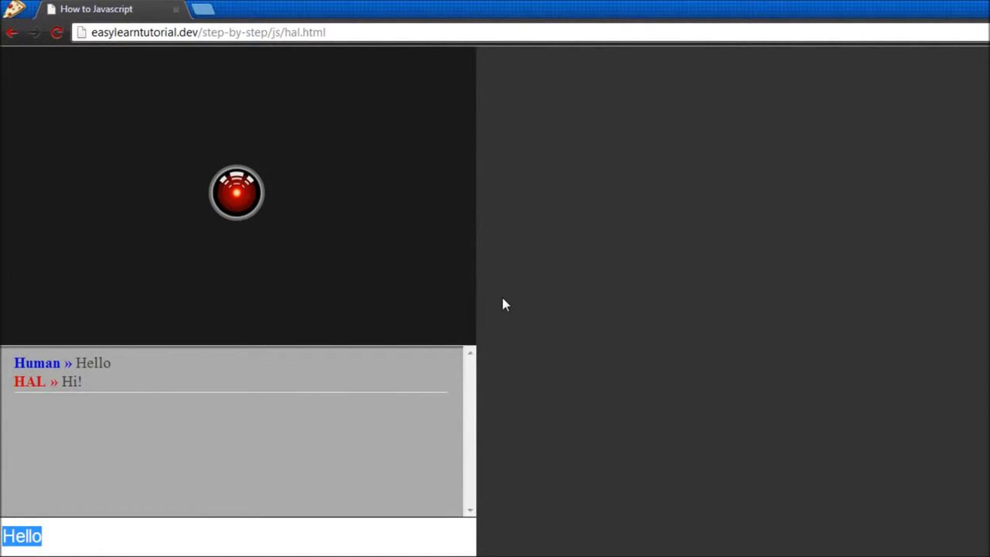
Send 'what's up' to HAL repeatedly and get the sorry reply each time
text(what's up)
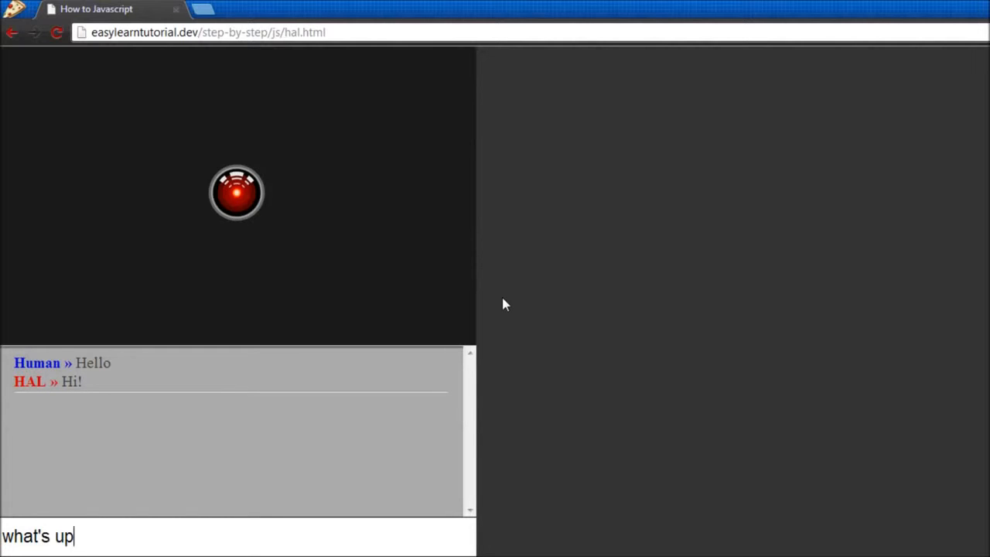
key(Enter)
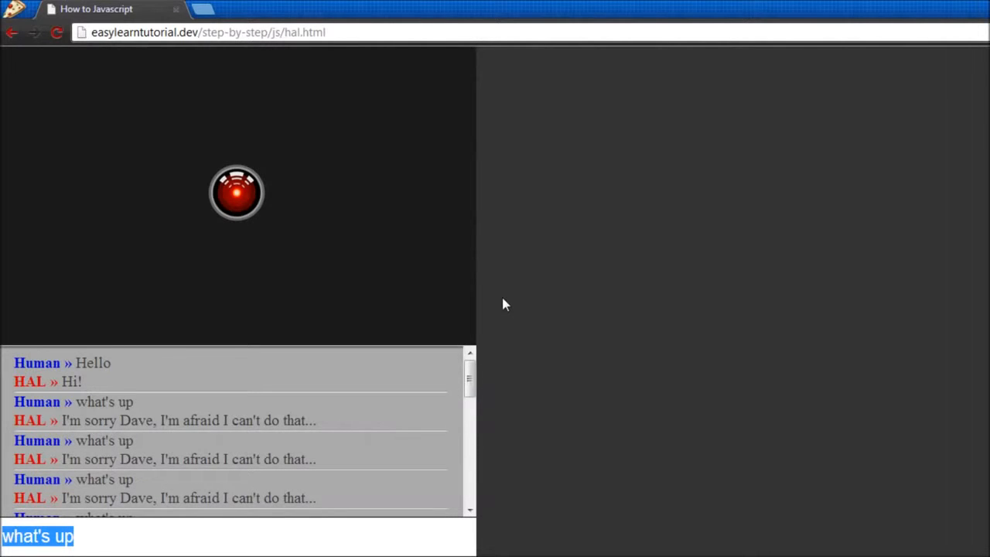
mouse_move(434, 384)
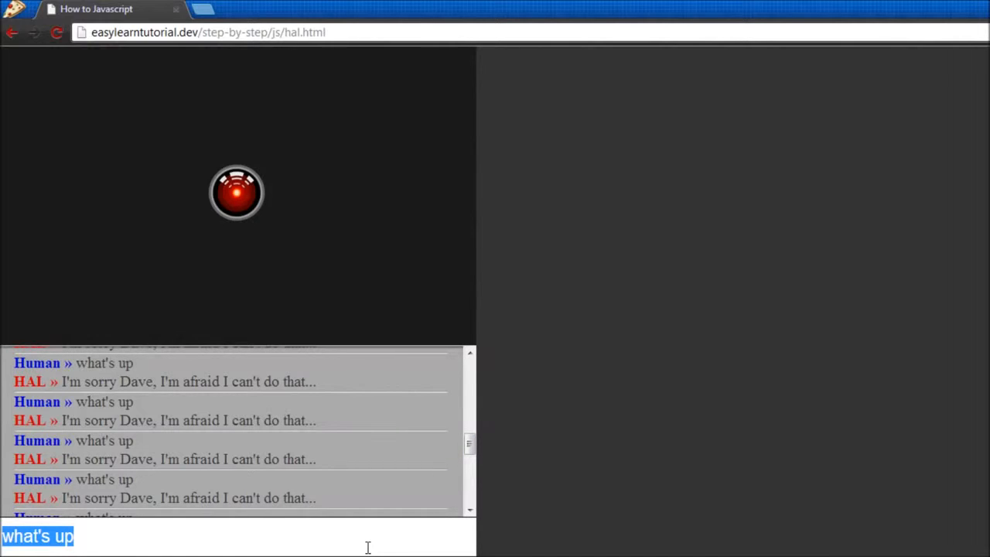
double_click(195, 420)
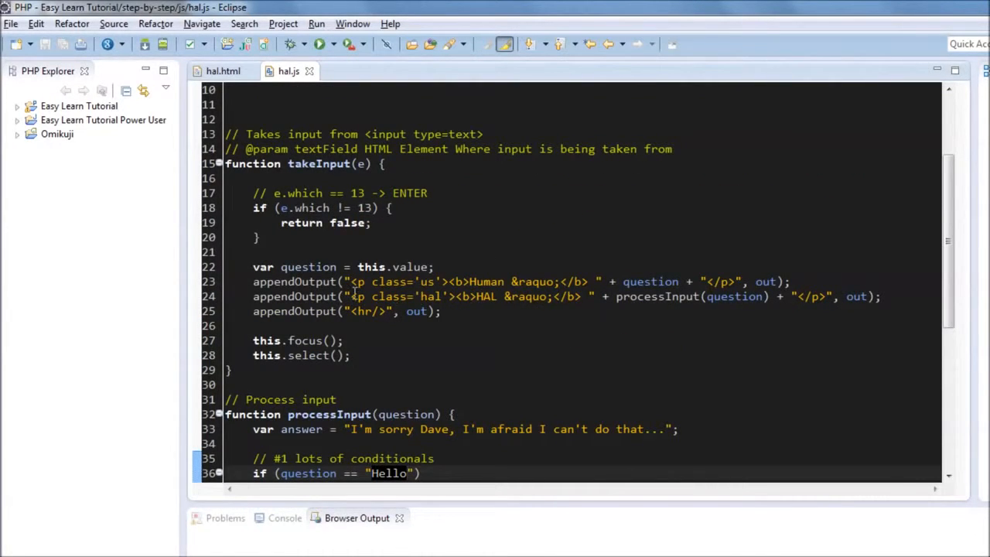
Add out.scrollByLines(10) after this.select() in takeInput
click(359, 354)
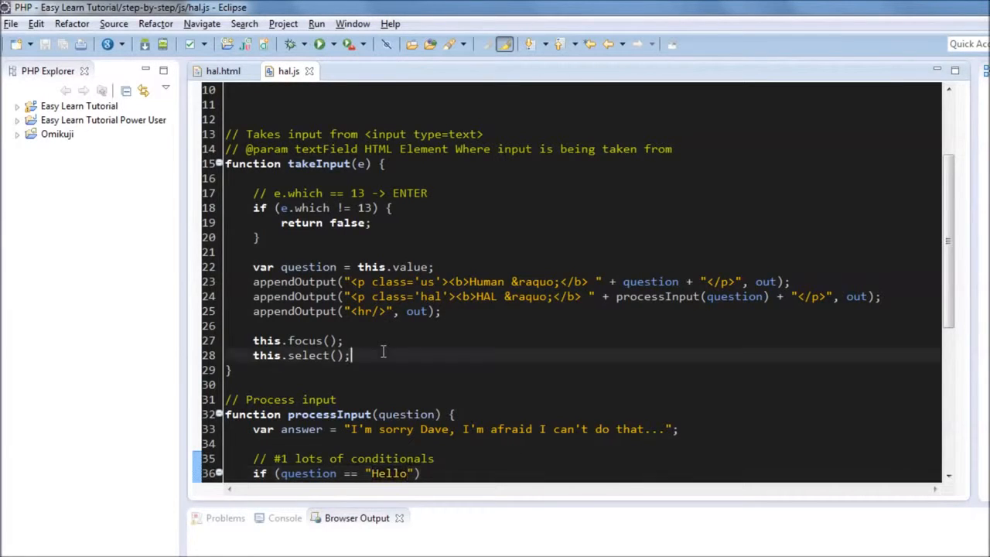
text(out)
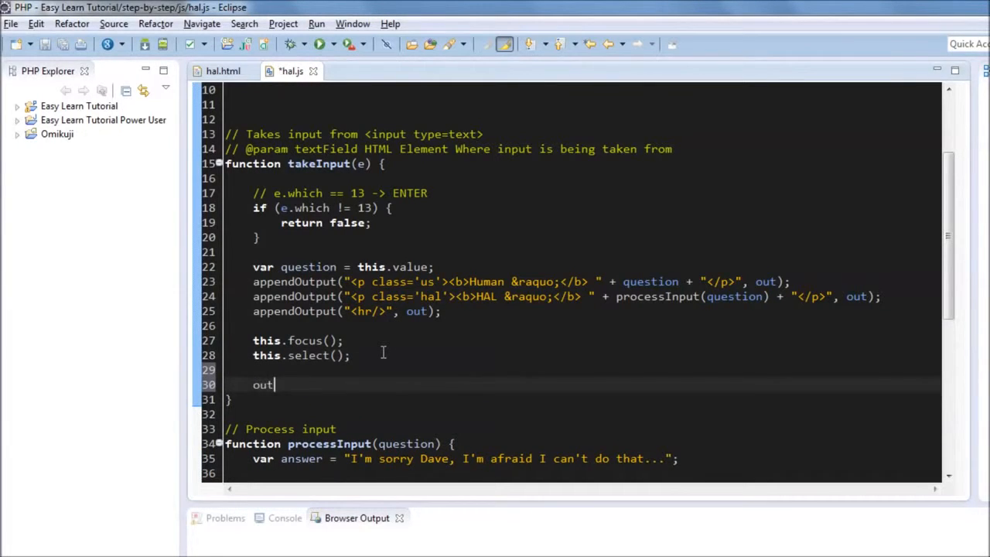
text(.sc)
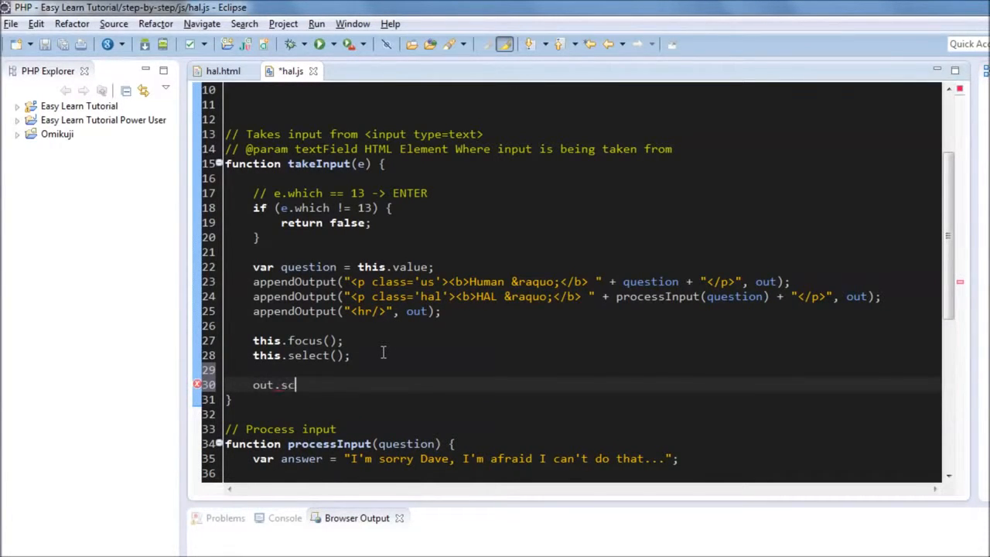
text(rollByli)
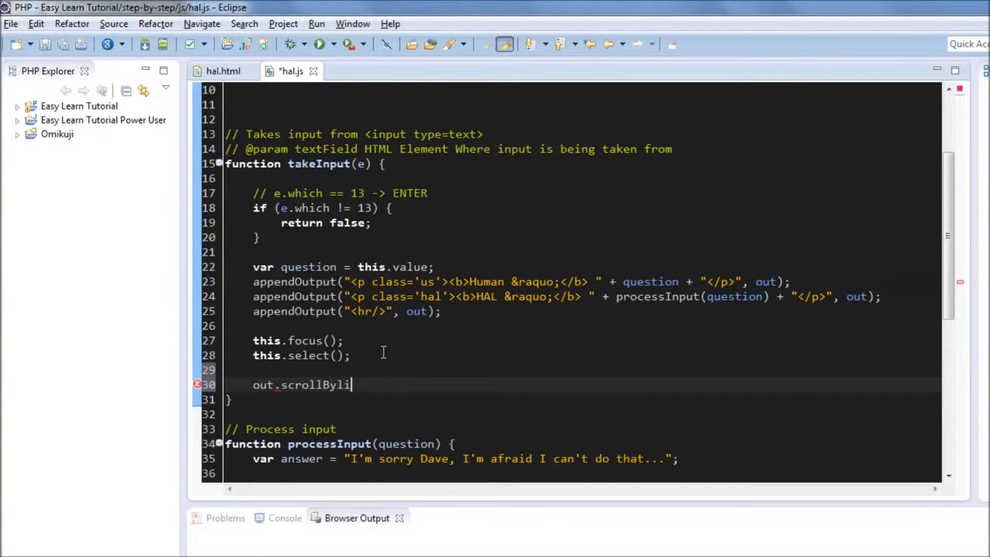
text(nes())
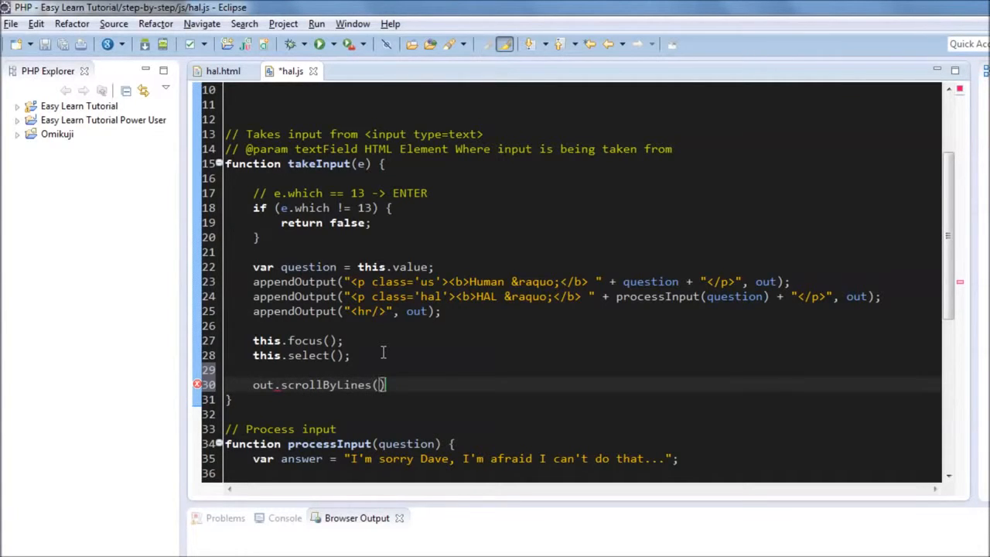
text(10)
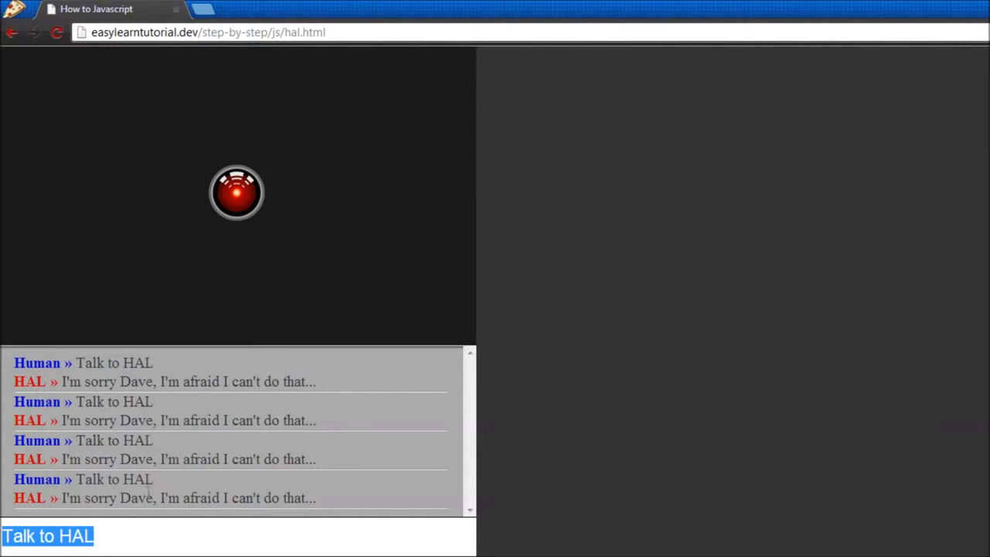
mouse_move(344, 416)
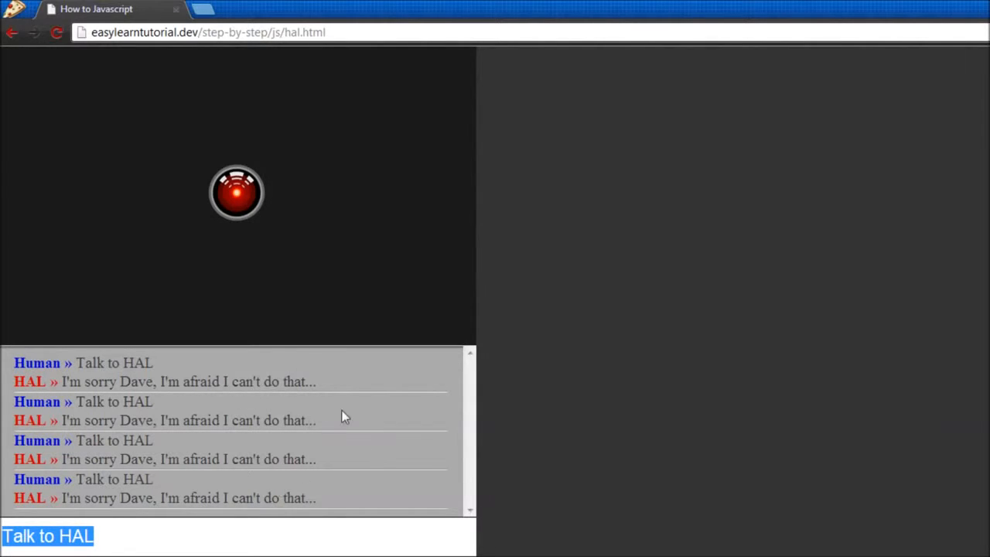
mouse_move(318, 448)
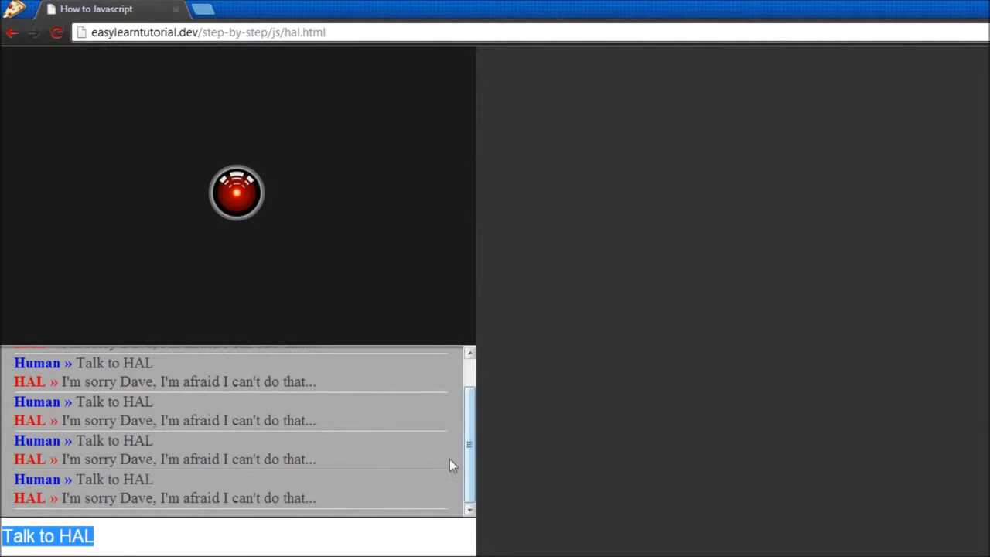
mouse_move(399, 467)
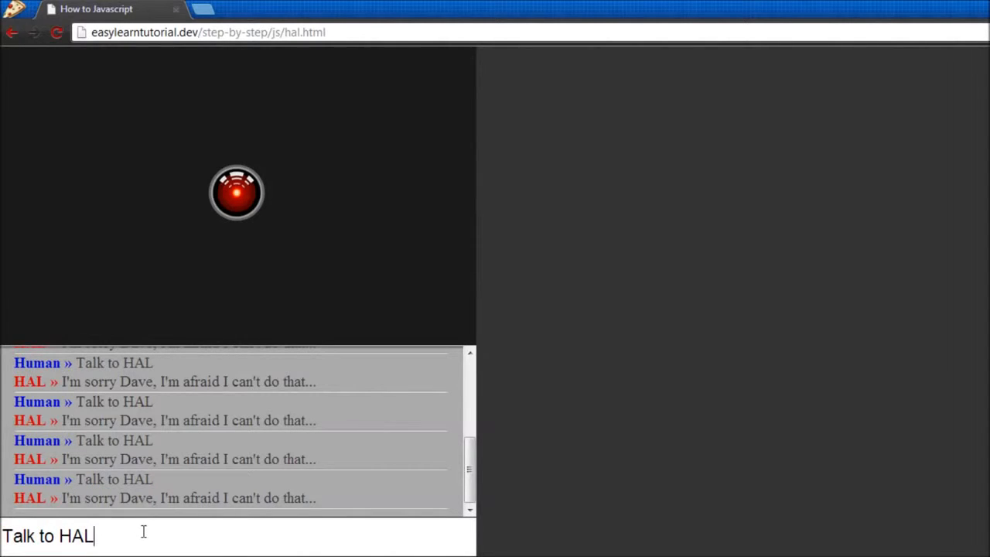
Send filler messages to HAL to test that the conversation area scrolls
text(adsfadsf asdf)
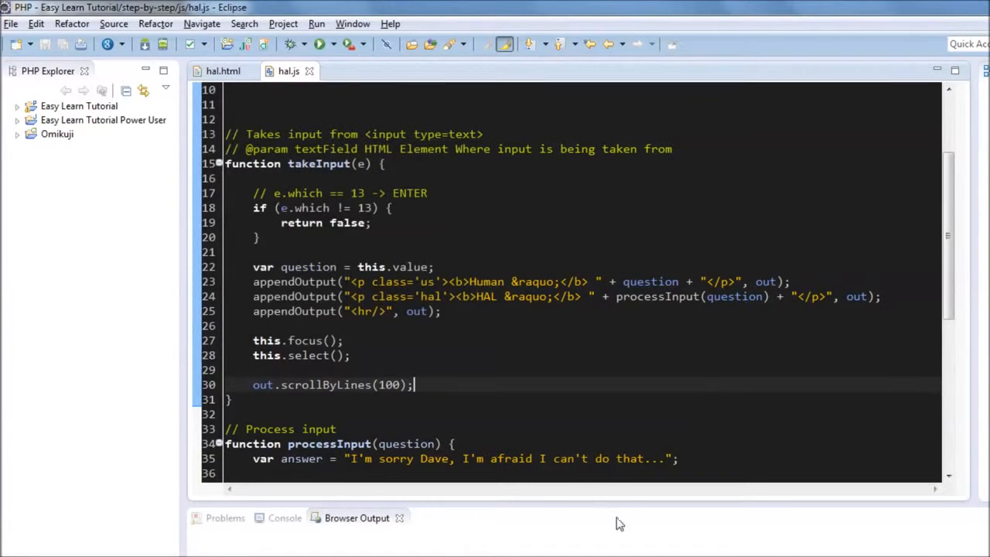
click(390, 385)
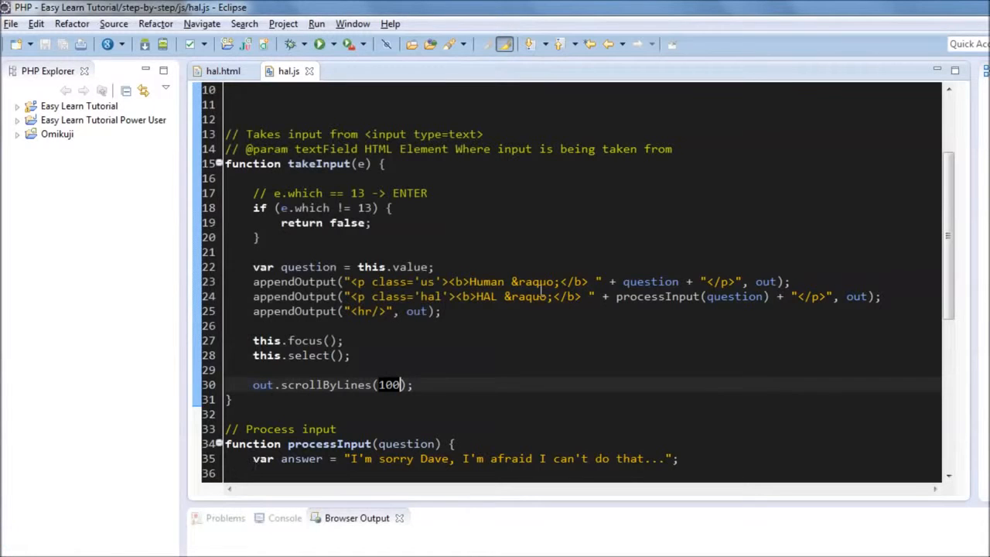
scroll(down, 3)
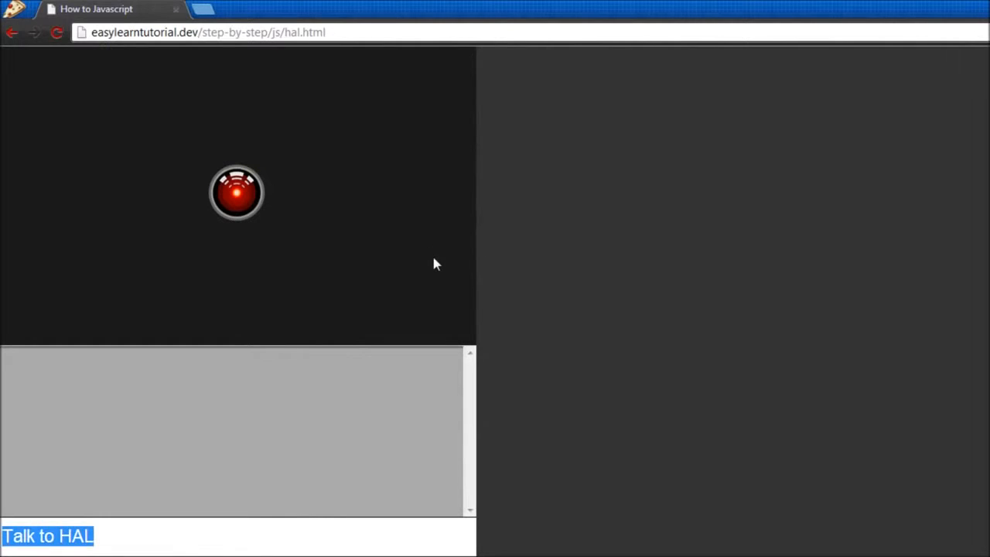
Send 'Hello' (gets Hi!) then lowercase 'hello' (gets the sorry reply) to HAL
text(Hel)
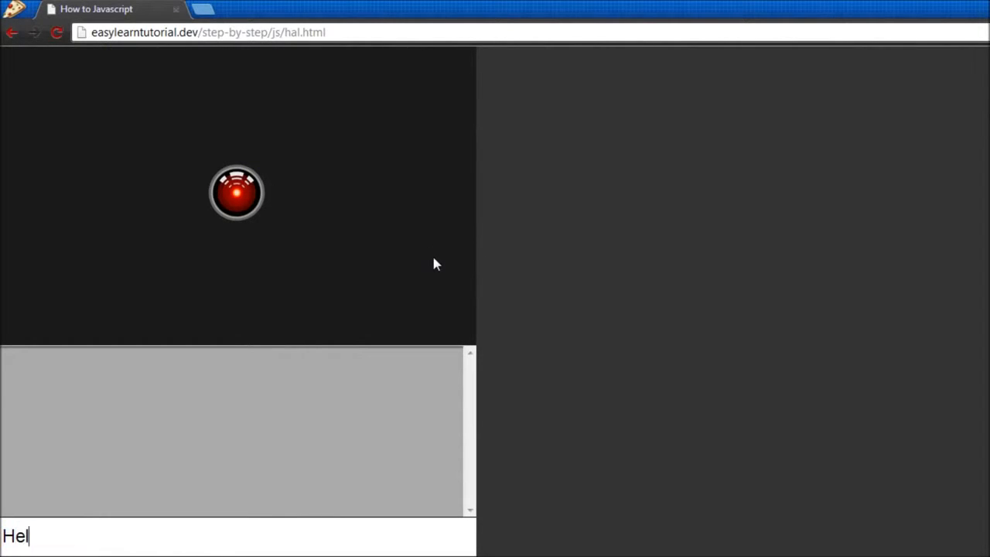
key(Enter)
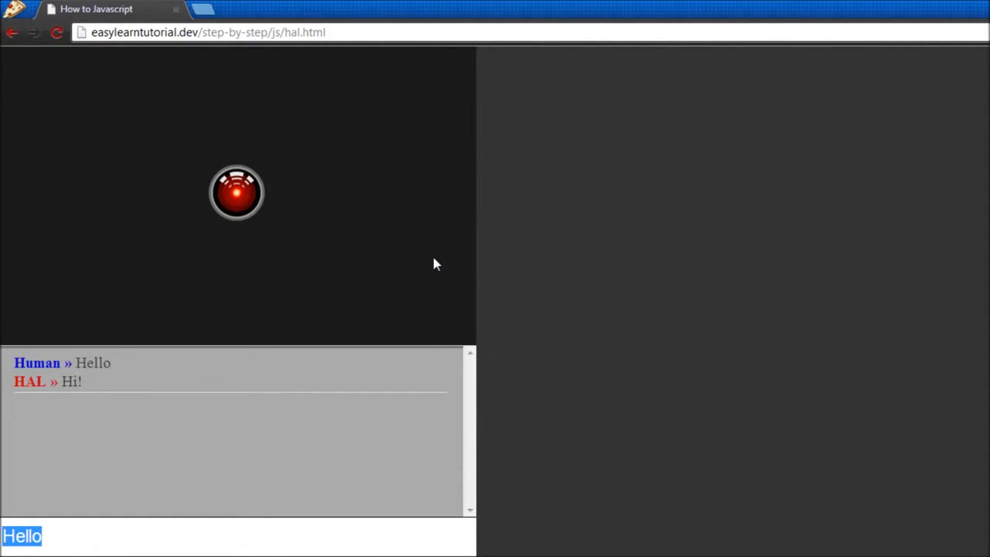
text(h)
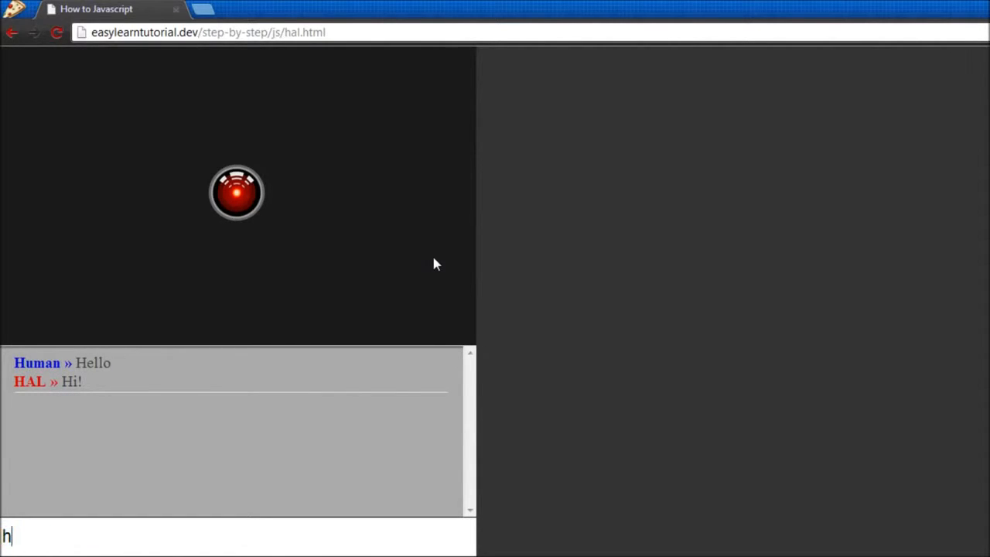
text(ello)
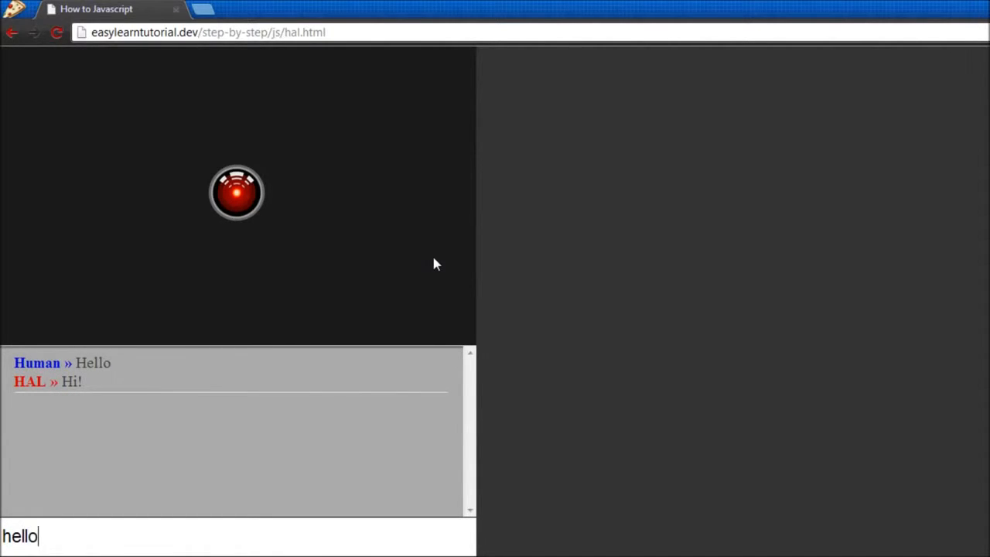
key(Enter)
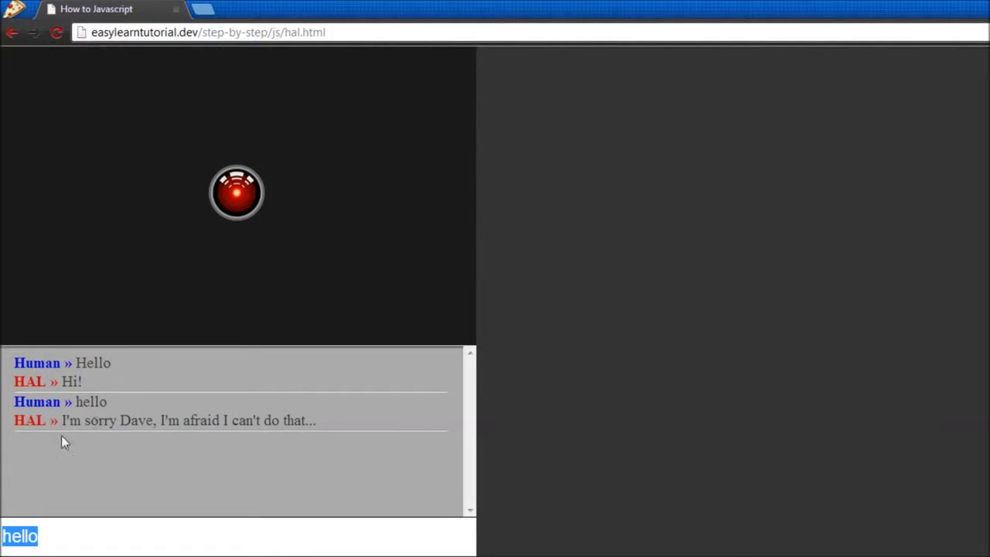
double_click(93, 361)
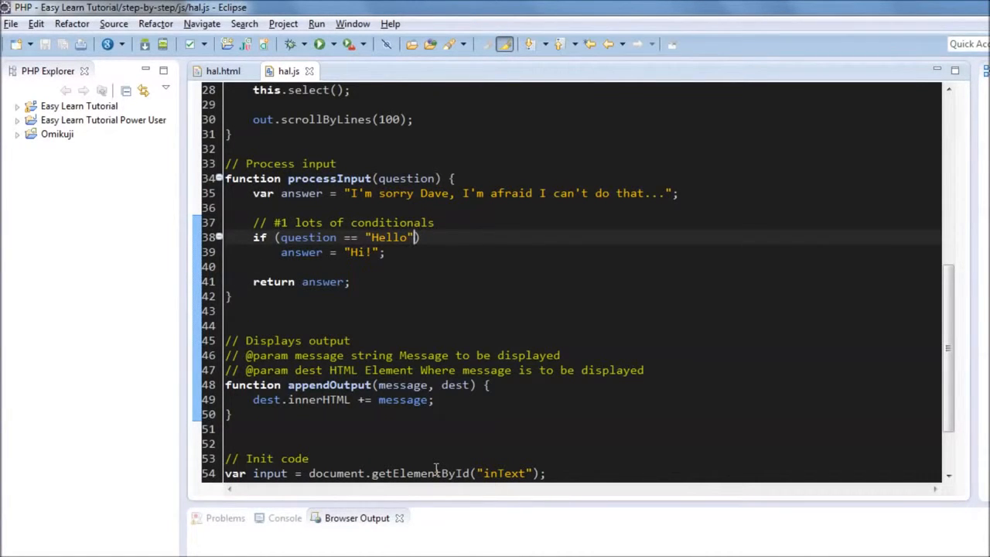
Try an '|| question == "hello"' variant, then select that redundant comparison for removal
text(||)
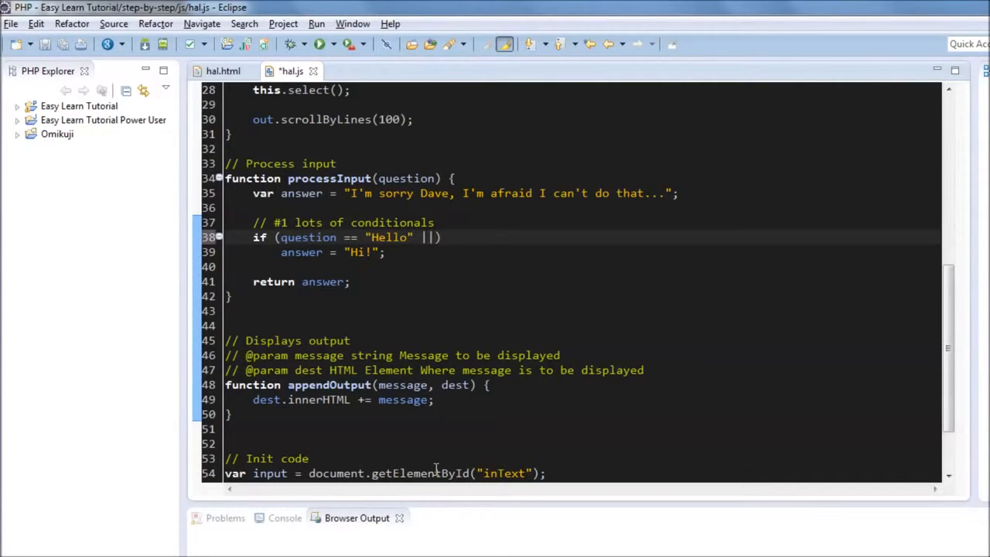
text(question)
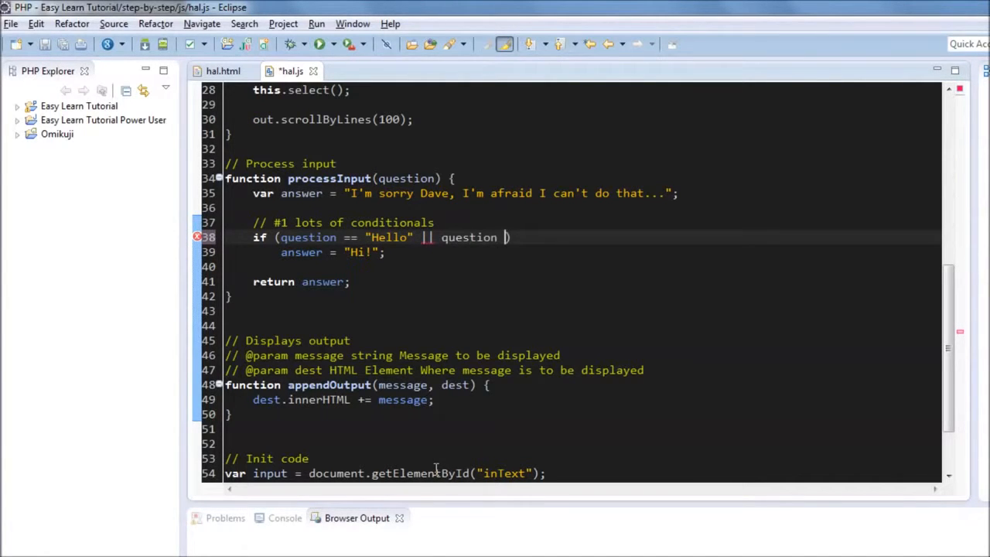
text(== "h")
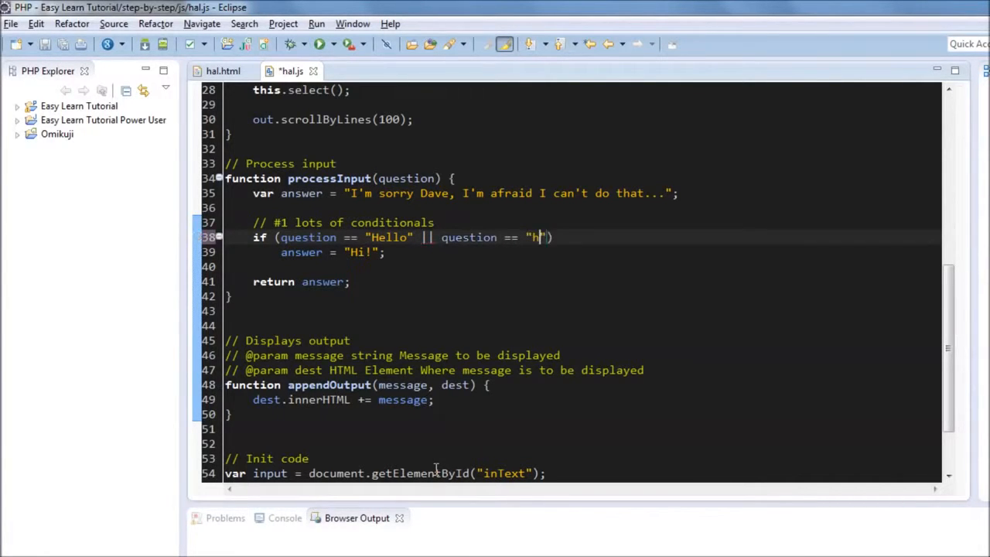
text(ello)
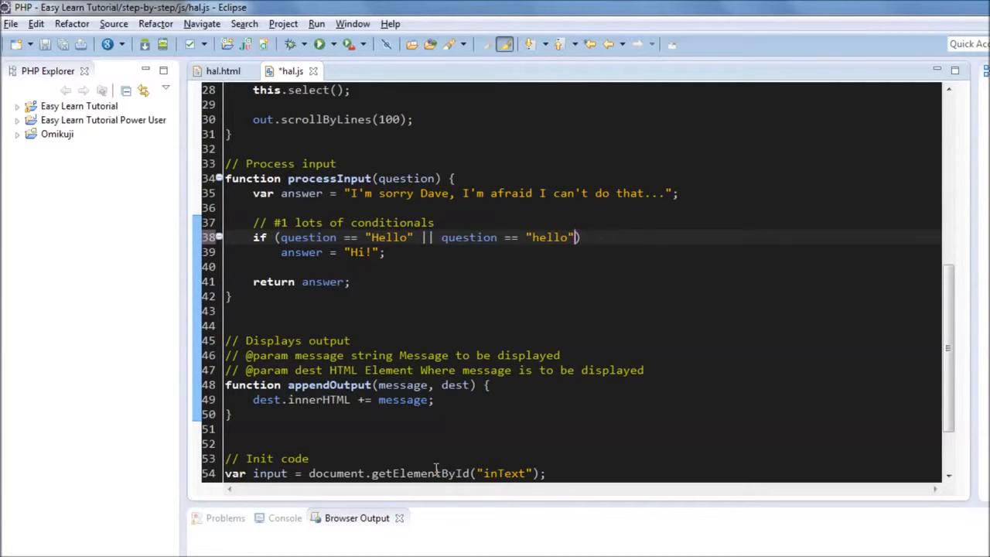
double_click(550, 238)
text(.)
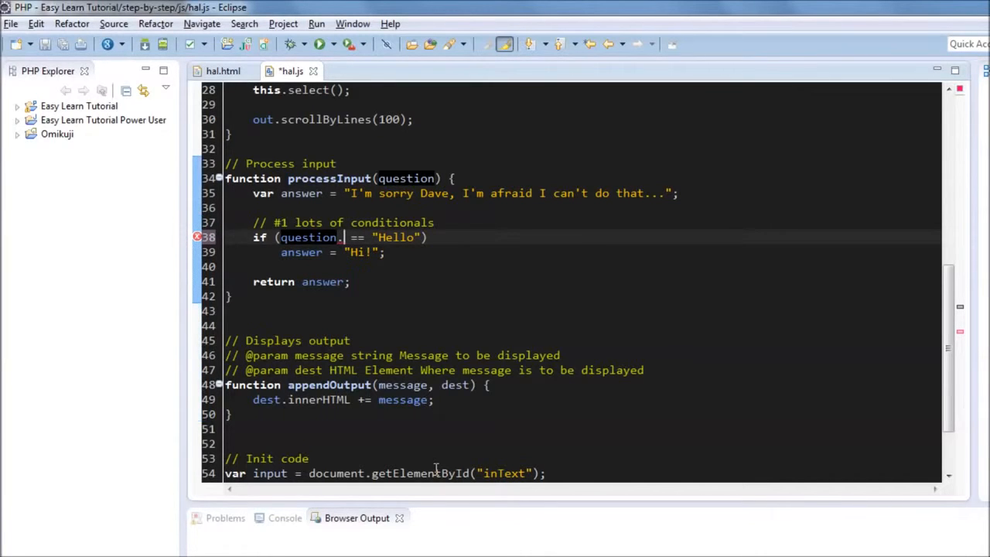
Compare question.toUpperCase() with "HELLO" instead and save hal.js
text(toU)
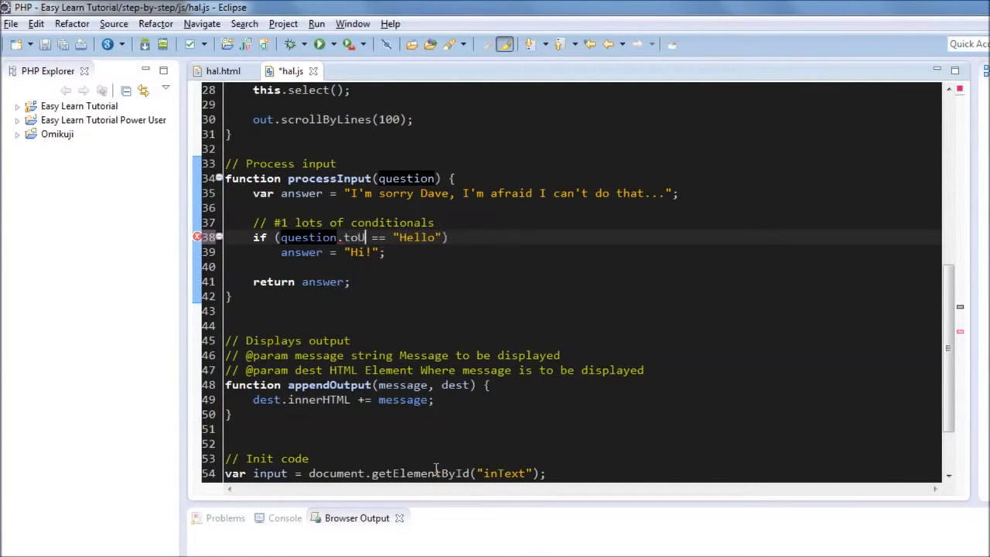
text(pperCase())
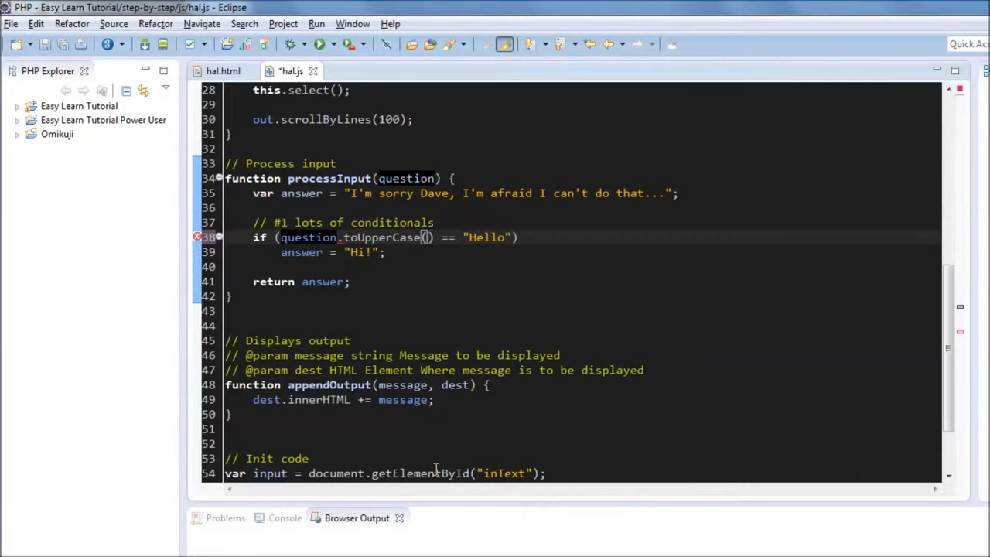
key(ctrl+s)
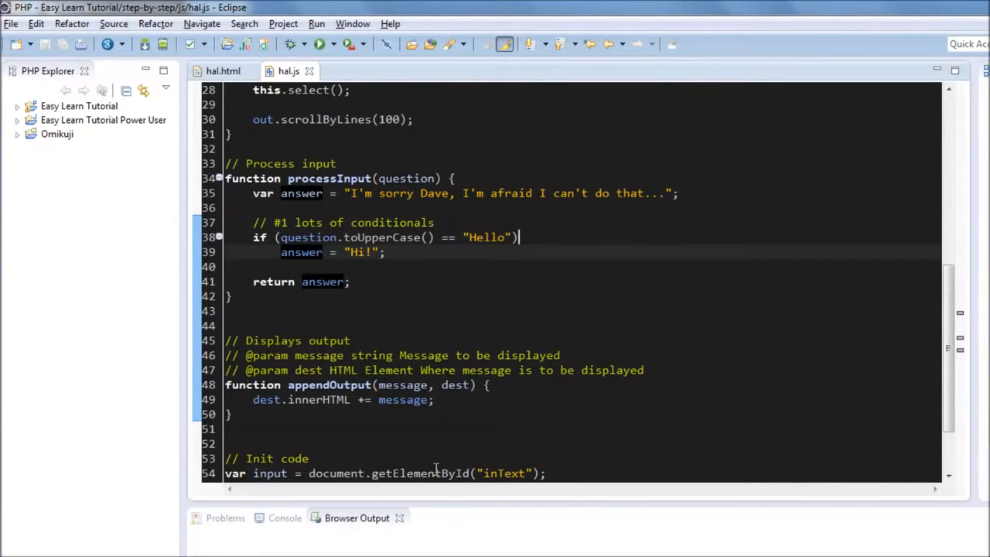
text(HELLO)
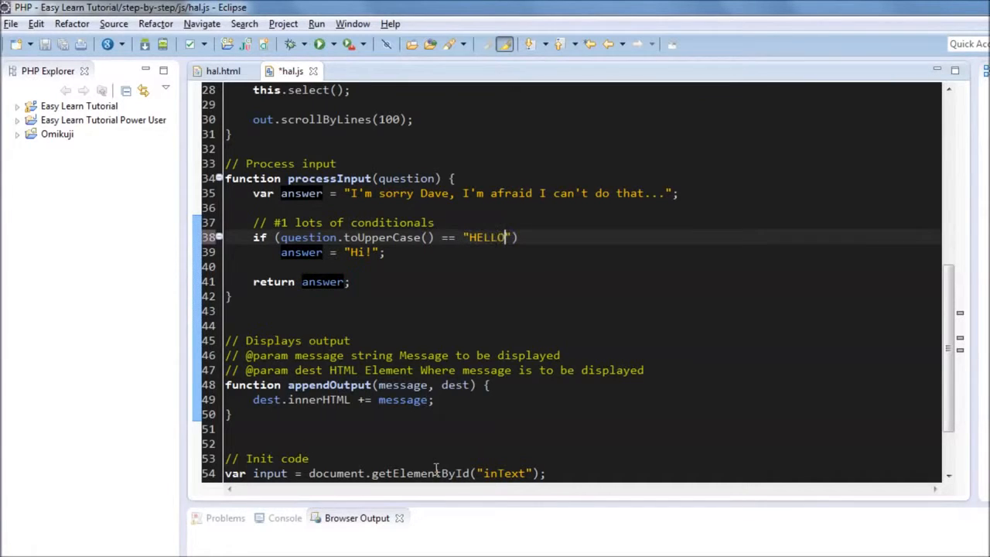
key(Ctrl+s)
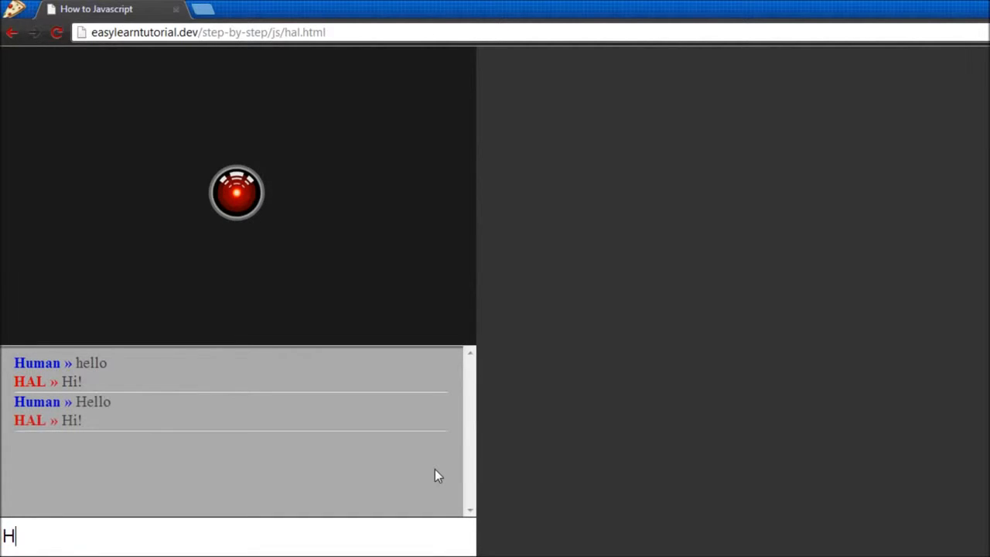
Send the mixed-case greeting HeLlO to HAL to test case-insensitive matching
text(eLo)
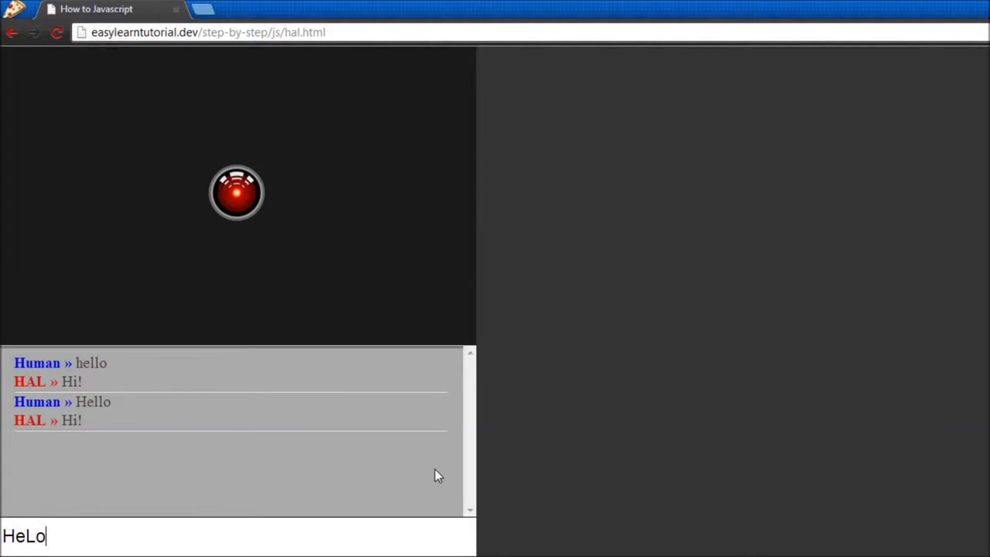
text(lO)
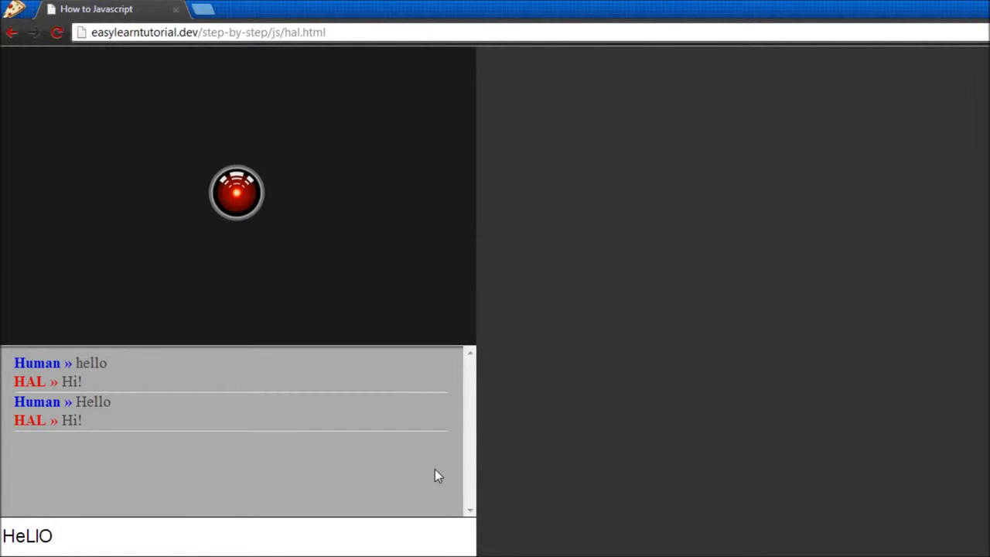
key(Enter)
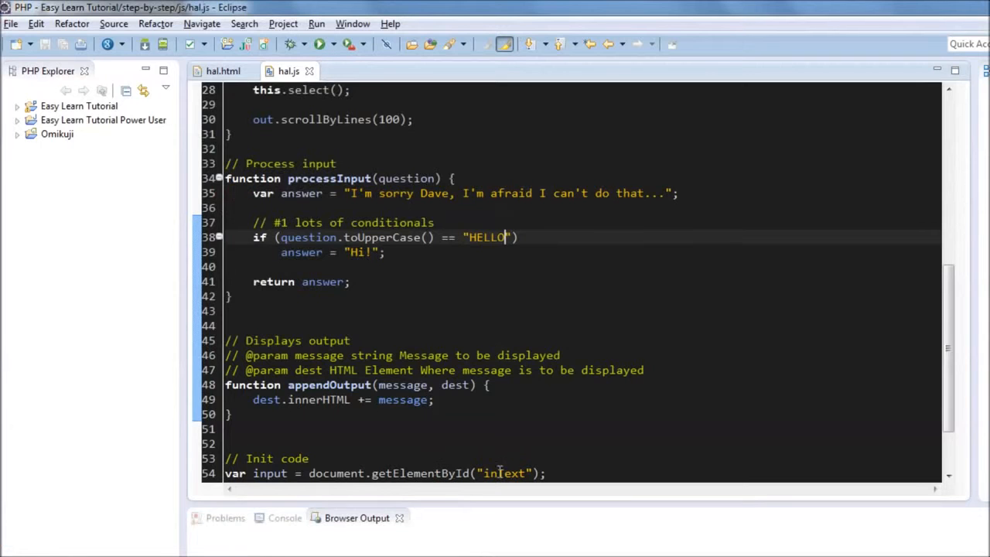
Add an if on question.toUpperCase() == "WHO ARE YOU" answering "My name is HAL 9000"
click(386, 252)
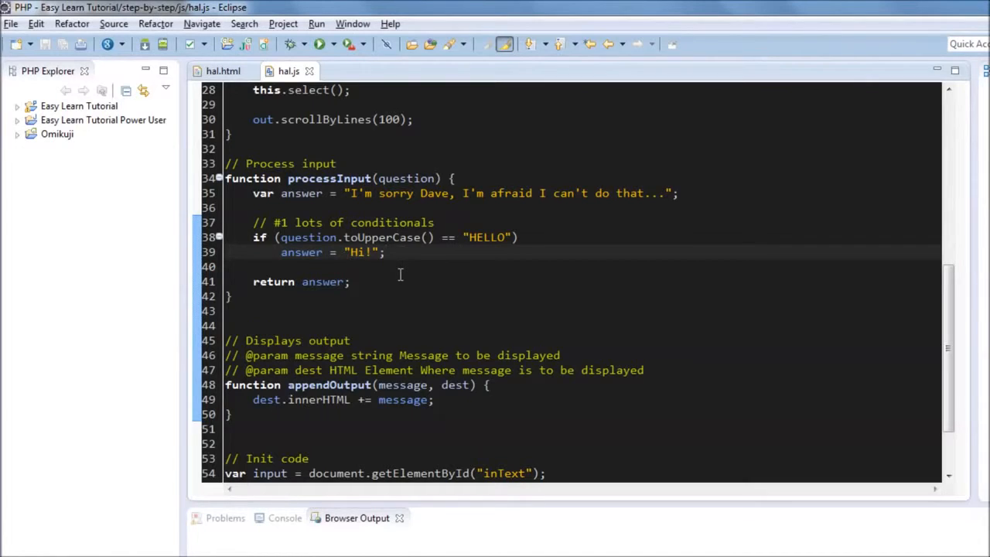
text(if ()
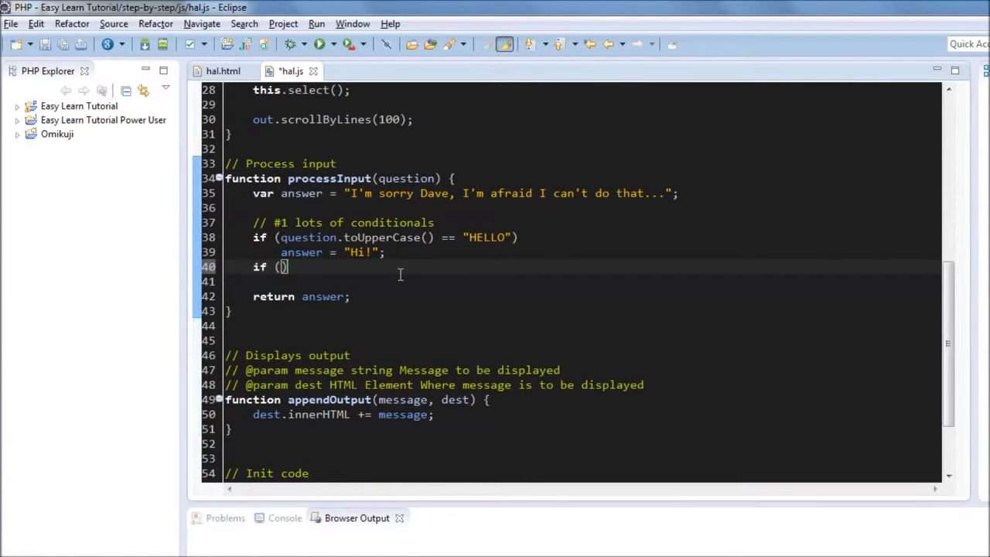
text(question.toUpperCase()
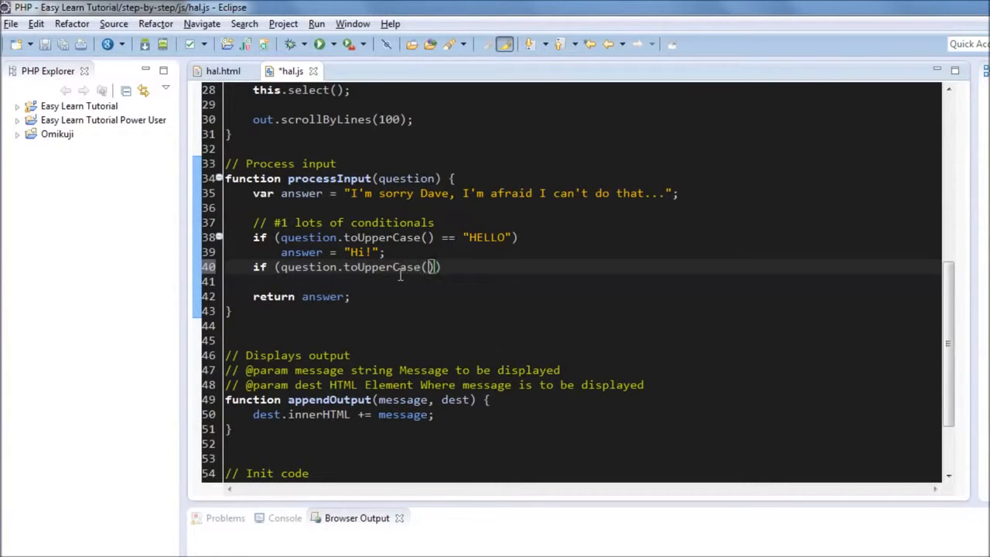
text(== ")
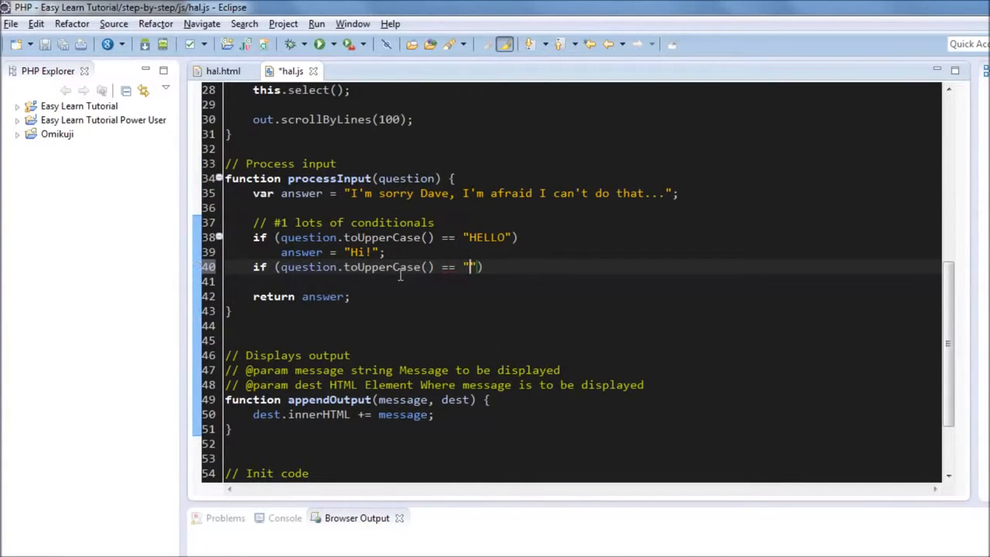
text(WHO ARE YOU)
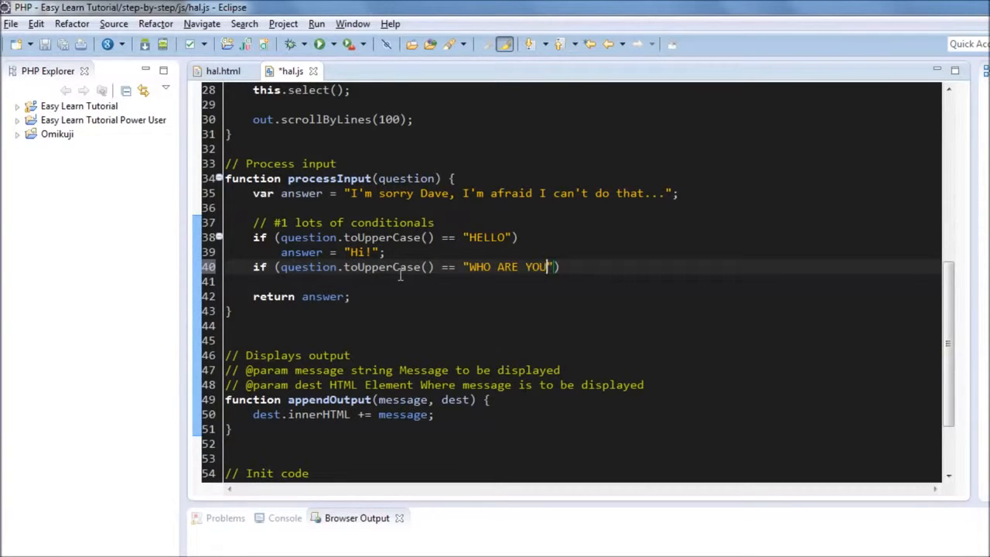
text(answer = "My)
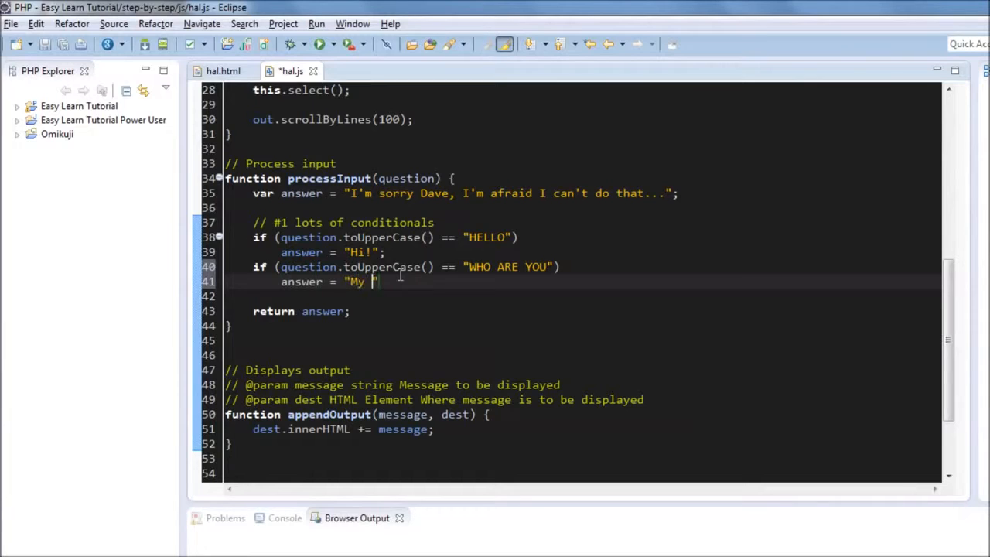
text(name is HAL)
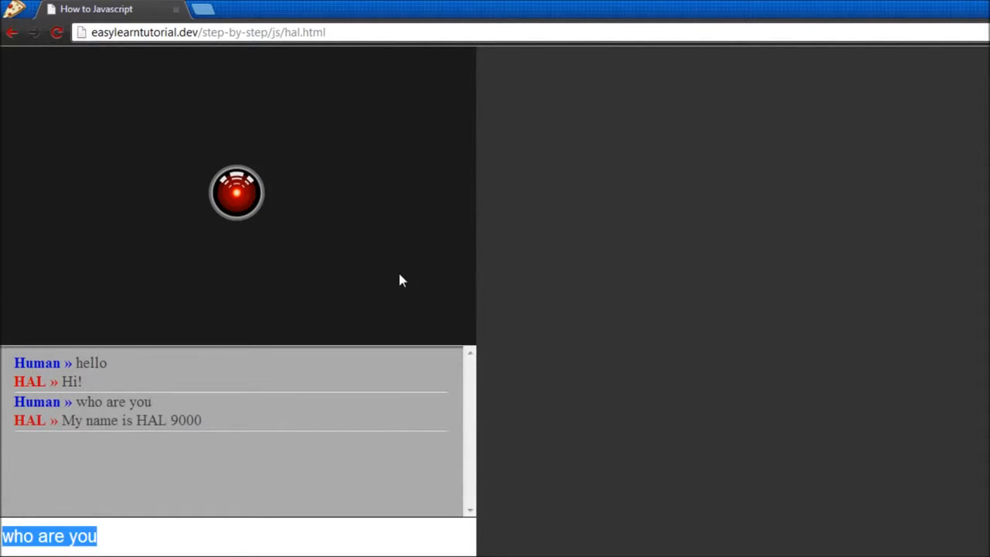
Type 'cool' while checking HAL's reply to 'who are you'
text(cool)
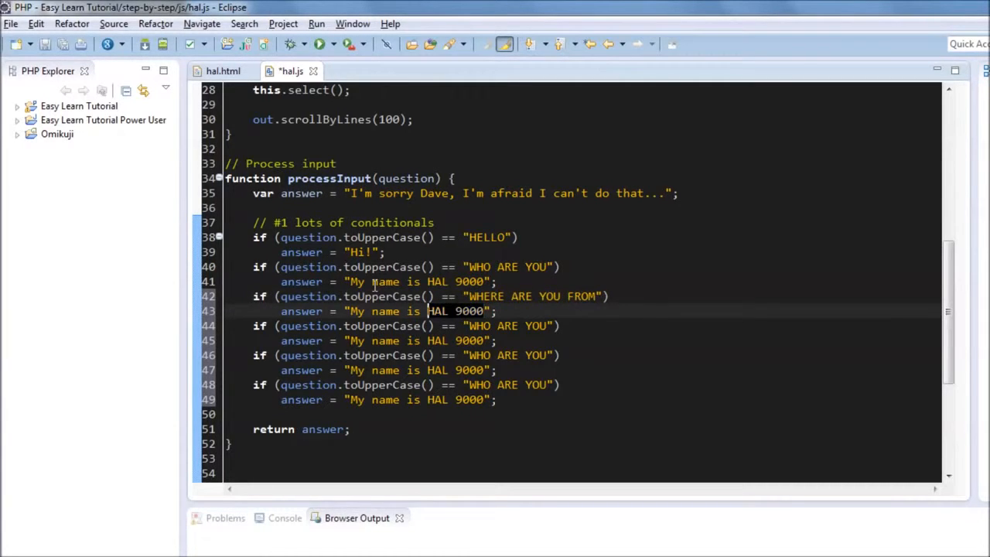
Add answer branches for the where-from, 'WILL YOU' marriage and WHAT TIME IS IT questions
text(Some book, who knows...)
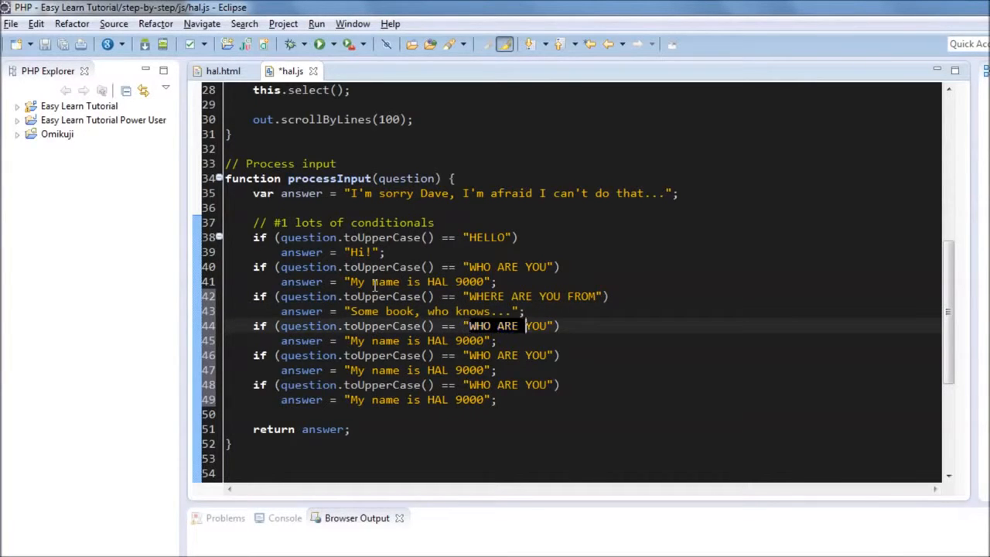
text(WILL YO)
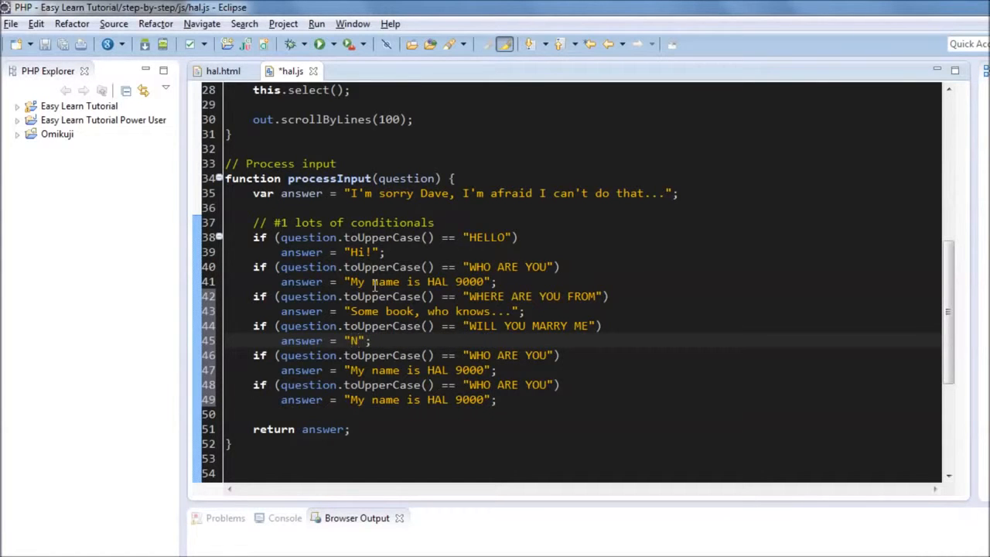
text(Um... maybe not.)
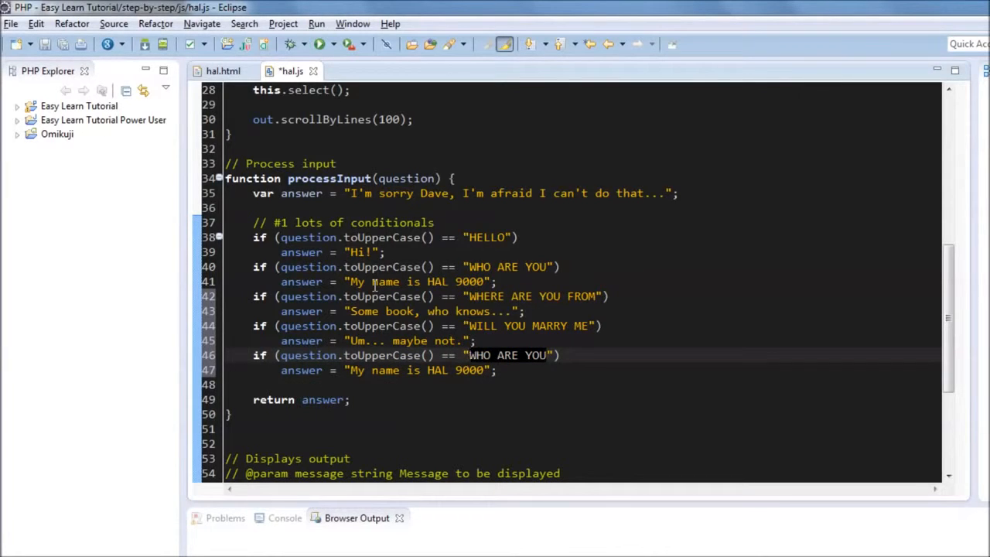
text(WHAT TIME IS IT)
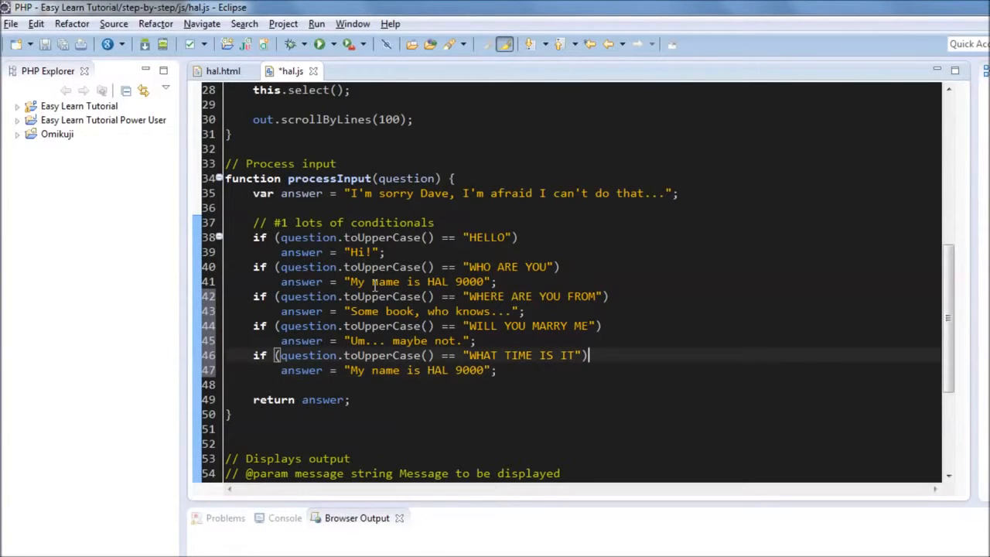
text({})
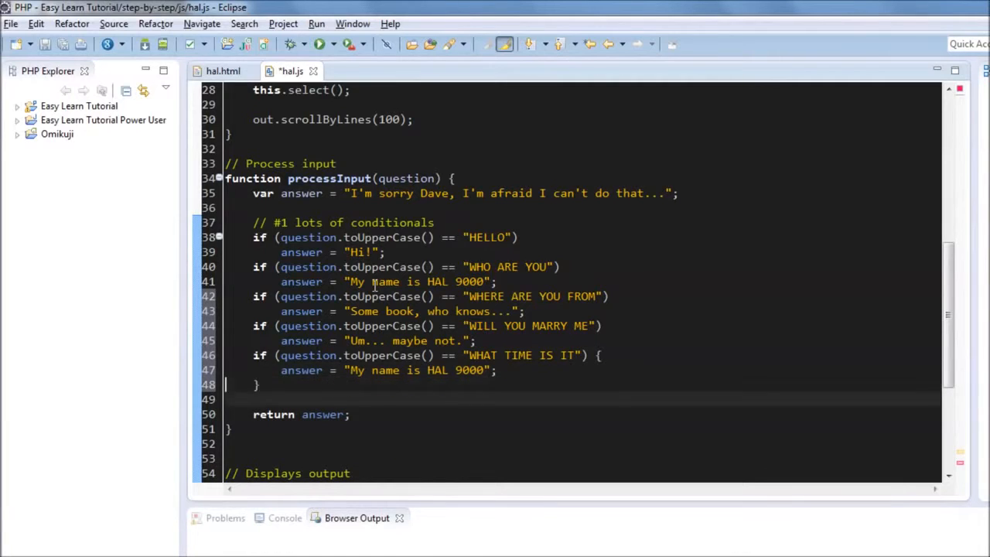
Build the time answer from new Date() with date.get hours, minutes and seconds, and save
text(val)
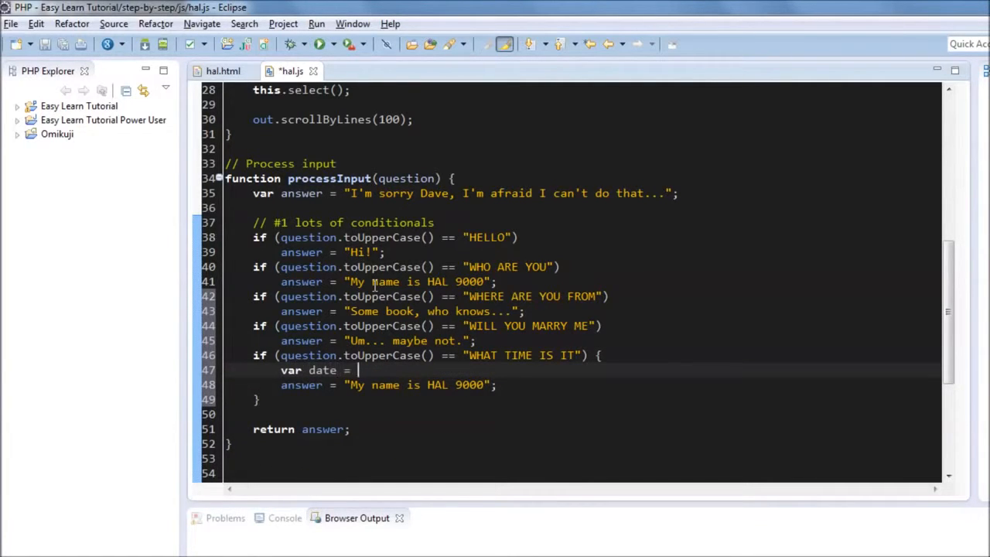
text(new Date();)
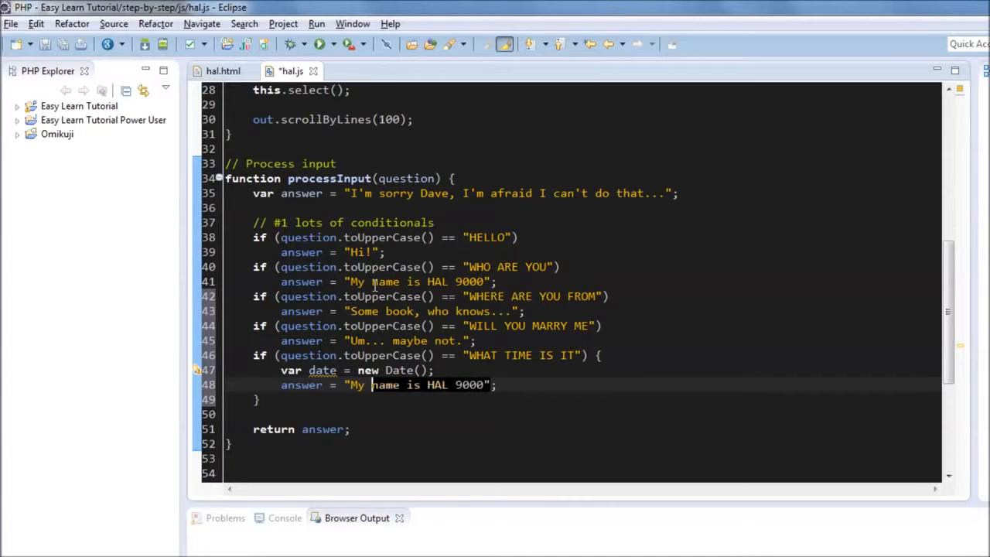
text(date.;)
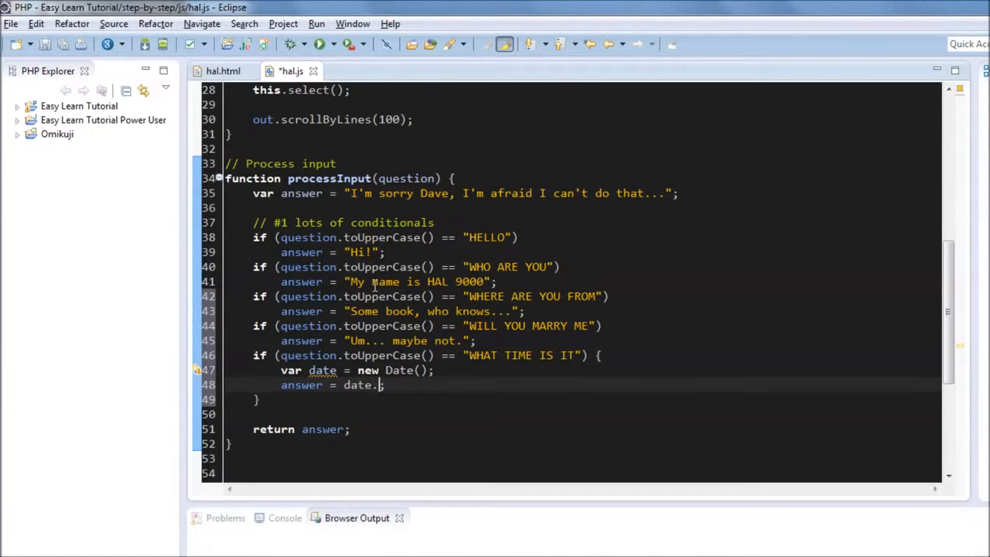
click(379, 385)
text("It's)
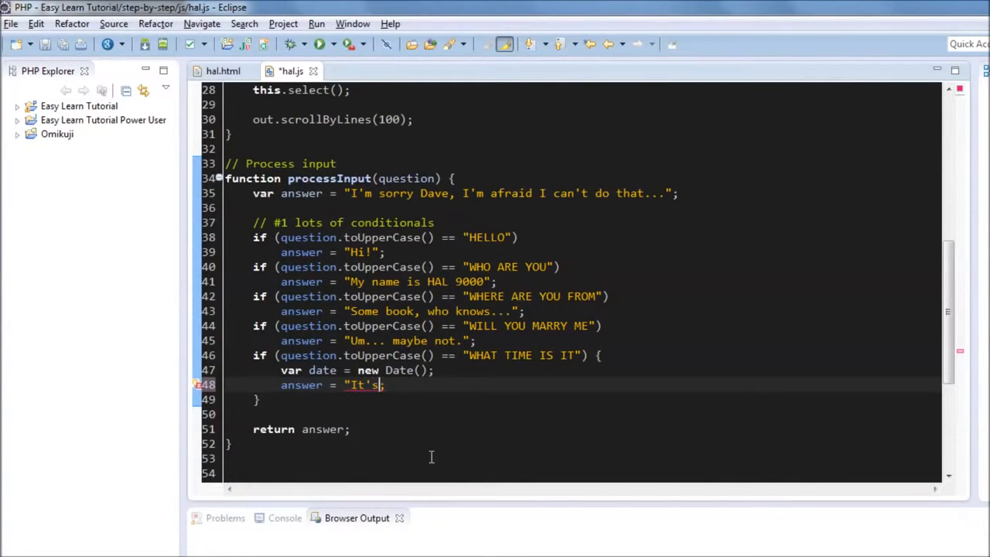
text(" + d)
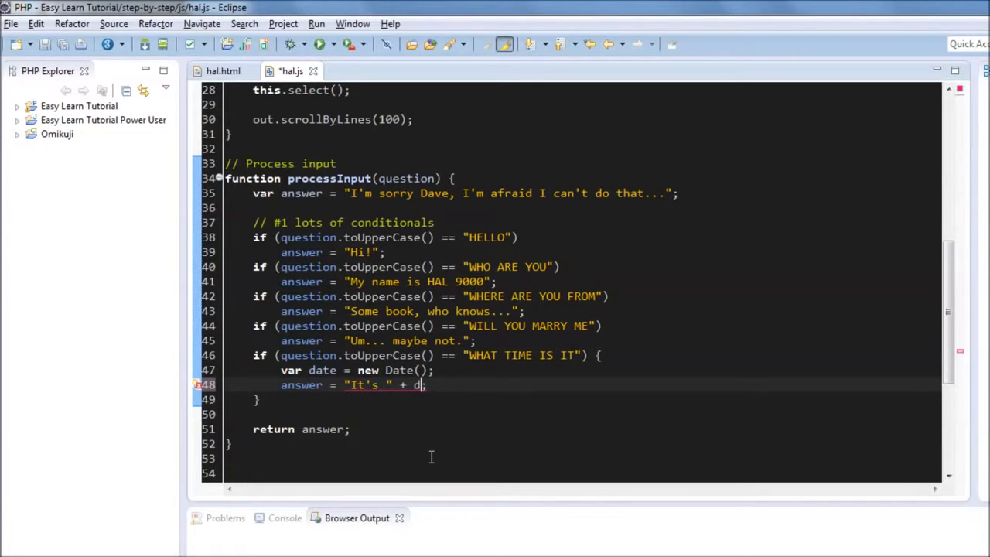
text(.getHours() + ":" +)
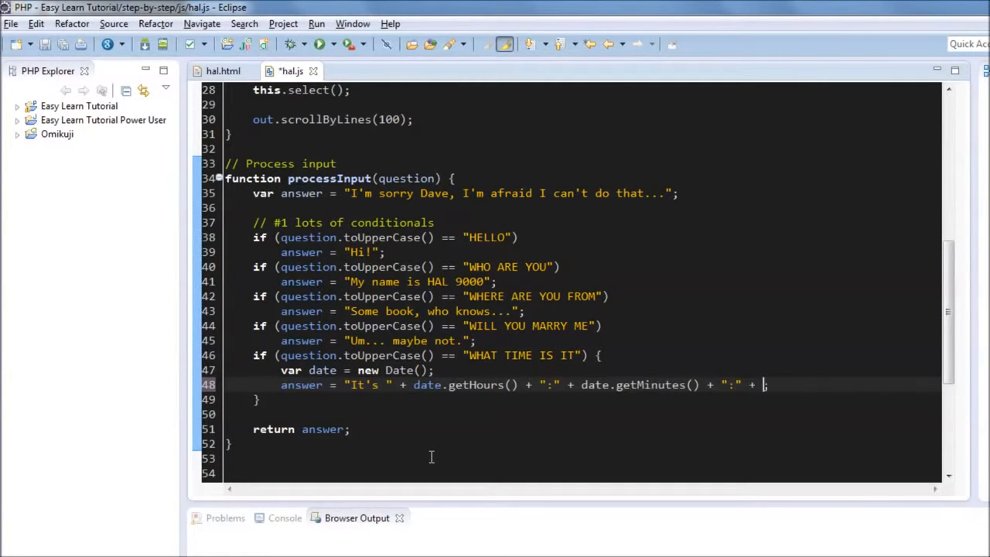
text(date.get)
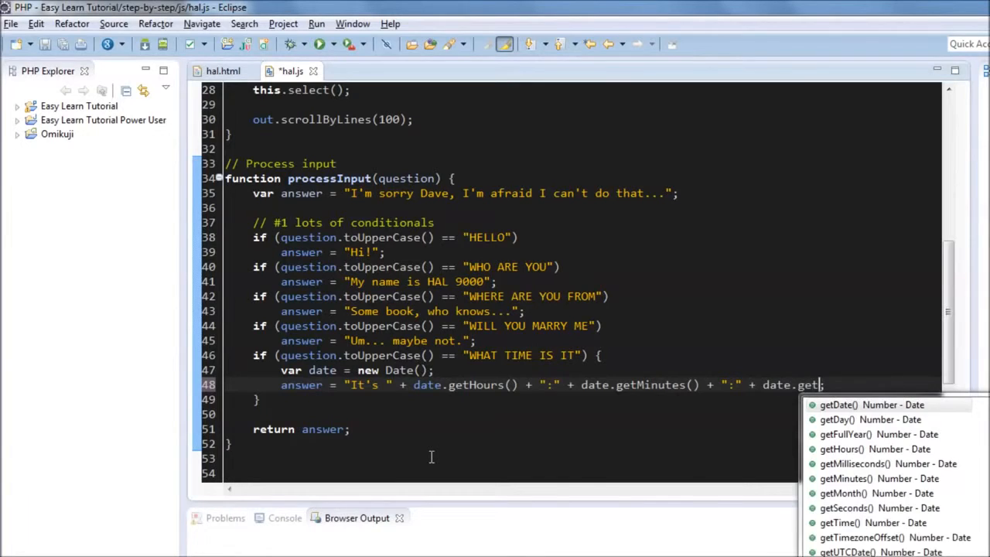
click(857, 507)
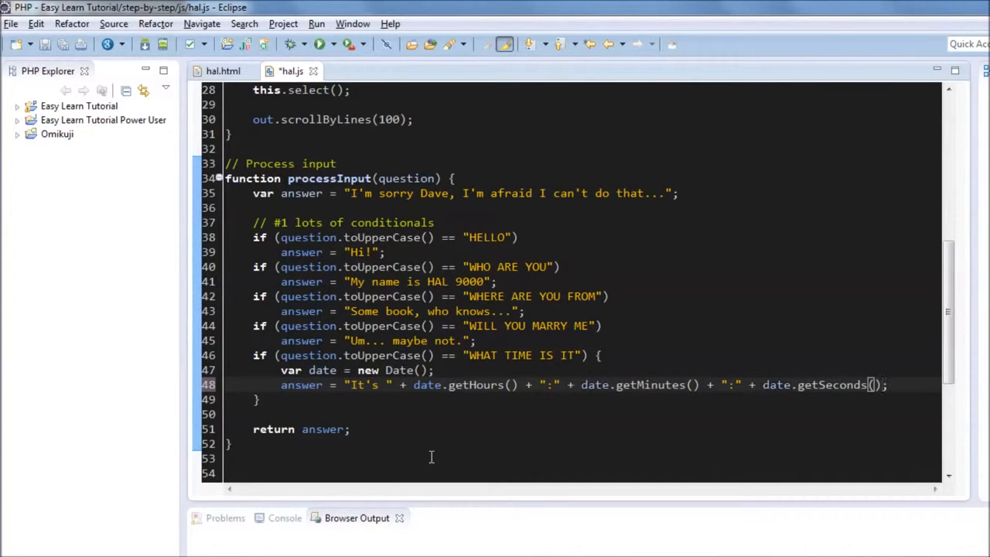
key(ctrl+s)
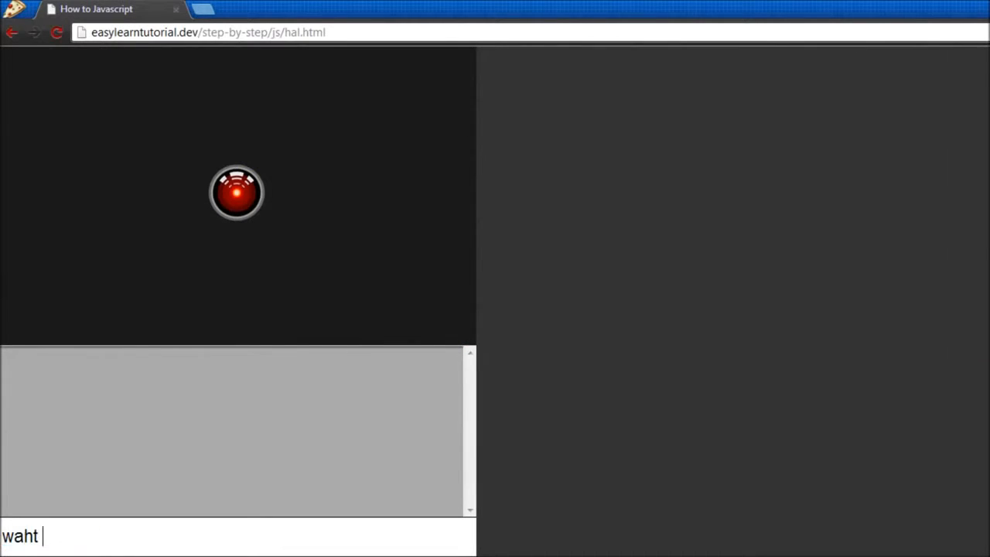
Ask HAL 'what time' in the page's input box
text(what time)
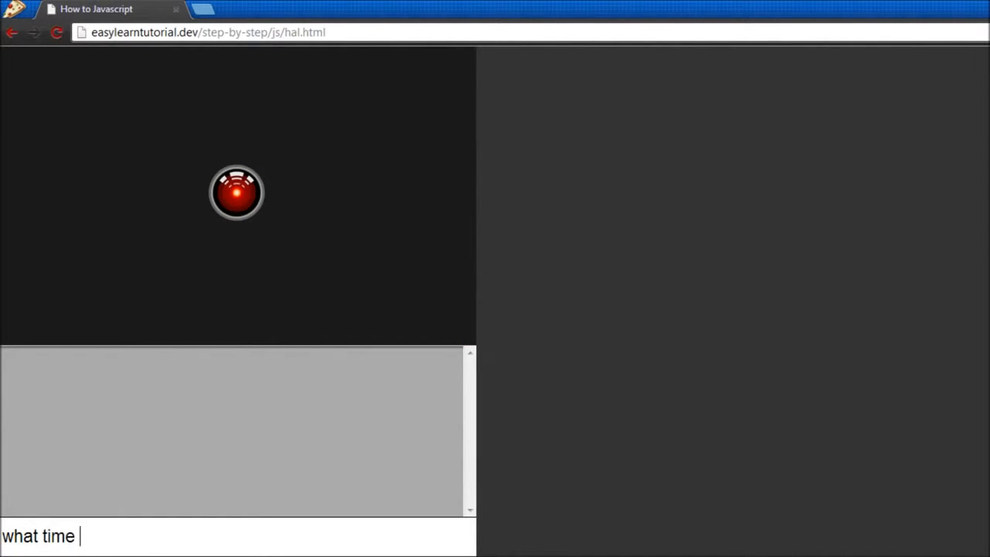
key(Enter)
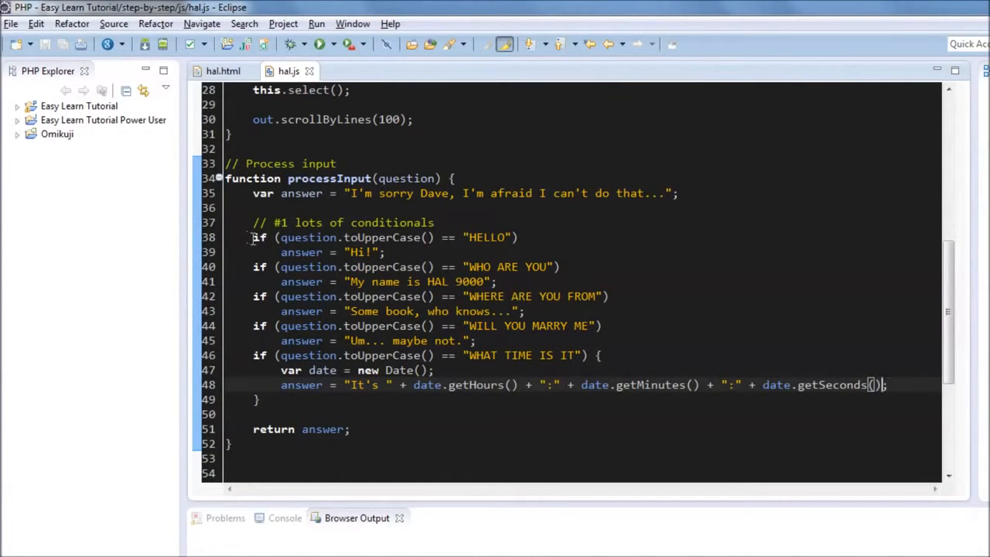
mouse_move(361, 211)
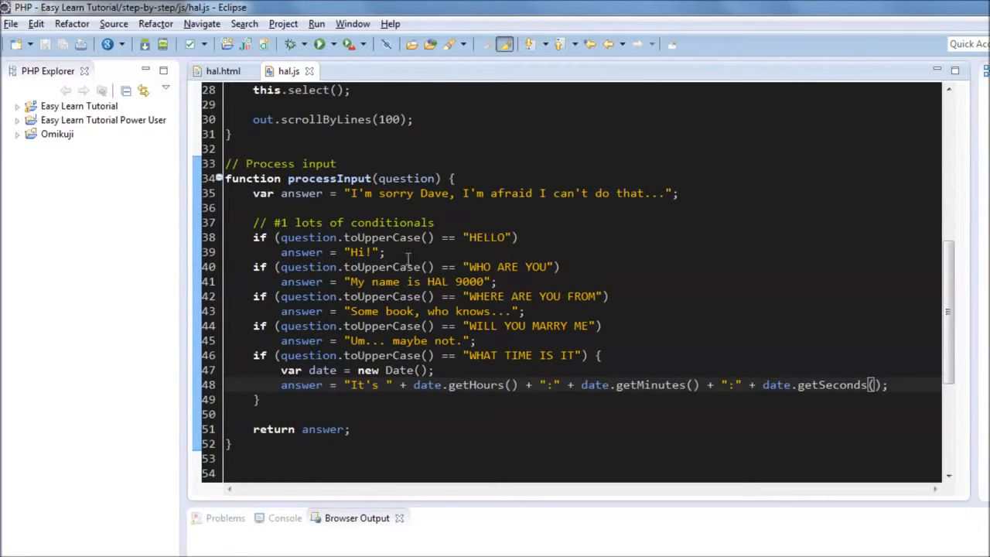
mouse_move(467, 282)
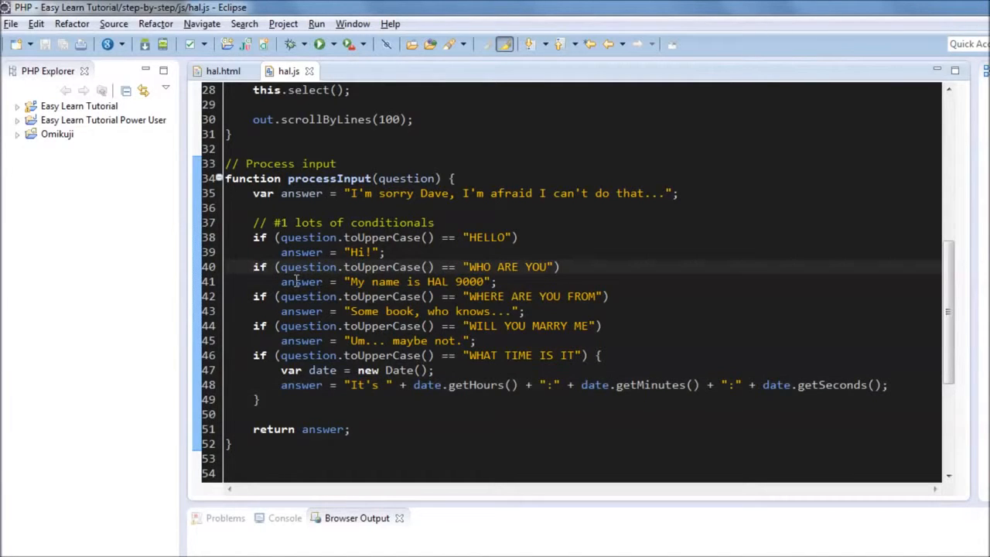
Turn the later ifs into else if, then mark the whole conditional block for deletion
text(else)
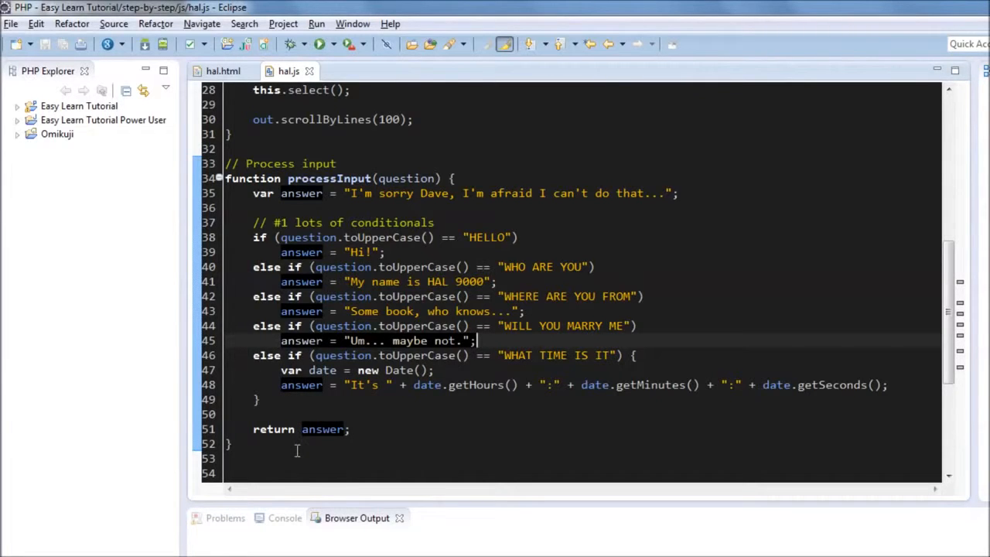
click(300, 430)
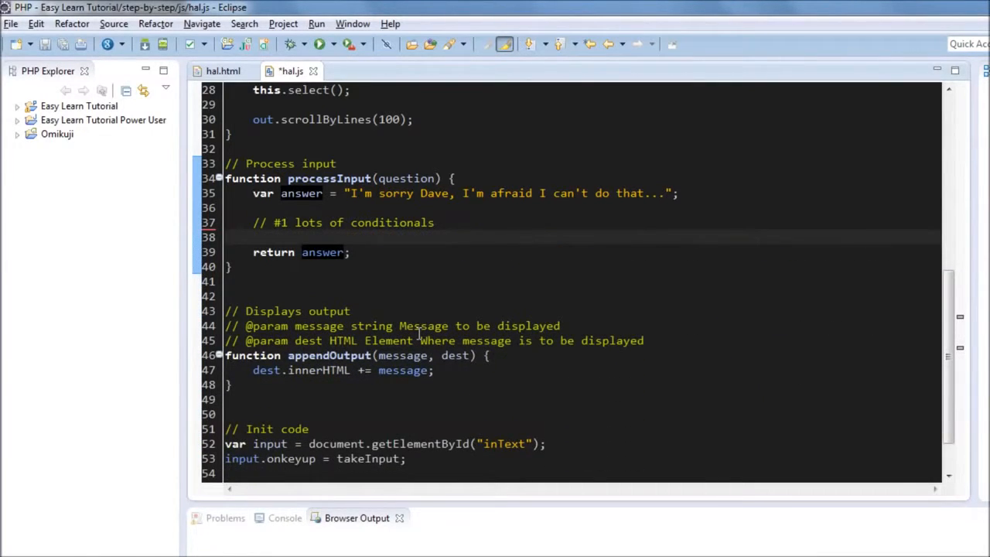
Write the '// #2 using a dictionary' comment in processInput
text(//)
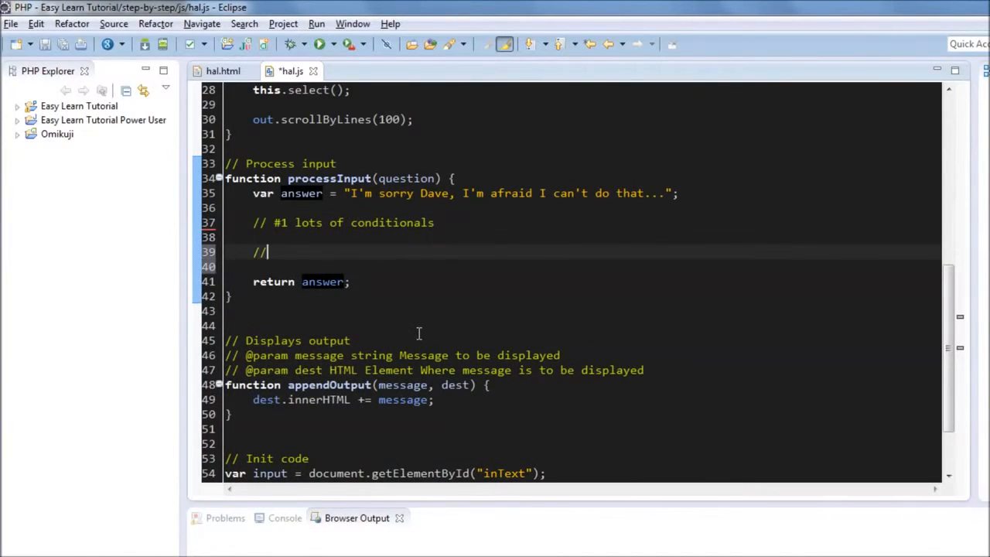
text(#2)
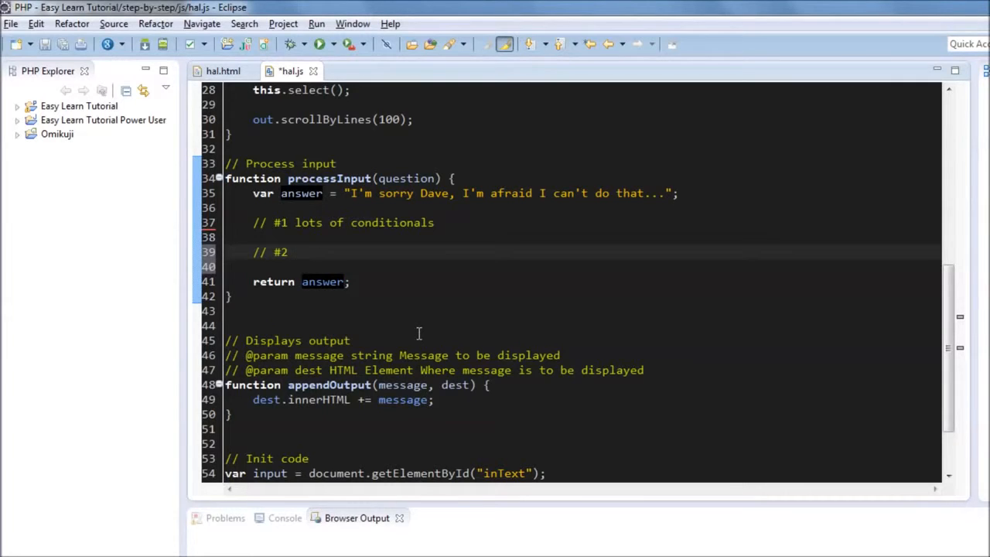
text(using a dicti)
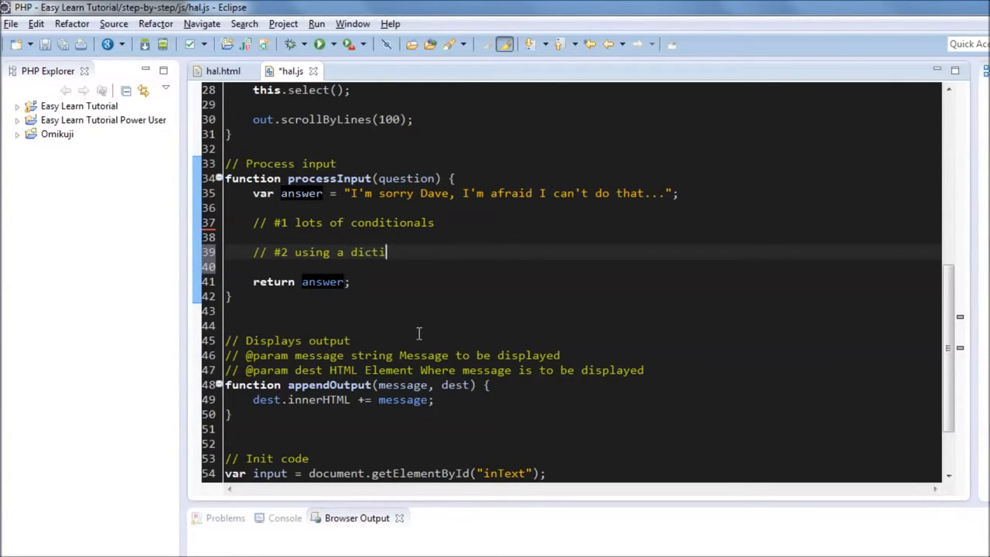
text(onary)
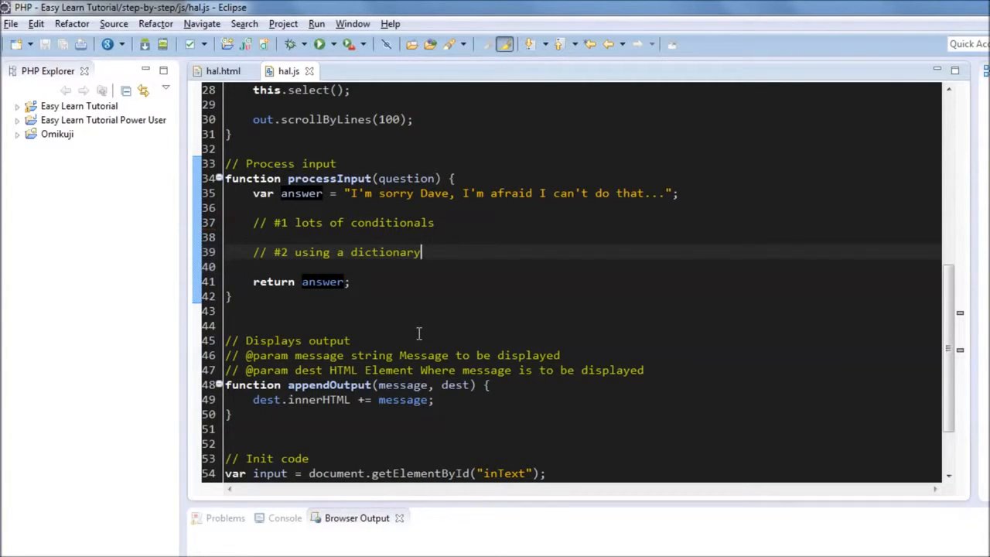
mouse_move(715, 451)
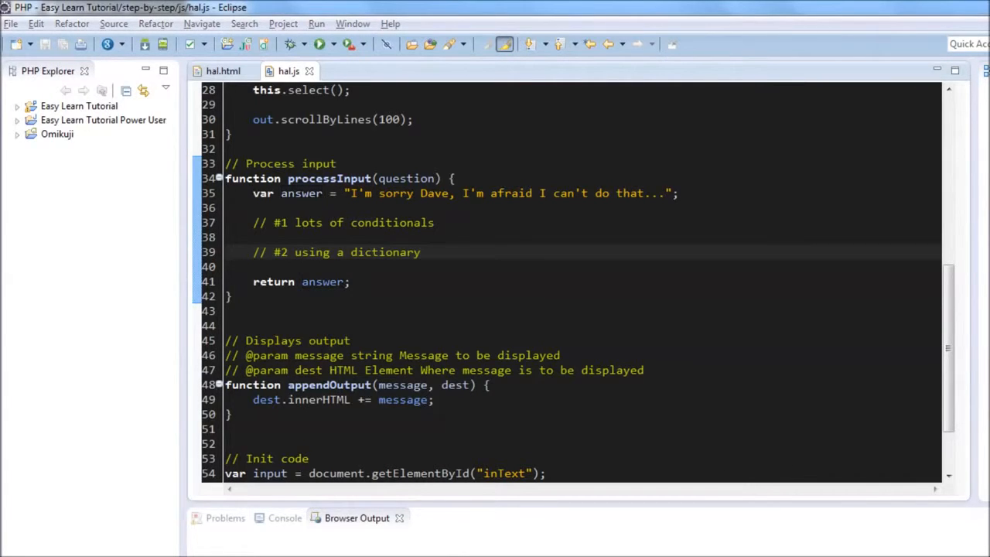
Declare var dictionary = { "HOW ARE YOU" : "Fine, thanks." } after the header comments
click(421, 250)
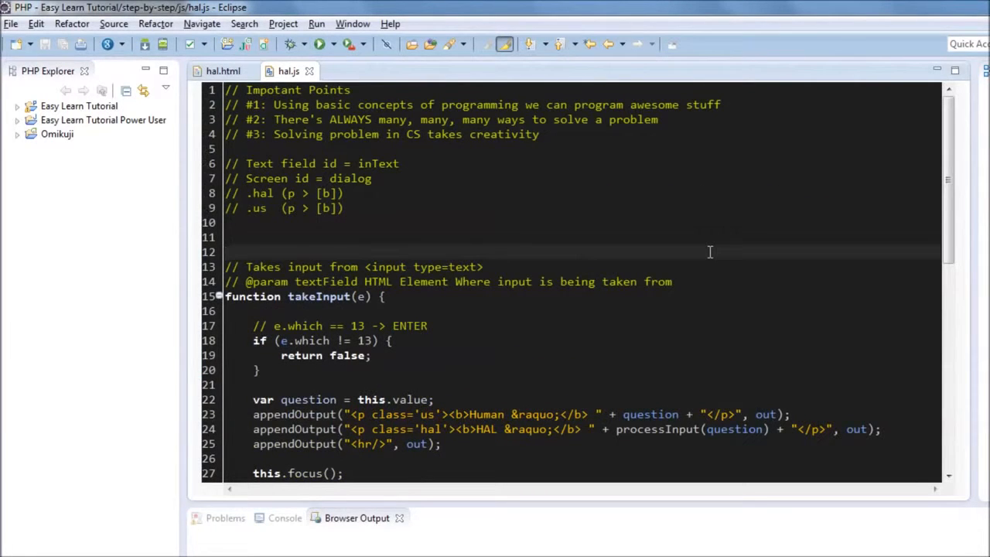
text(var)
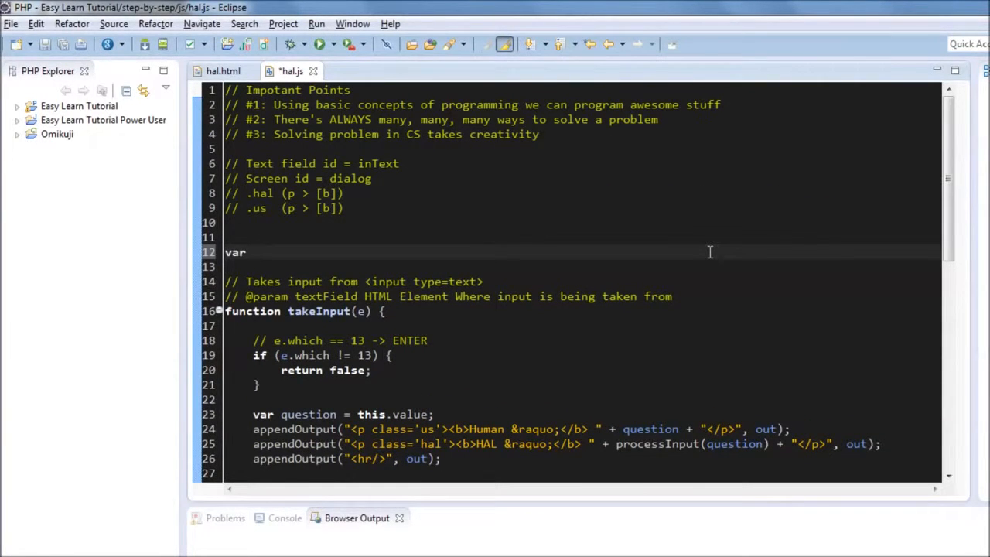
text(dci)
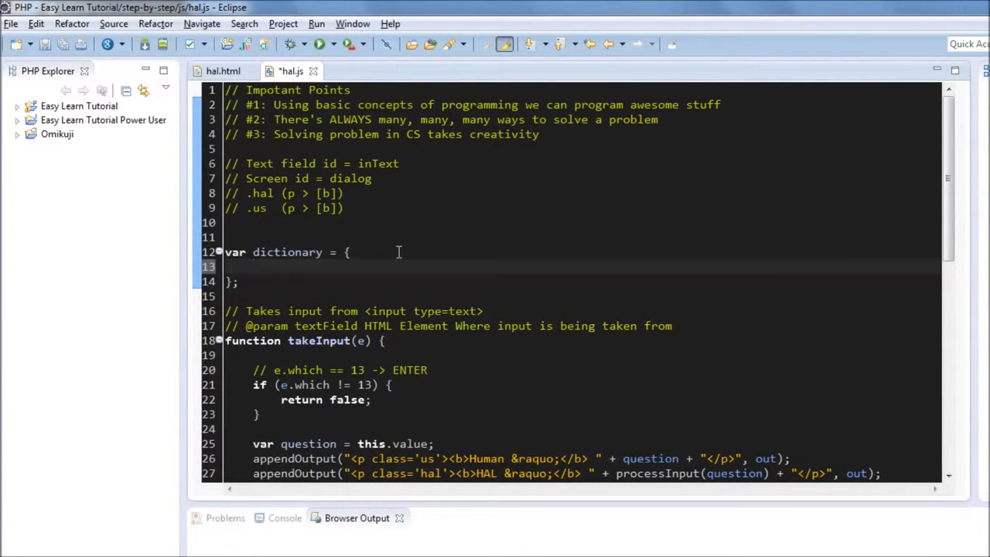
text("")
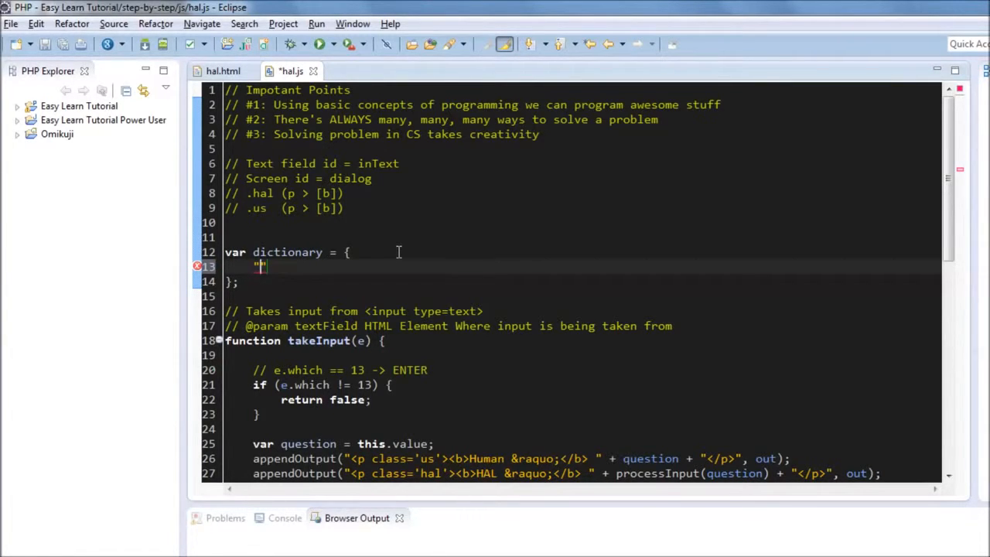
text(HOW ARE YOU)
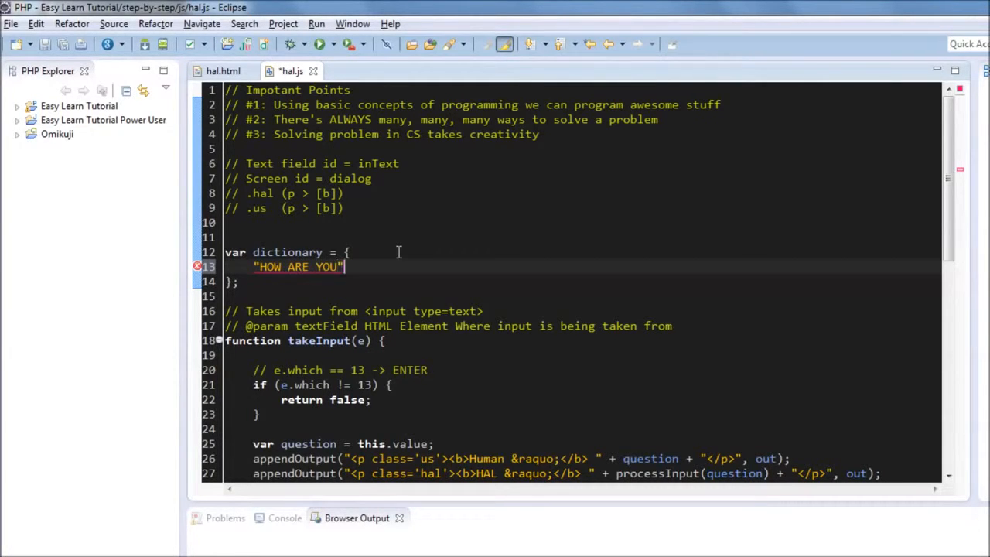
text(: "")
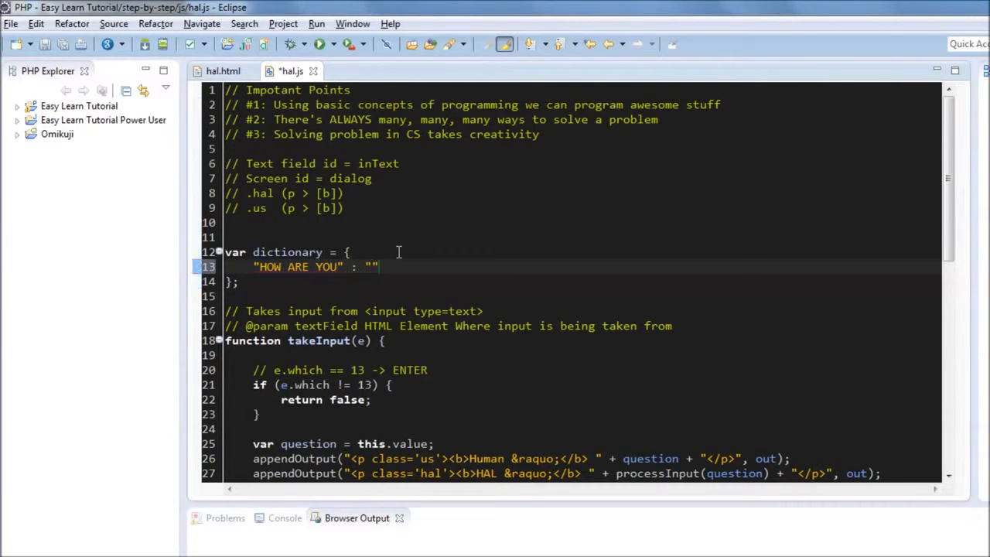
text(Fine, thanks.)
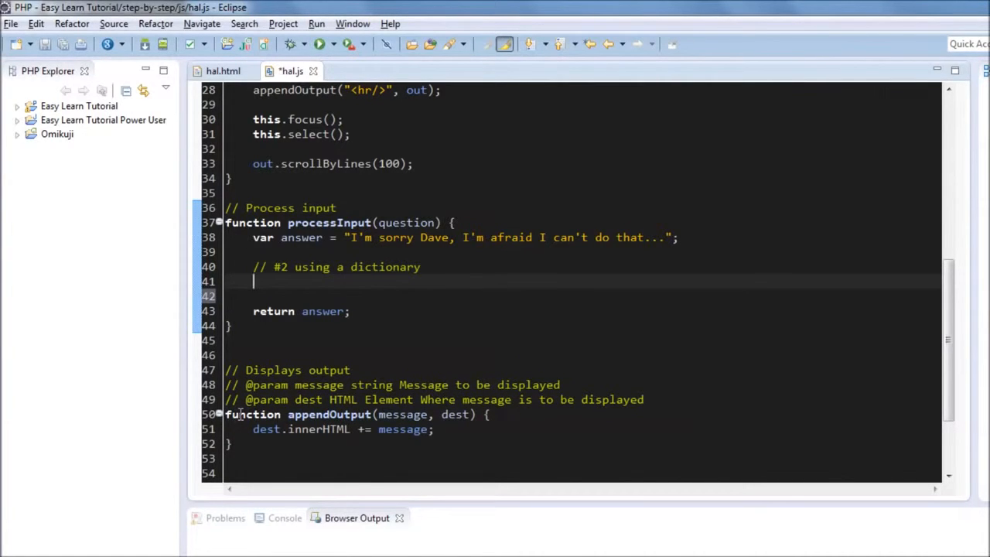
Set answer = dictionary[question.toUpperCase()] in processInput
text(di)
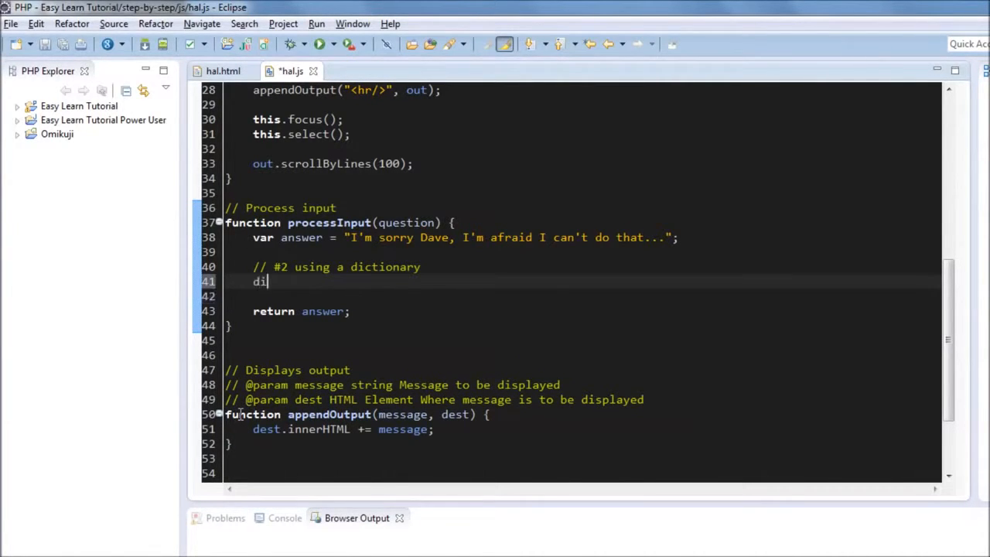
text(ctionary[question.toUpperCase()];)
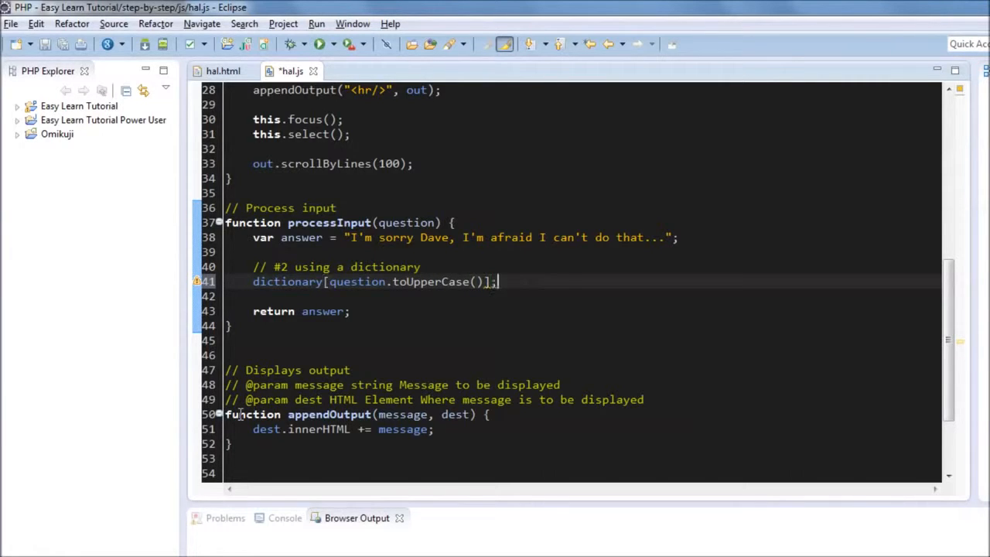
text(answer)
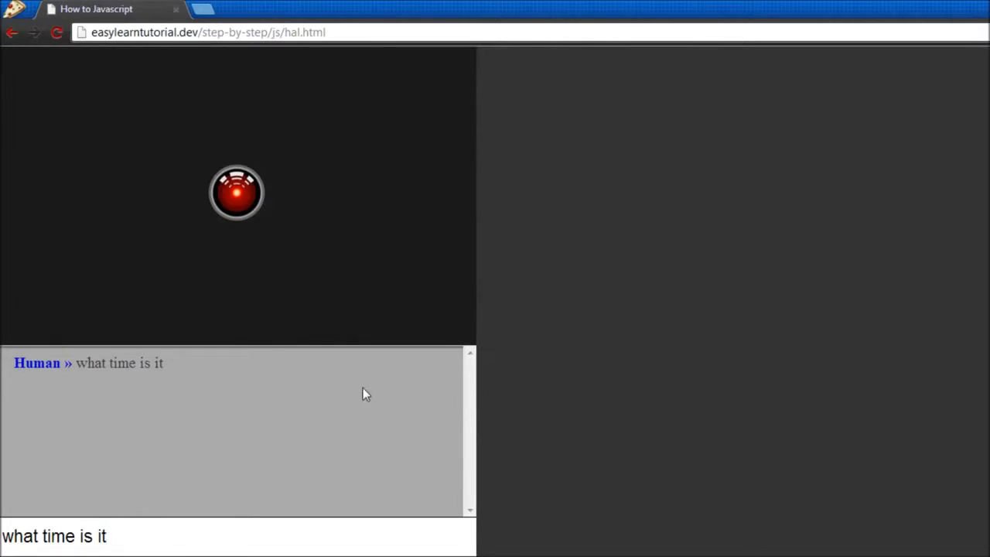
Ask HAL 'how are you', then try 'how are you doin' to see the lookup miss
text(how are)
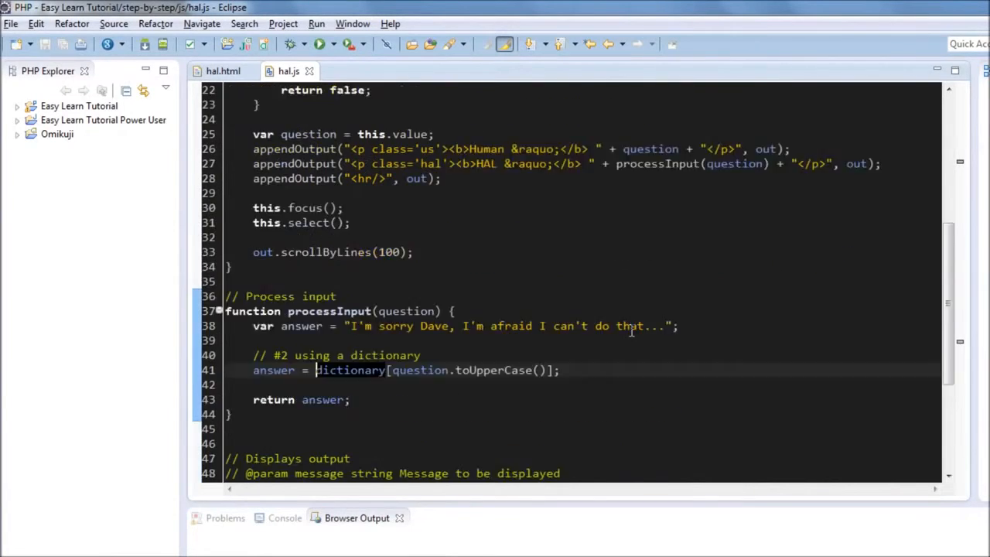
scroll(down, 3)
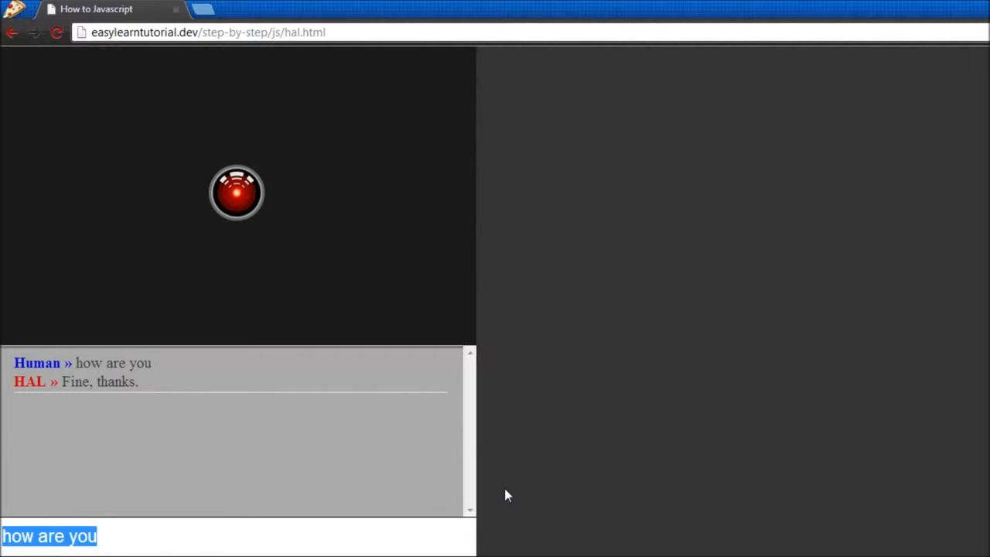
text(doin)
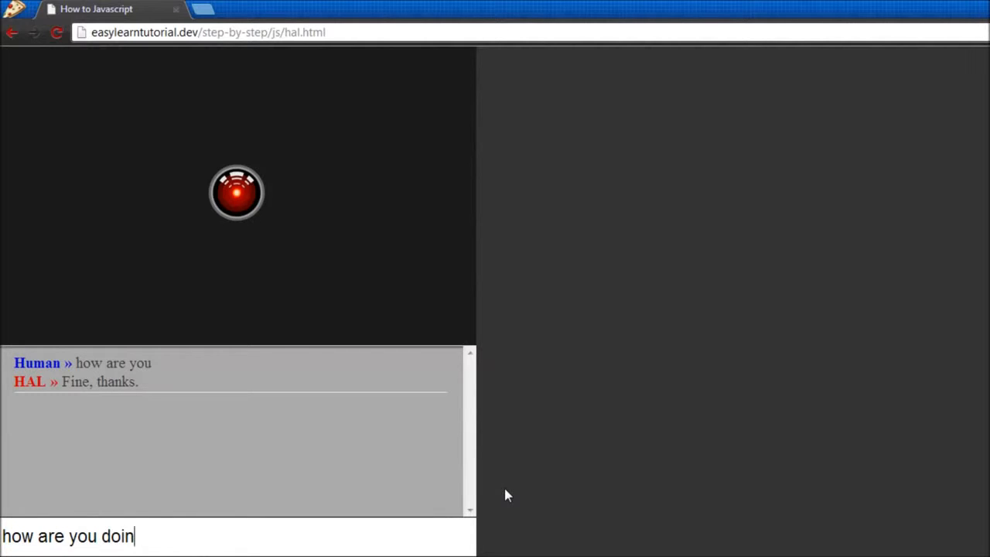
key(Enter)
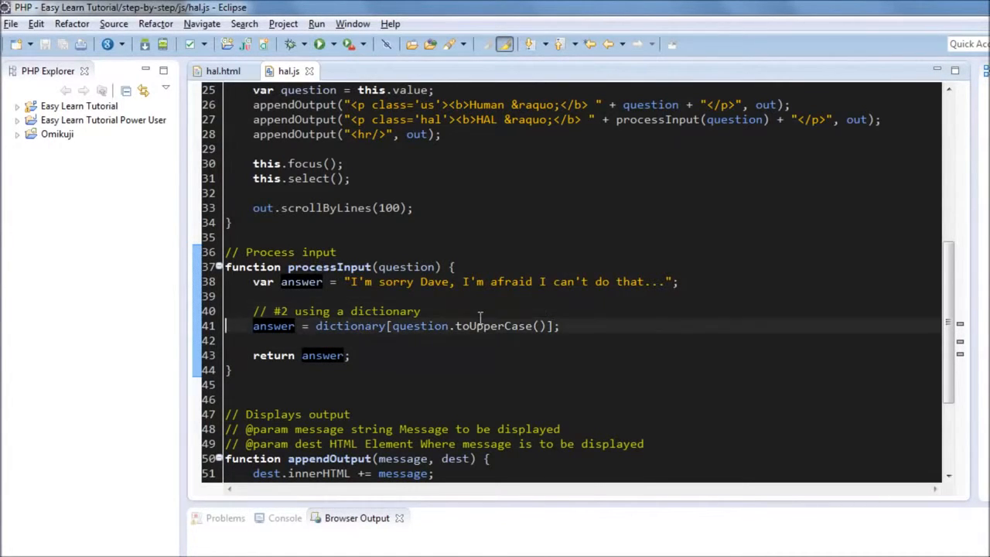
text(if (dictionary[question.toUpperCase()]))
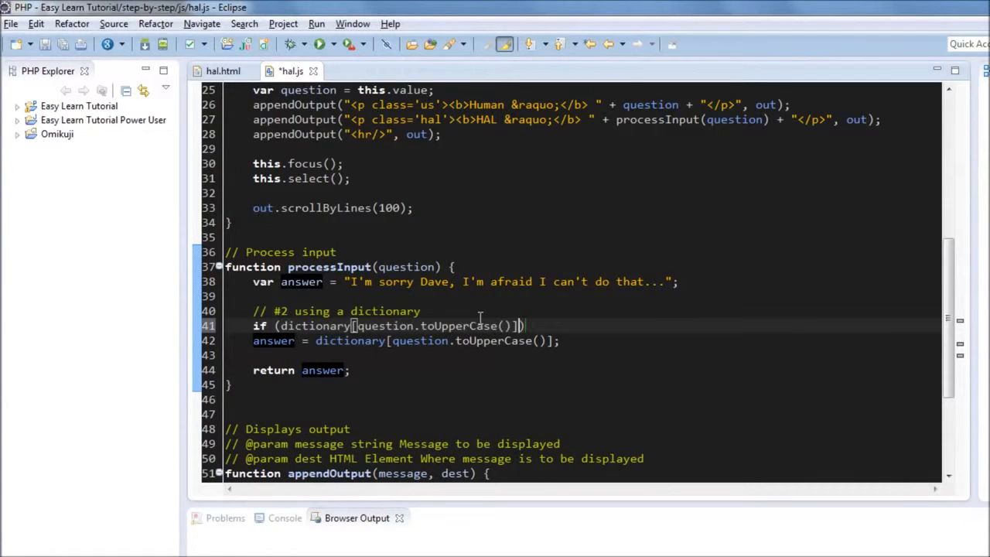
key(Ctrl+s)
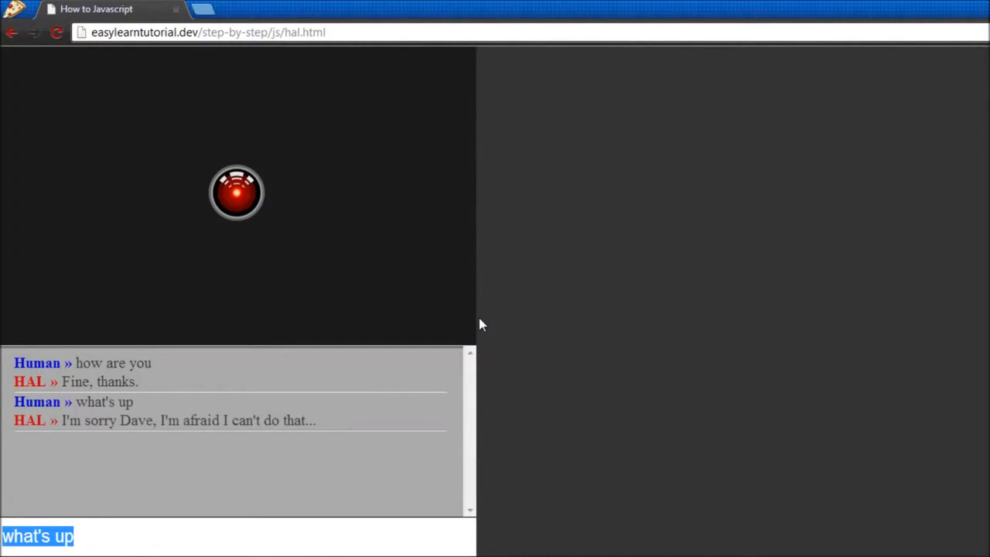
mouse_move(481, 323)
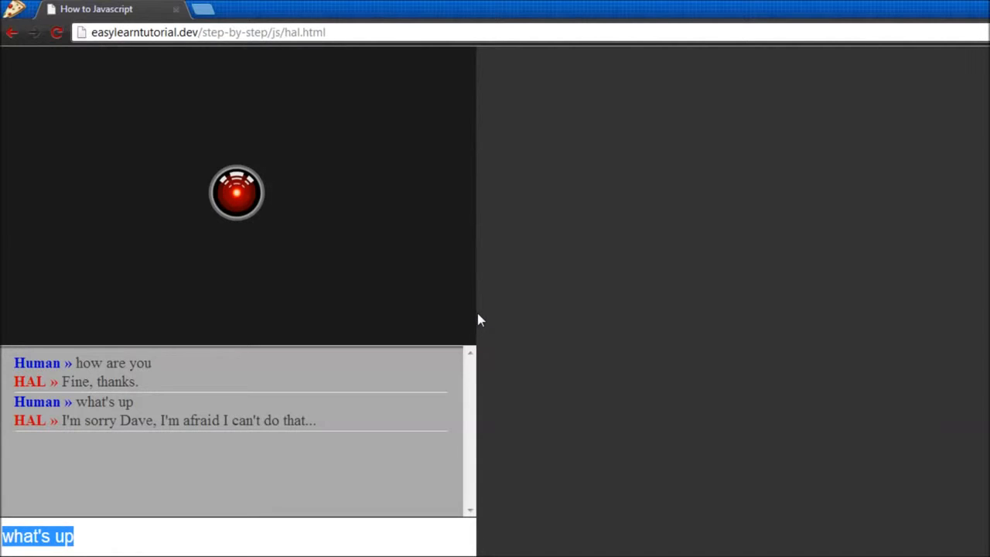
mouse_move(532, 309)
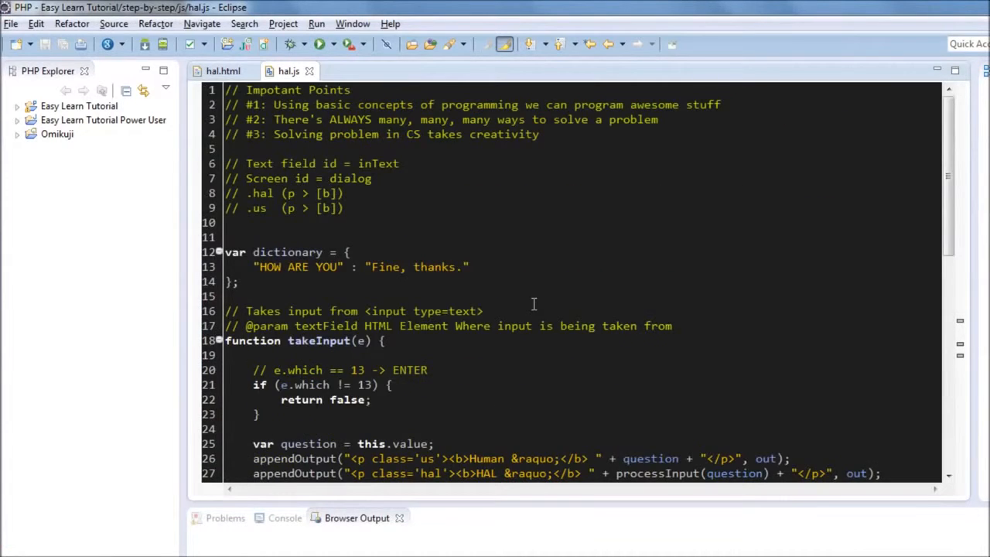
mouse_move(496, 244)
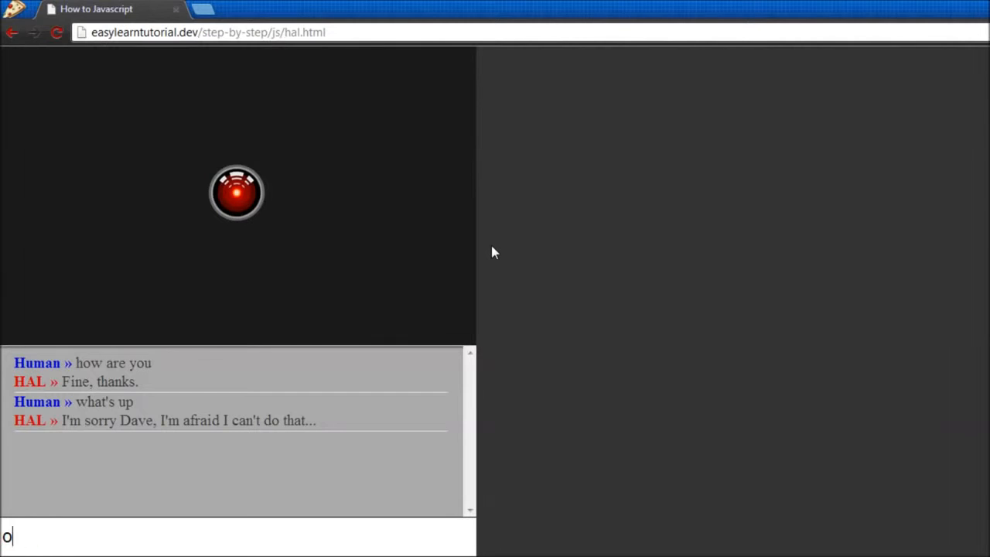
text(how are)
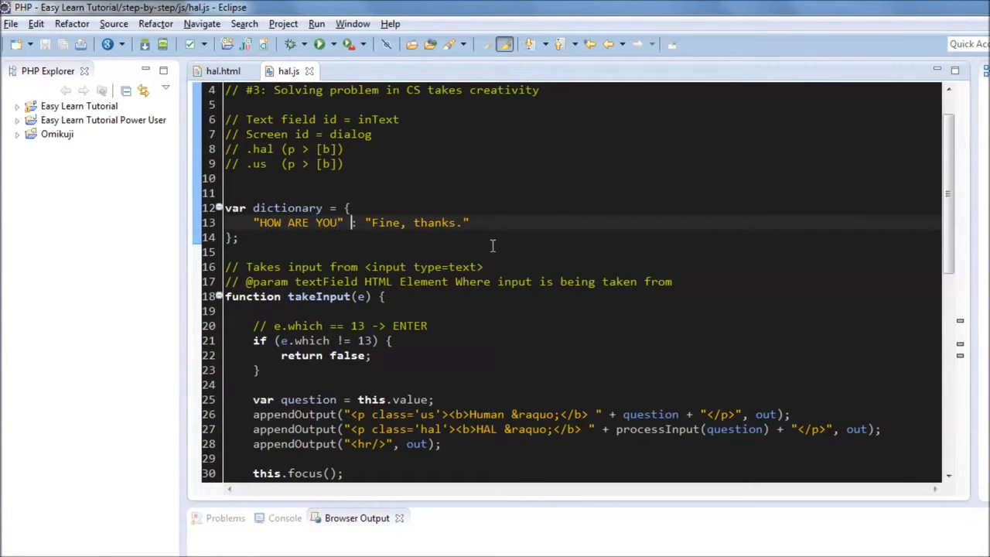
Turn the HOW ARE YOU value into an array and add answers like "Good", "Who cares?!" and "Oh, hang in there."
text([)
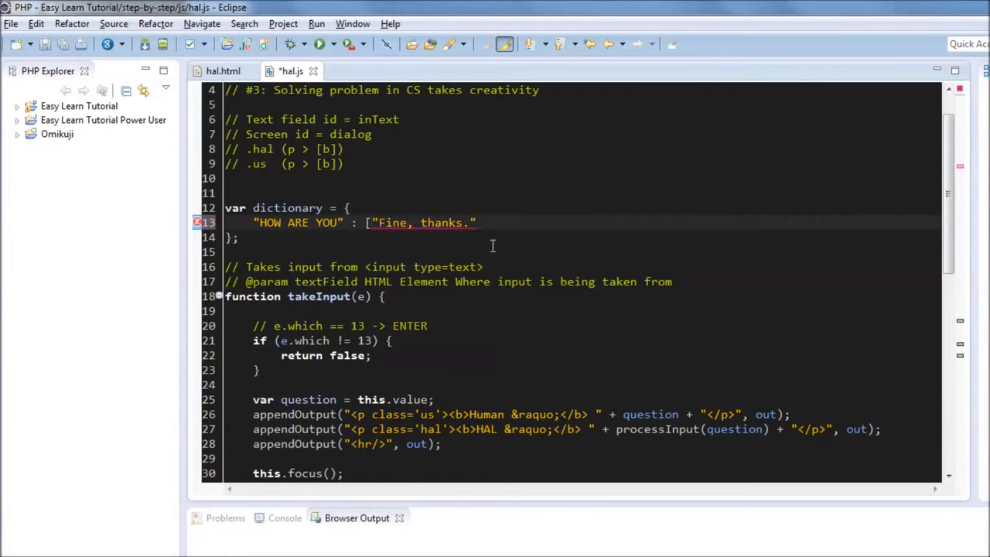
key(ctrl+s)
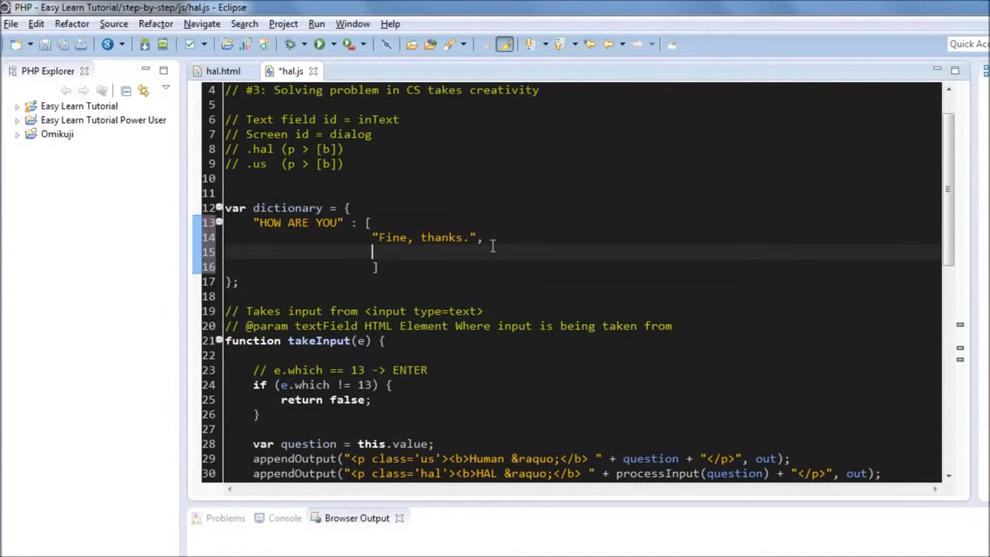
text("Good")
text("W)
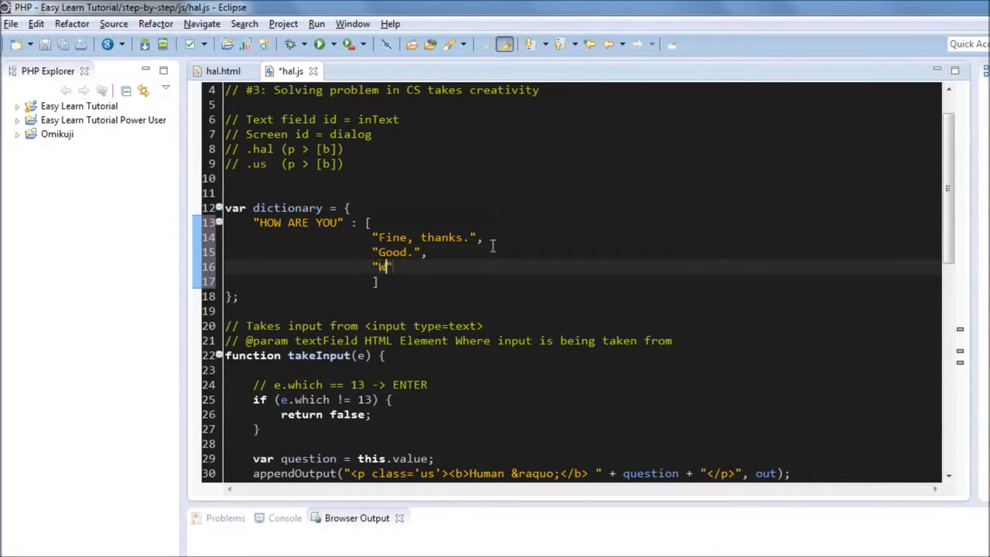
text(ho cares?!)
text(")
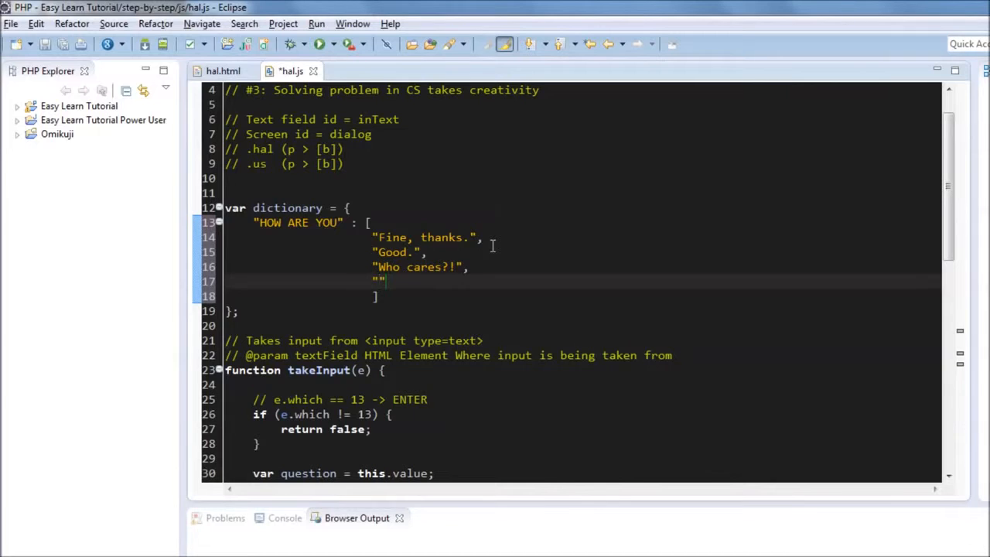
text(Oh, h)
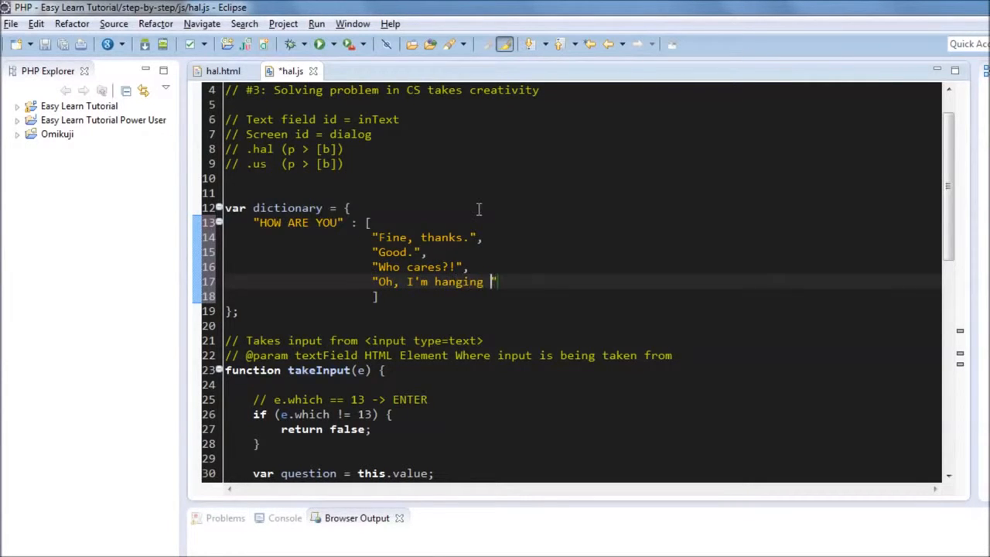
text(in there)
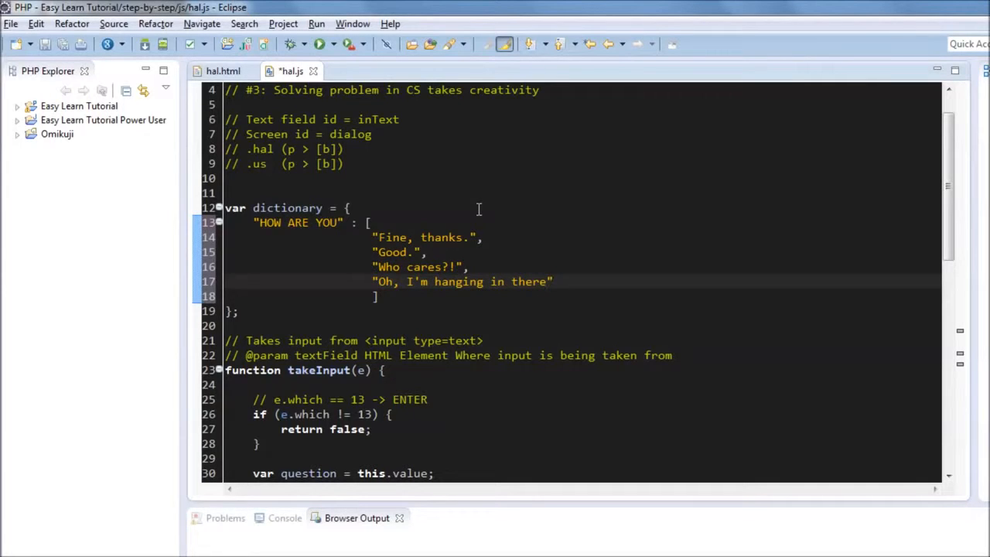
text(.)
text("Great! )
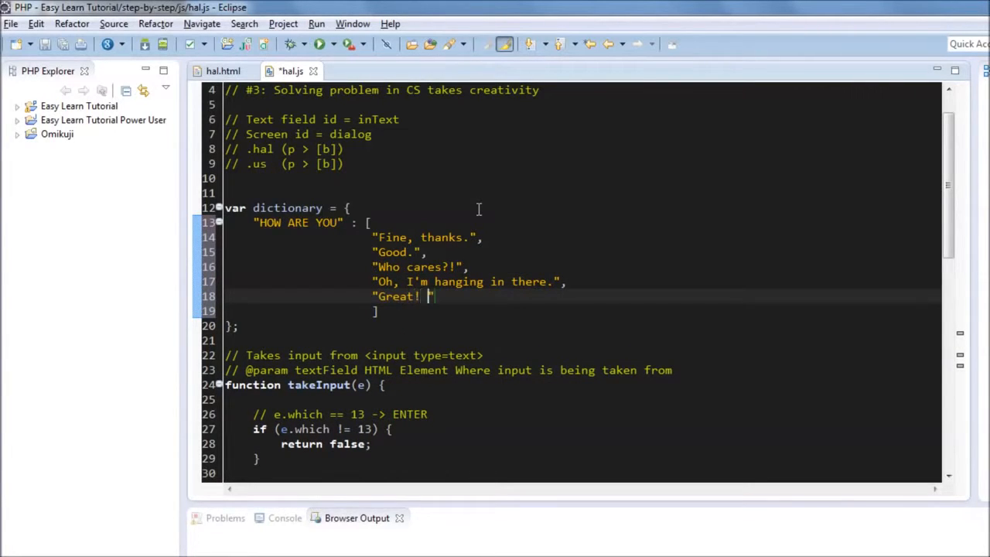
Add the fifth answer "Great! How you doin'?!" to the HOW ARE YOU array
text(How)
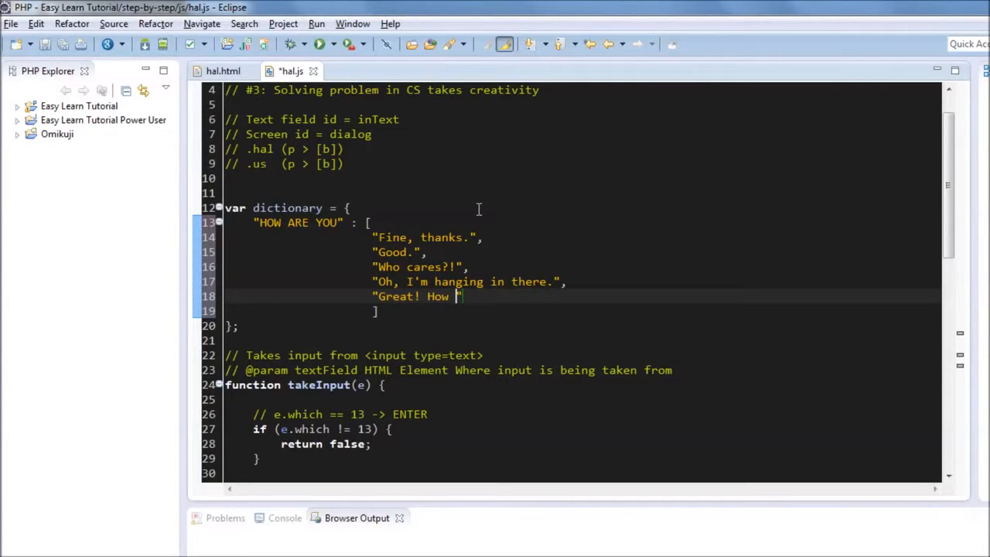
text(you doin)
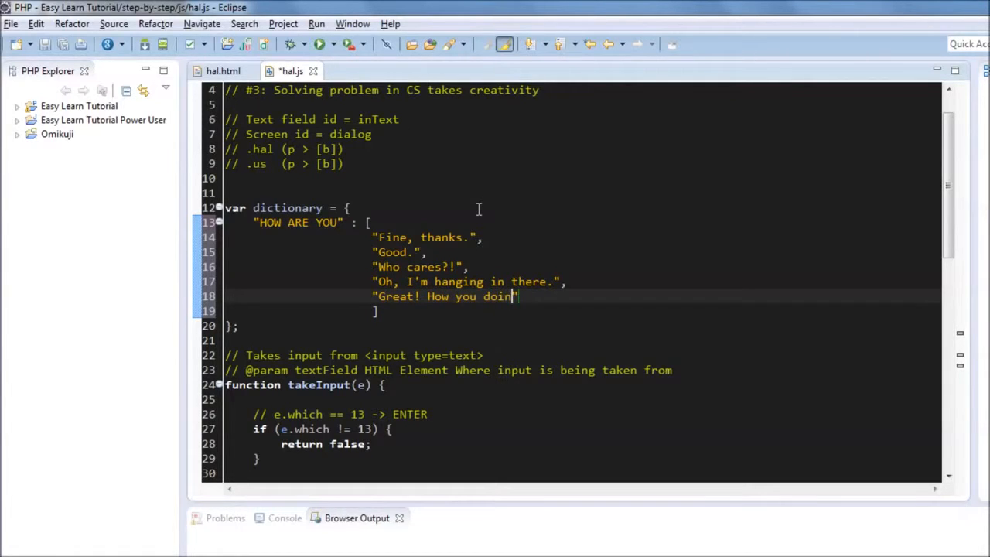
text('?!)
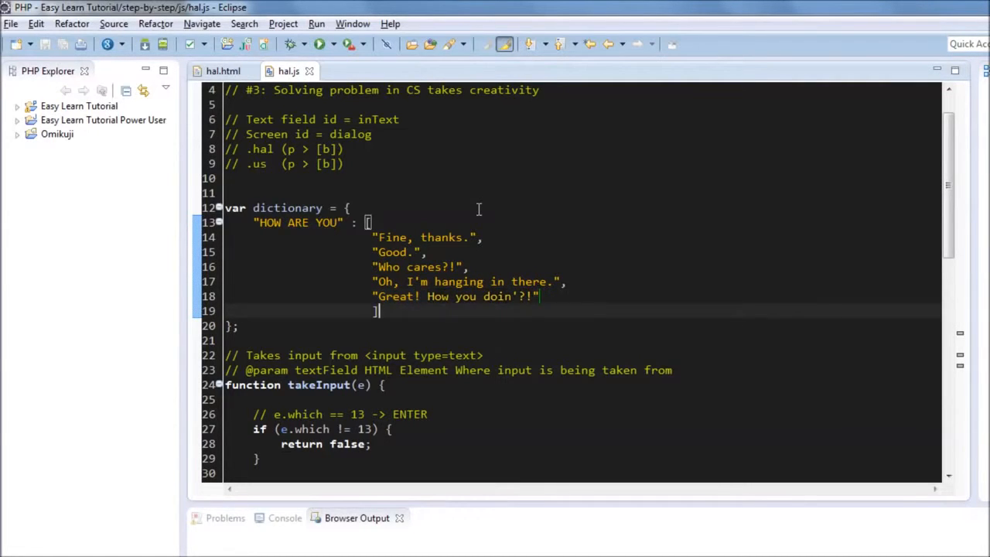
Scroll hal.js down to the processInput function that takes element [0] of the reply array
scroll(down, 3)
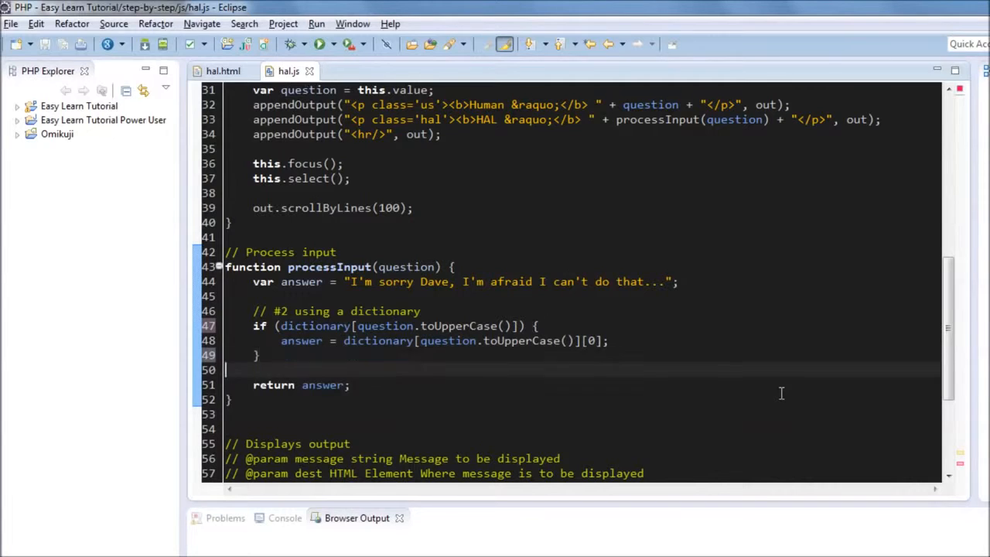
Declare var randKey as parseInt of Math.random() in processInput
text(var)
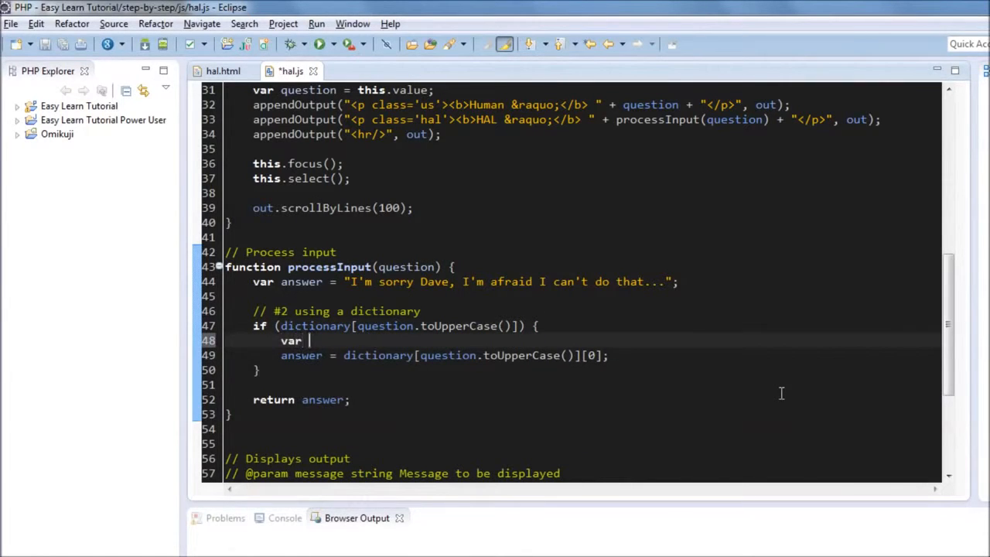
text(rand)
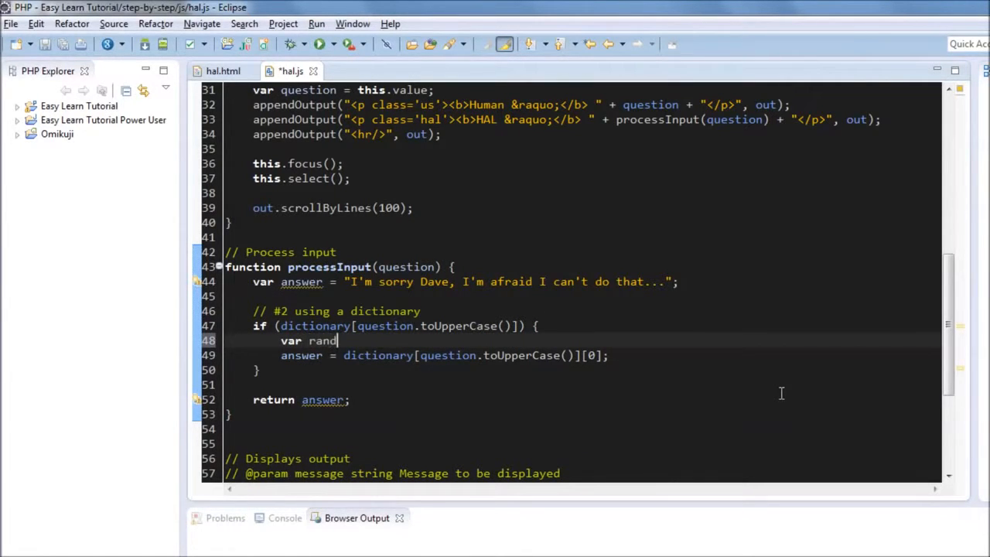
text(Key =)
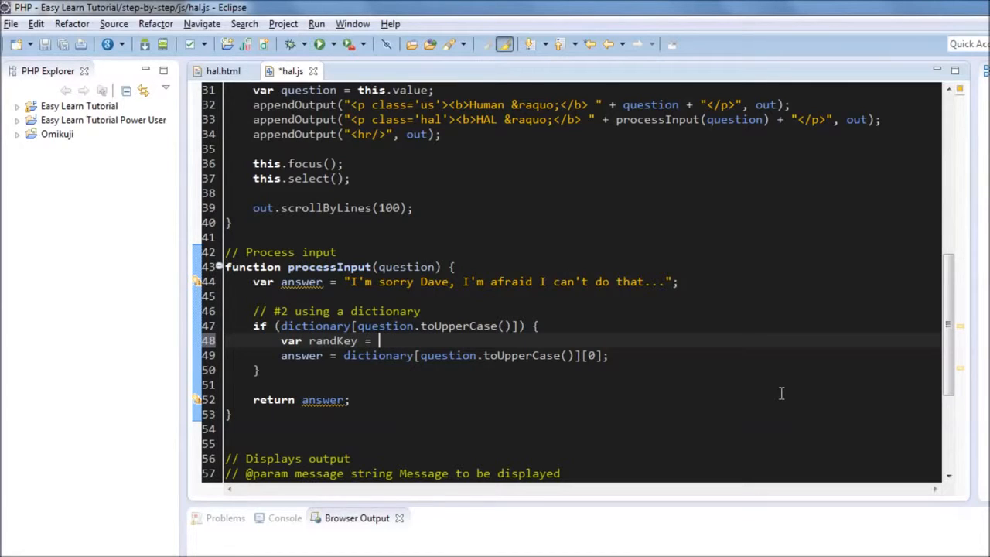
text(Math.r)
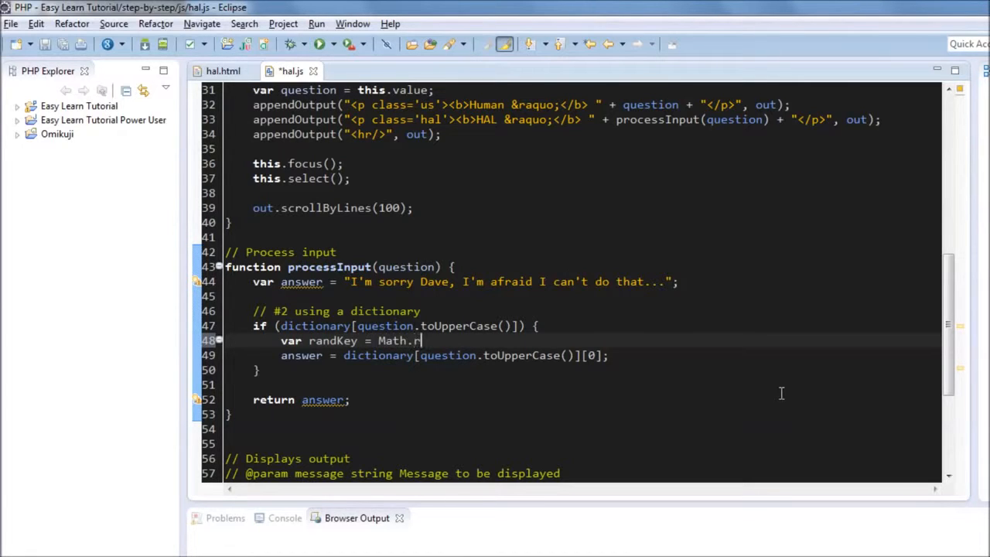
text(andom() * 23;)
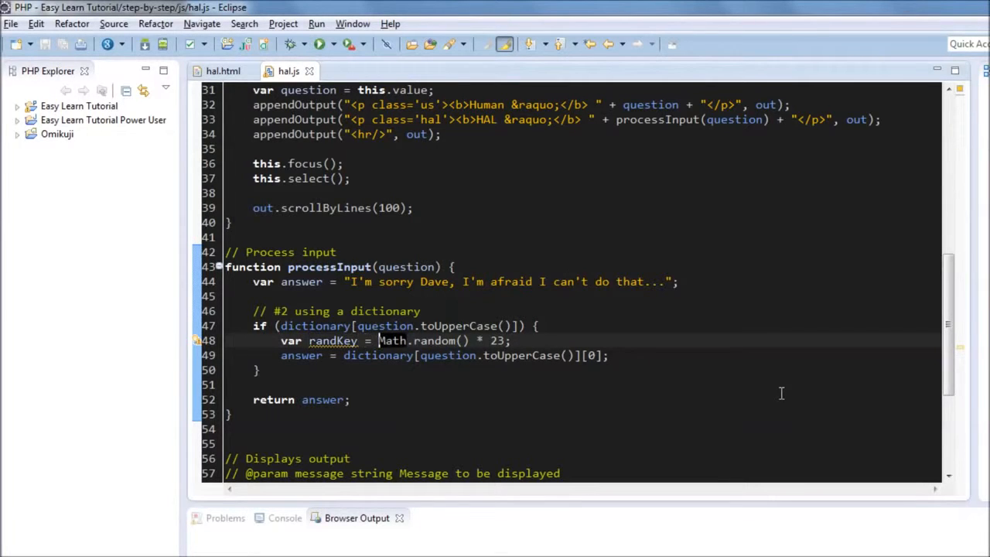
text(parseInt()
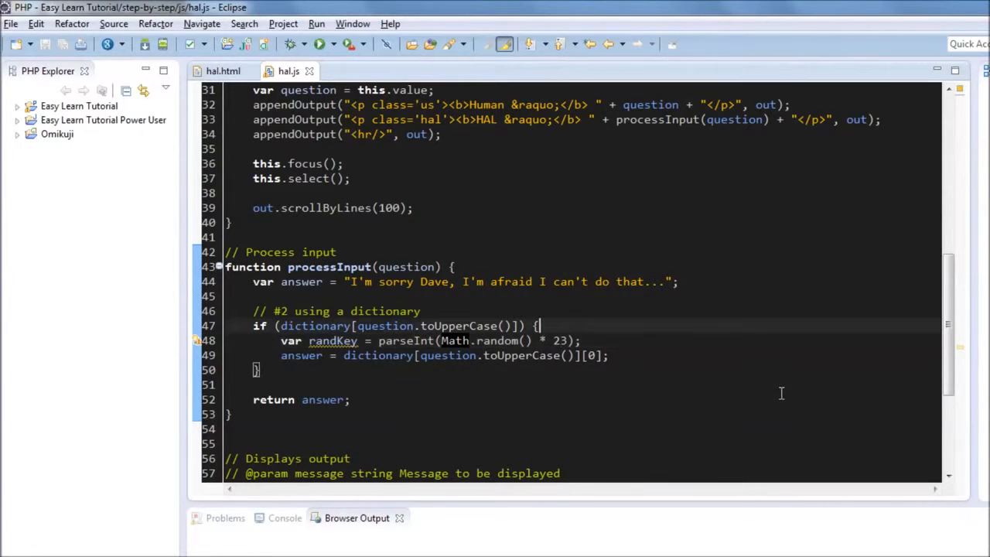
Scale randKey by dictionary[question.toUpperCase()].length and index the answers with [randKey] instead of [0]
text(// 0, 1, 2,)
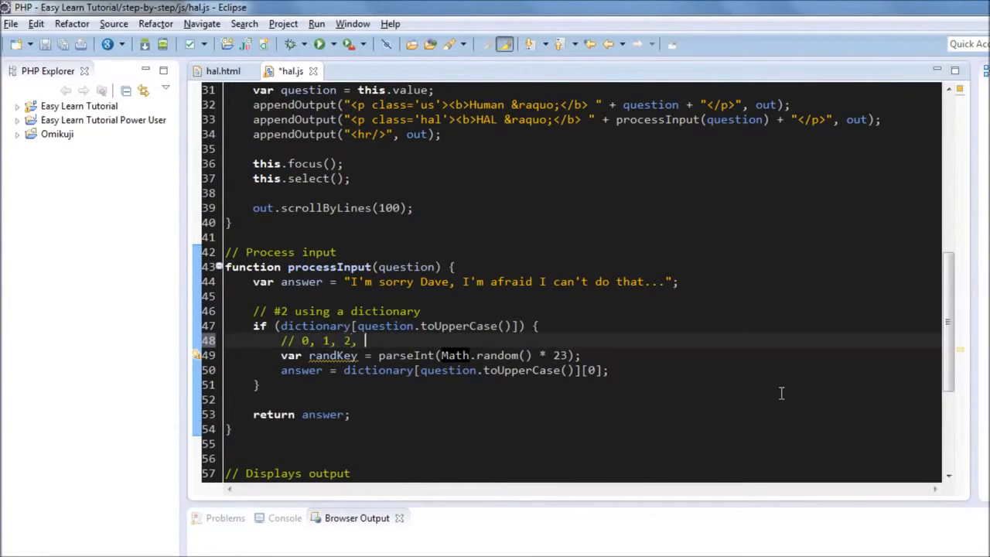
key(Delete)
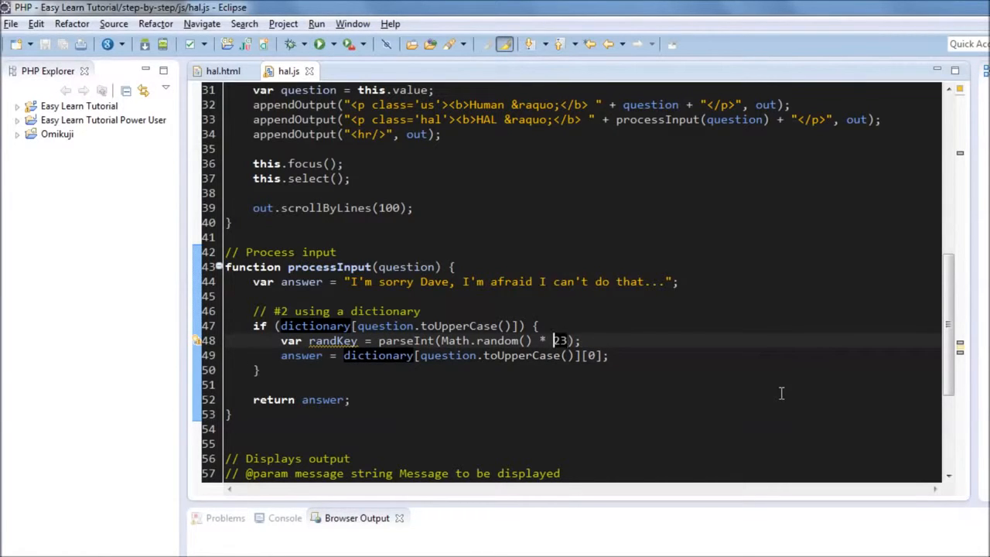
text(dictionary[question.toUpperCase()].length)
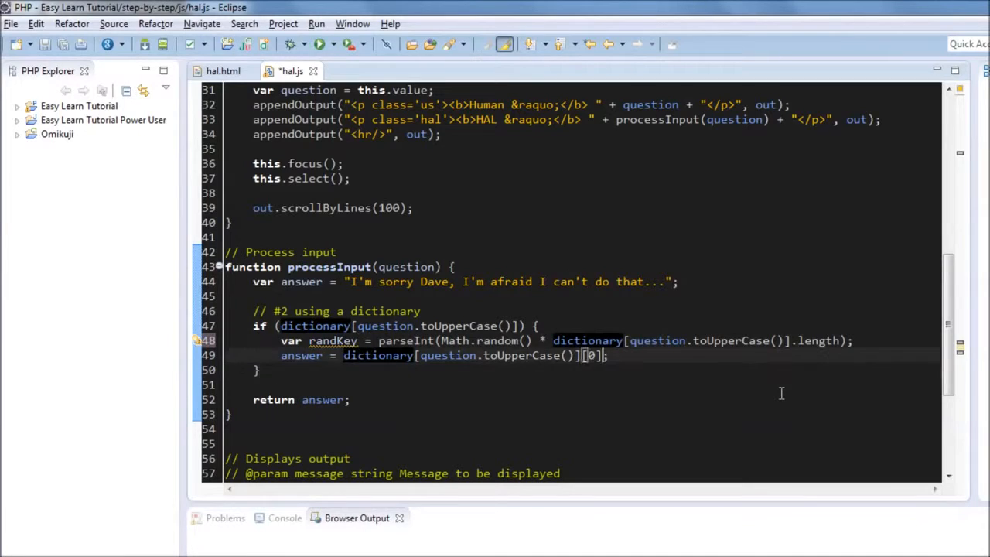
text(randKey)
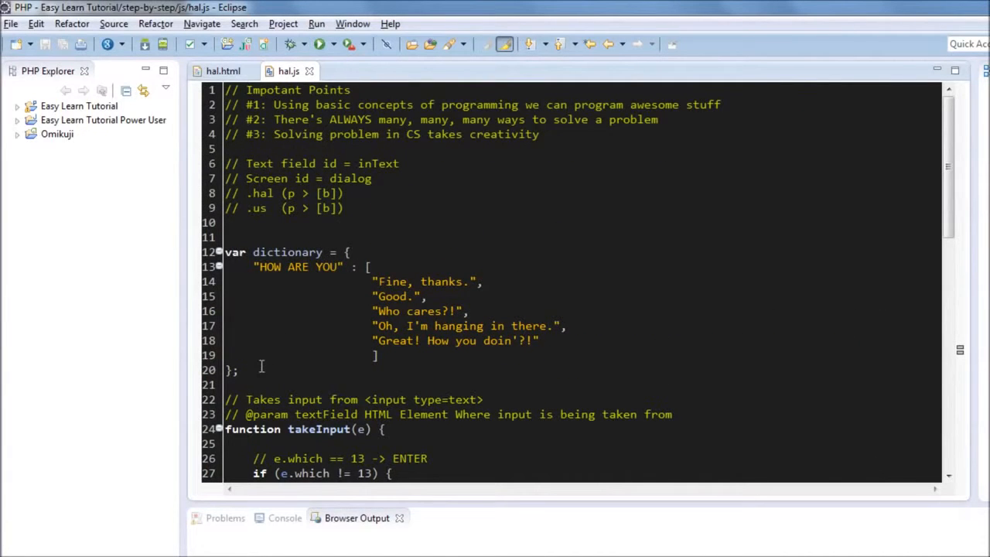
Expand the Easy Learn Tutorial project down to its step-by-step js folder and bring up its options
scroll(down, 3)
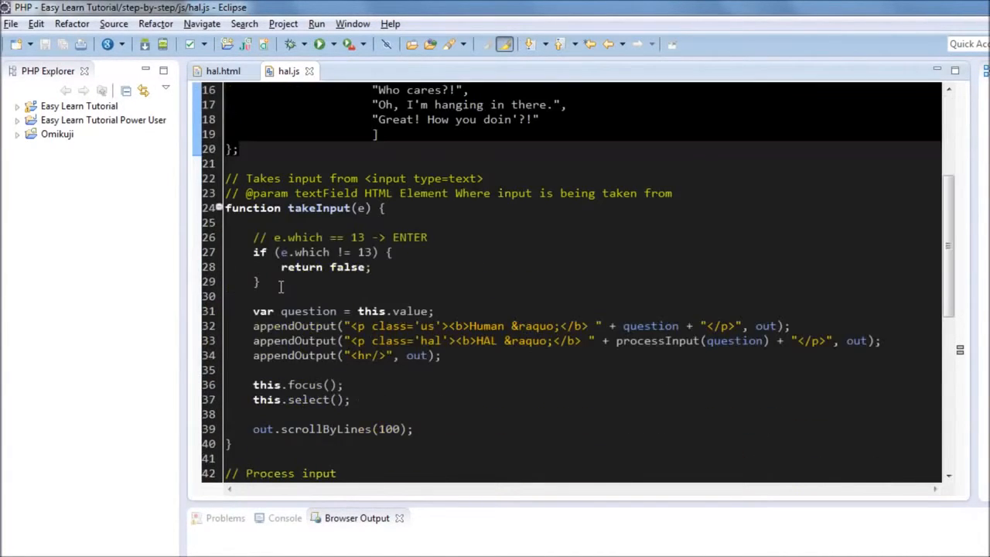
scroll(down, 3)
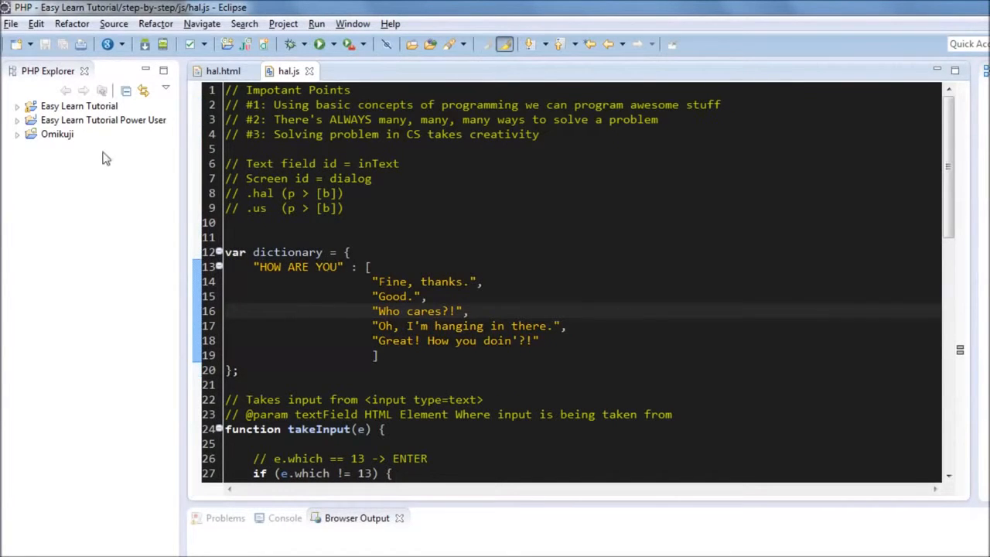
click(17, 120)
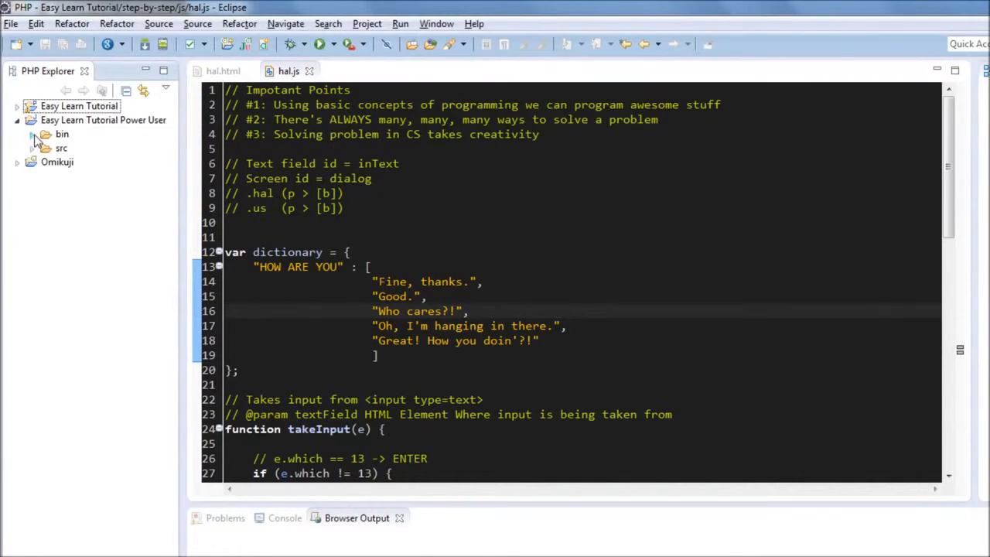
click(31, 149)
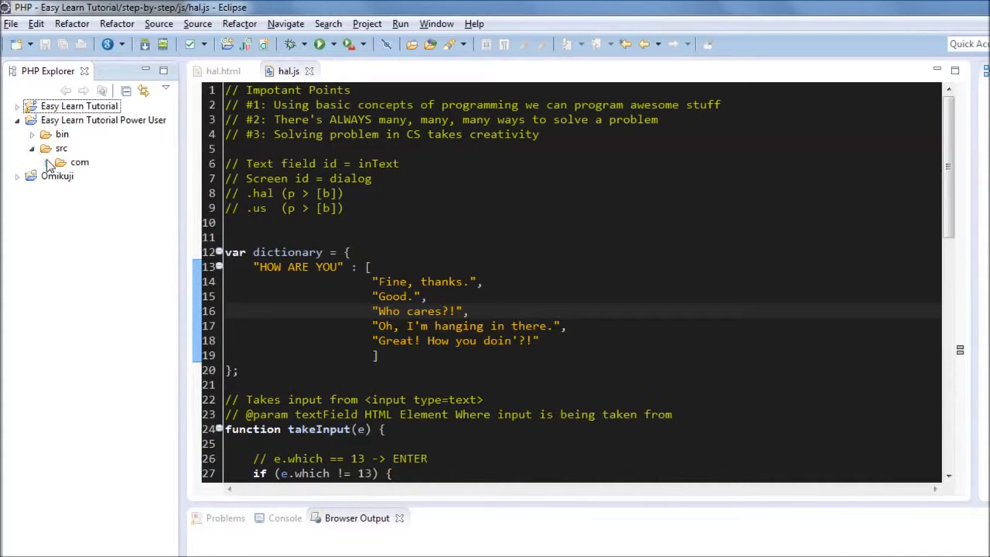
click(17, 105)
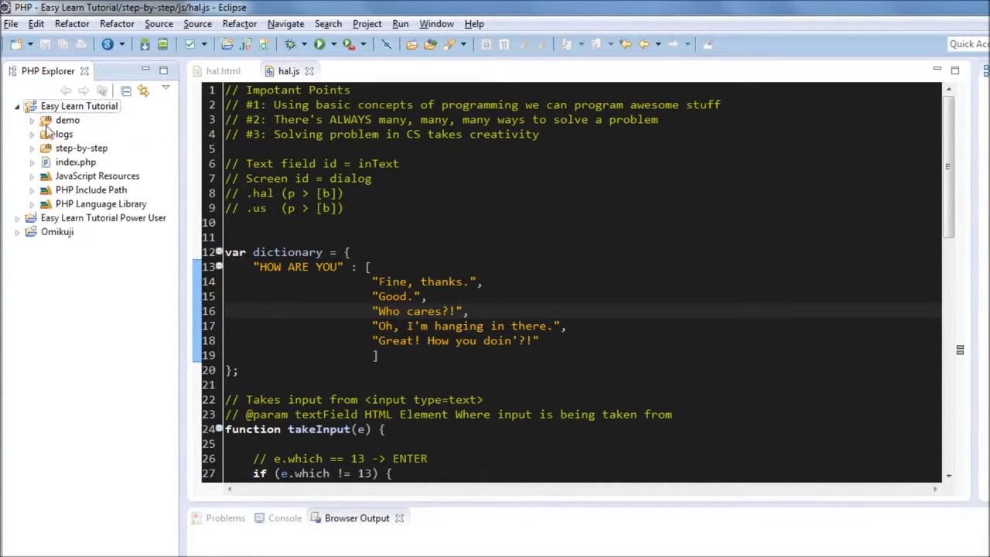
click(31, 148)
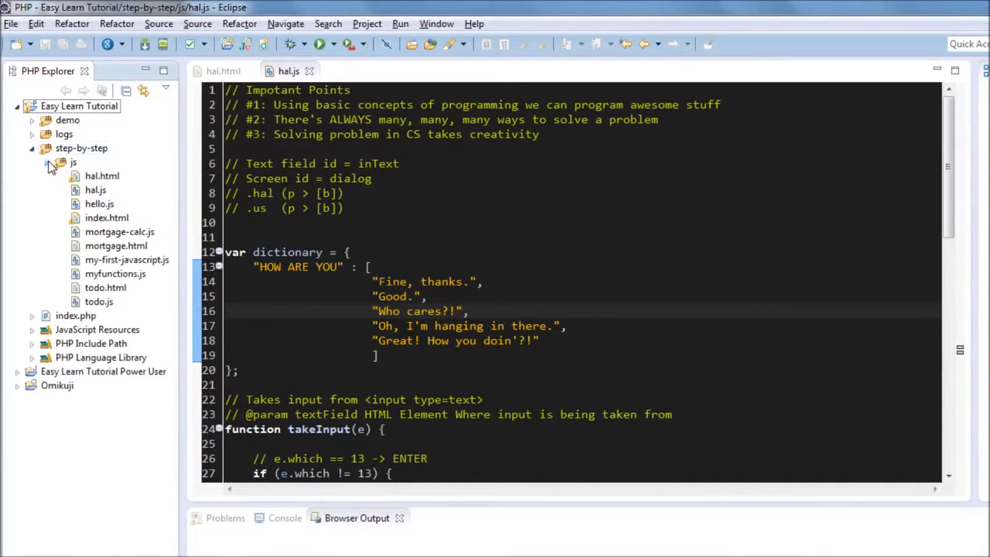
right_click(73, 163)
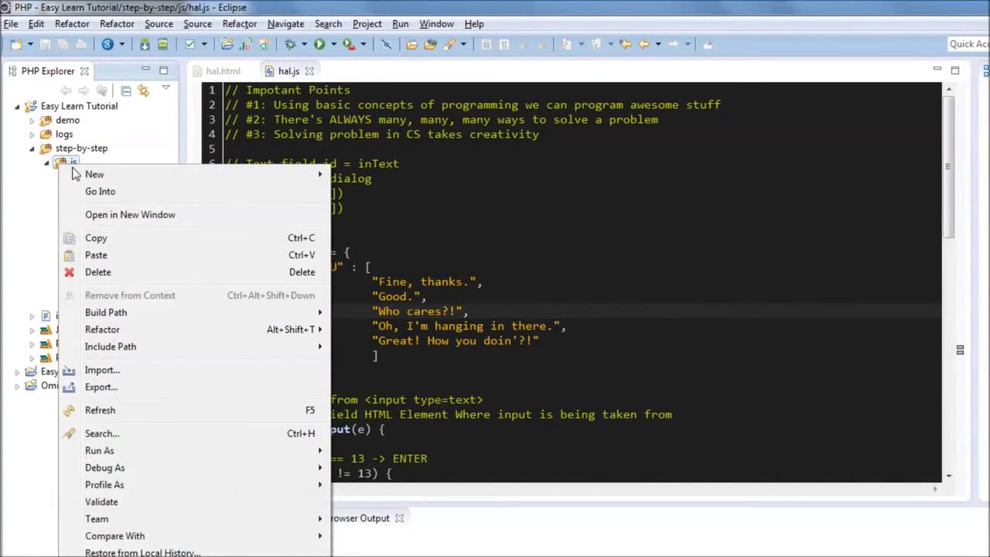
Create hal-dictionary-answers.js in the js folder, paste the dictionary object into it, and move to hal.html
click(386, 255)
text(hal-dictionary-answers.)
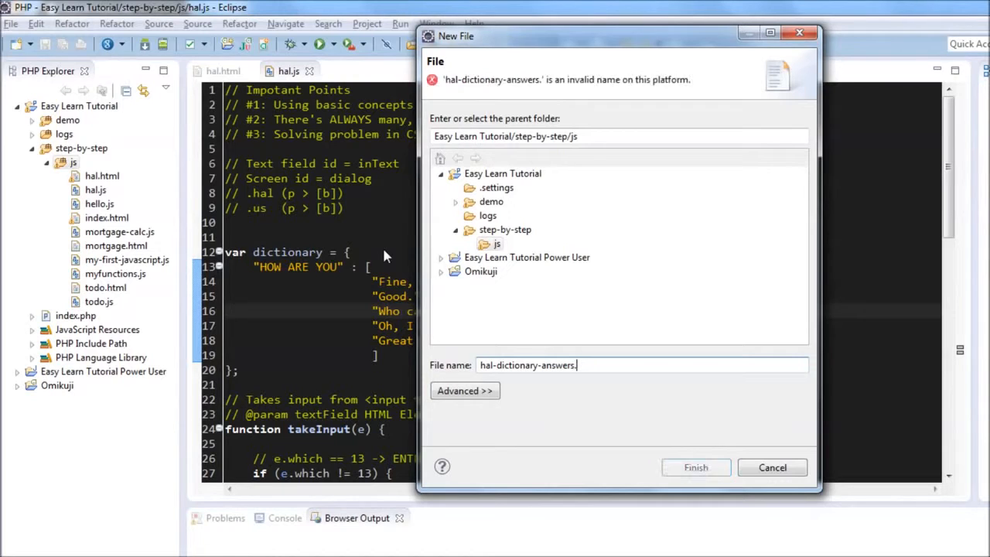
click(696, 467)
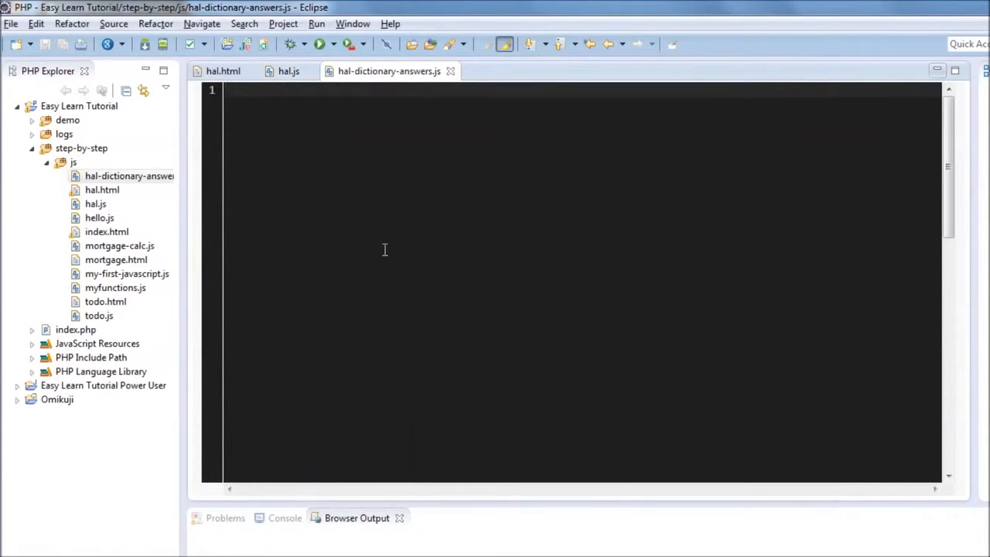
click(288, 71)
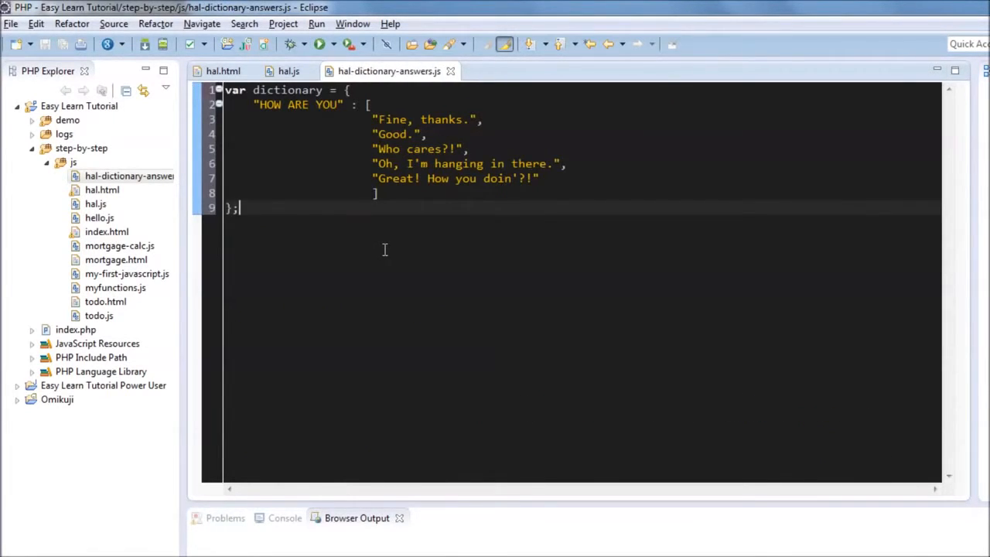
click(223, 71)
text(<script src="hal-dictionary-answers.js"></script>)
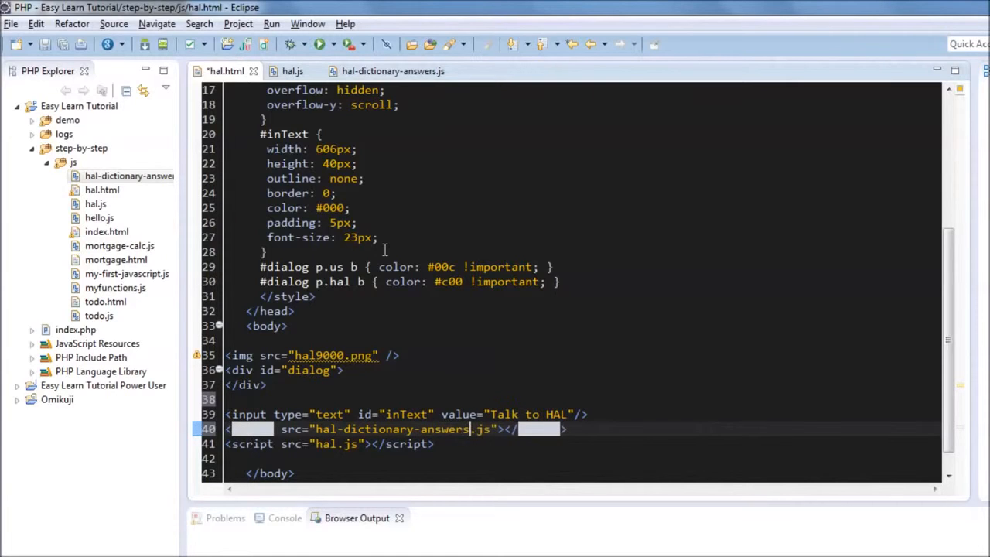
Save hal.html with the hal-dictionary-answers.js script tag and check hal.js against the dictionary file
key(Ctrl+s)
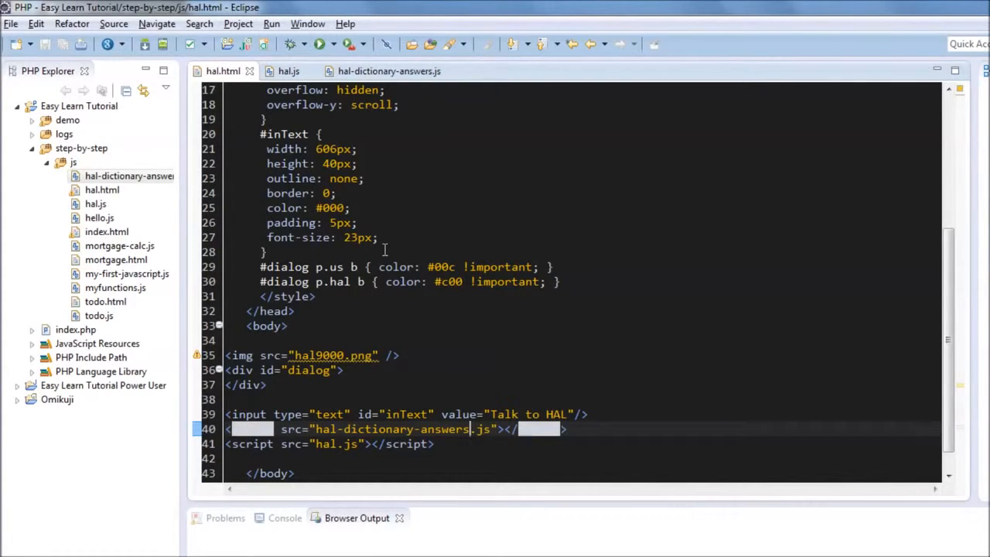
click(289, 71)
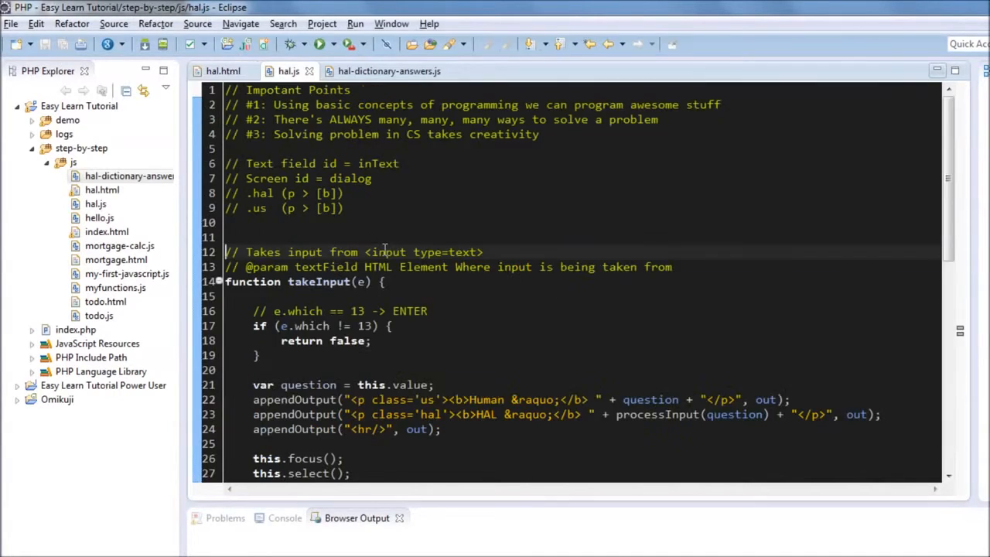
click(384, 71)
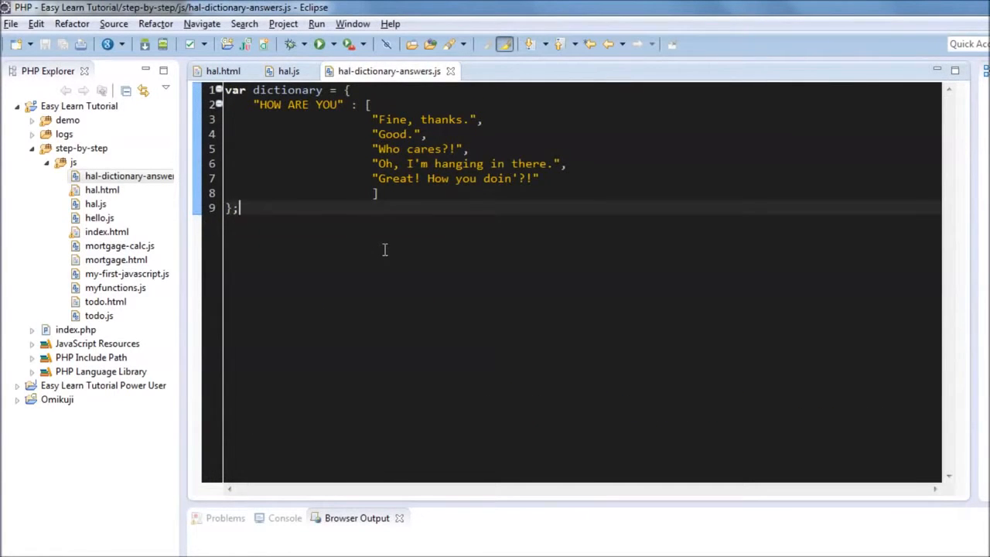
click(284, 71)
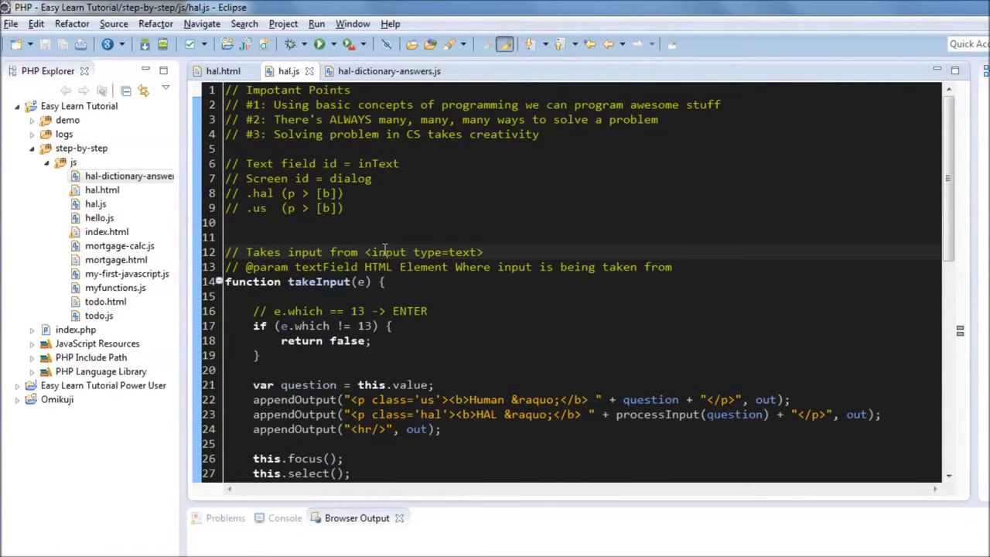
click(385, 72)
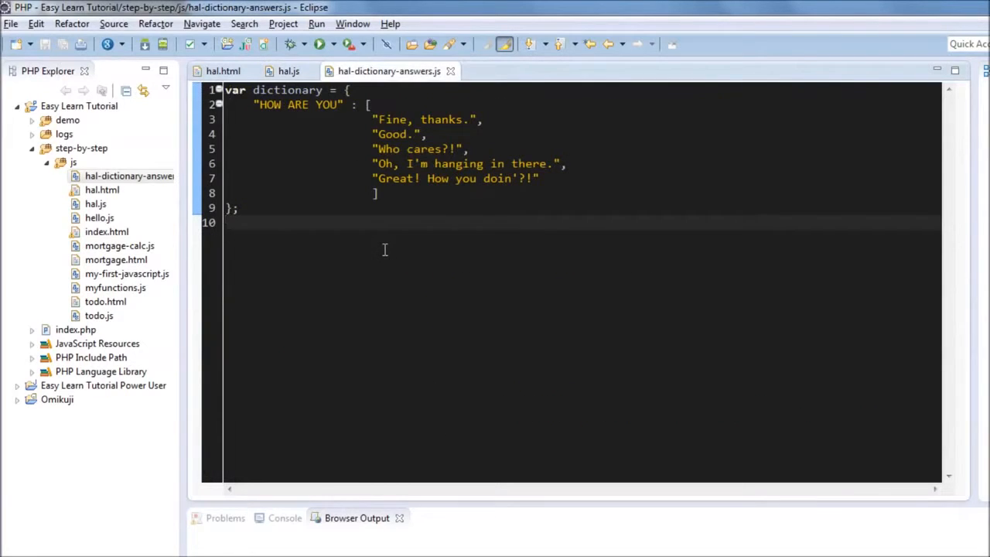
click(286, 71)
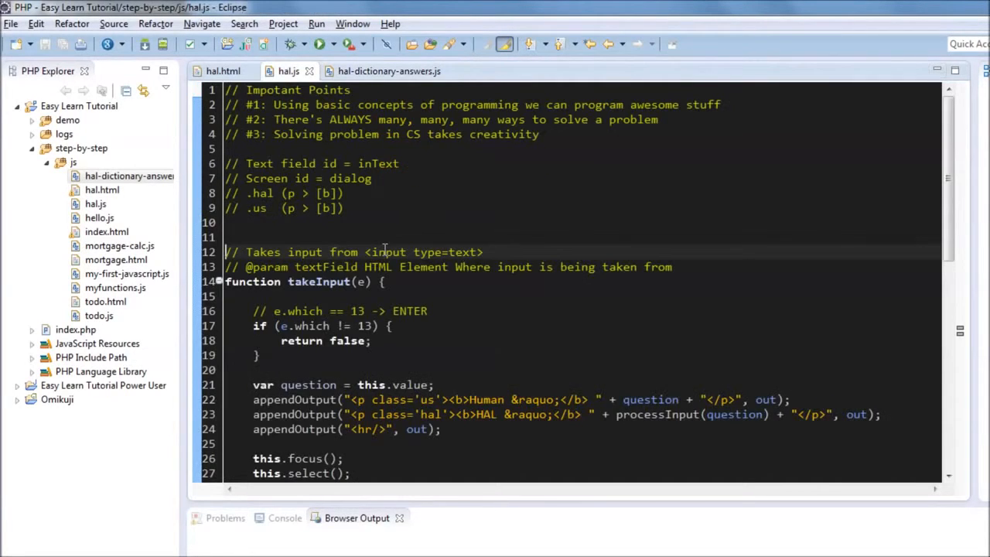
scroll(down, 3)
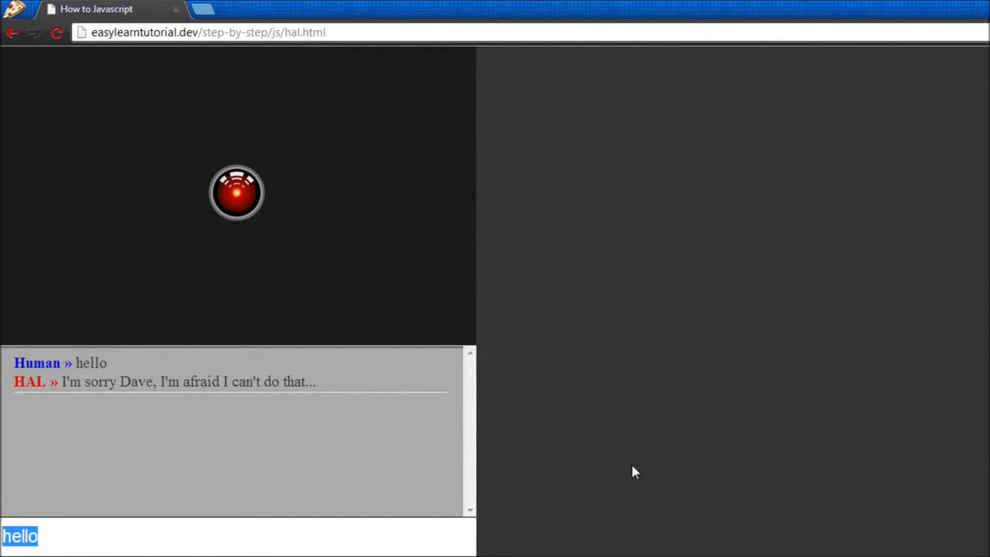
Test HAL in Chrome with hello and start asking how are you
text(how are)
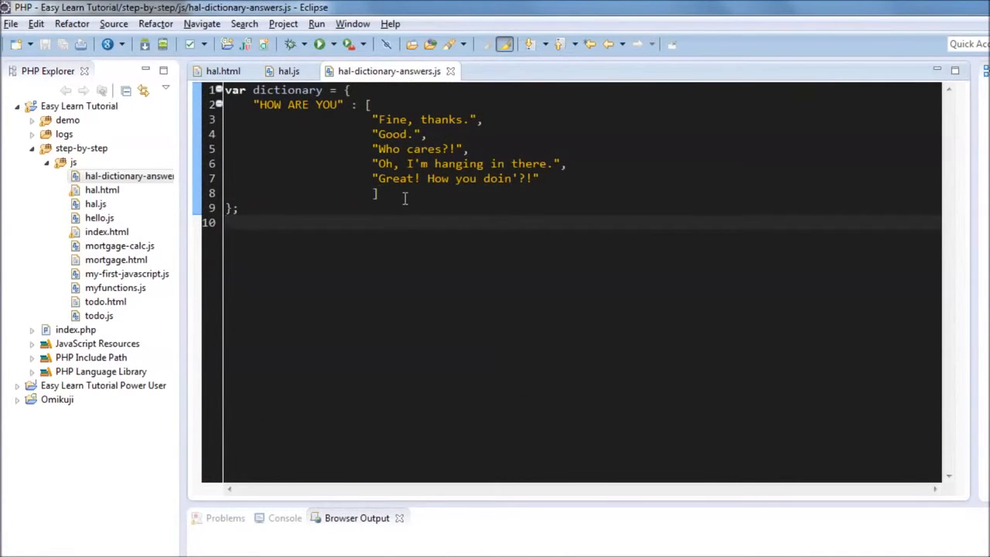
Add a WHO ARE YOU entry answering "My name is HAL 9000" to the dictionary file and return to hal.js
text(,)
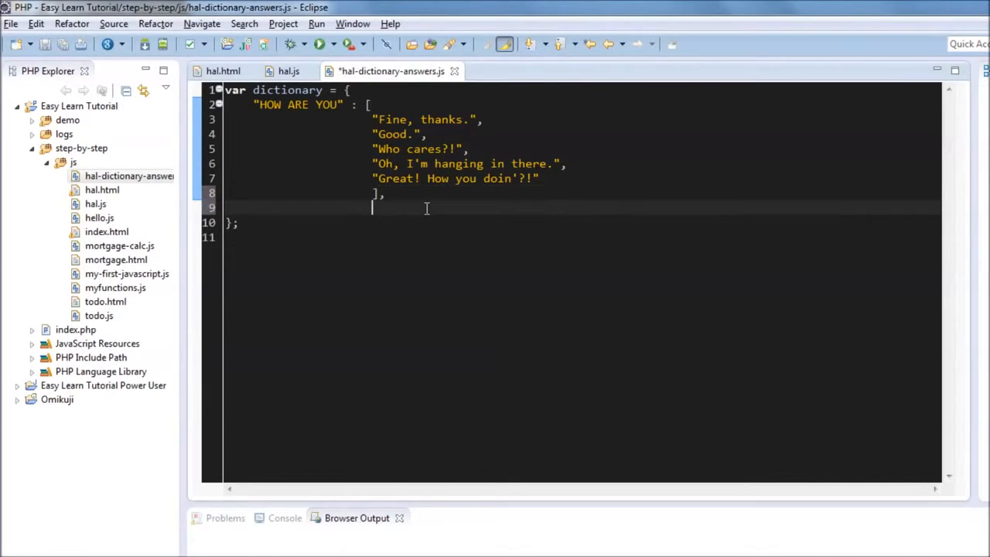
text("H)
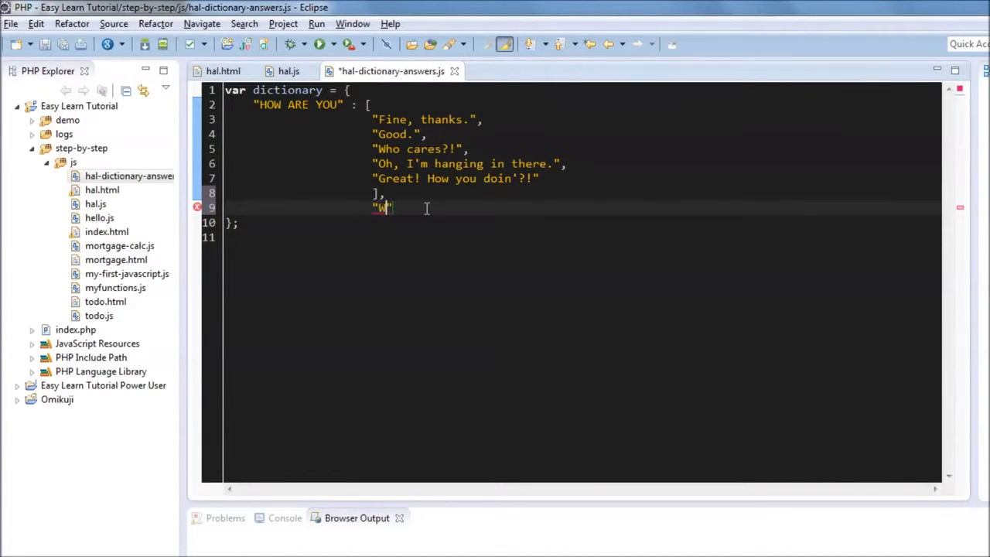
text(HO ARE YOU)
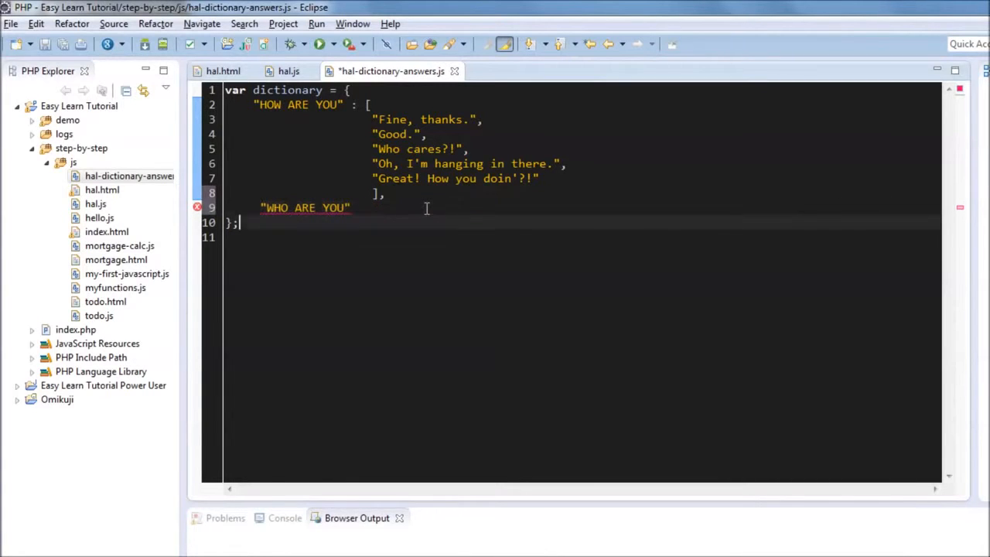
text(:)
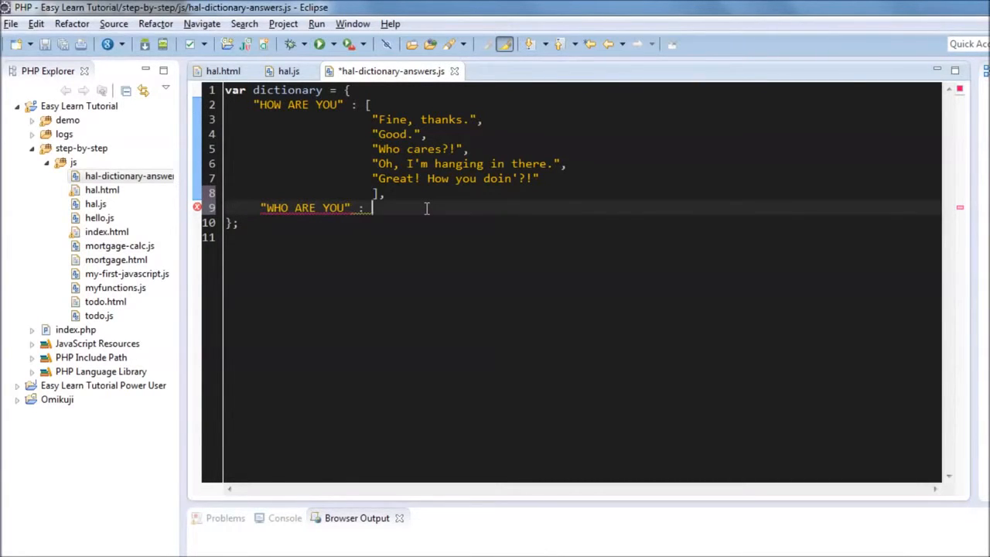
text(["")
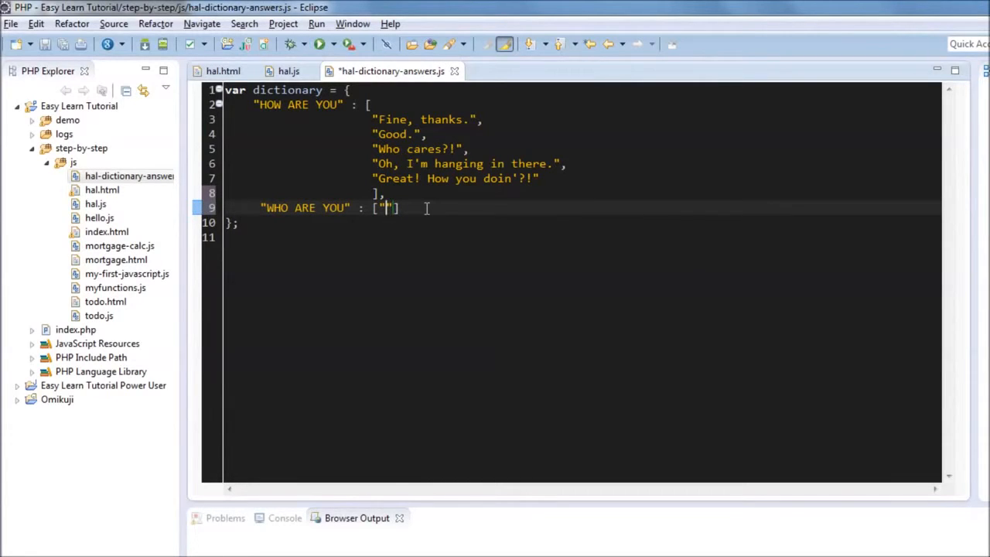
text(M)
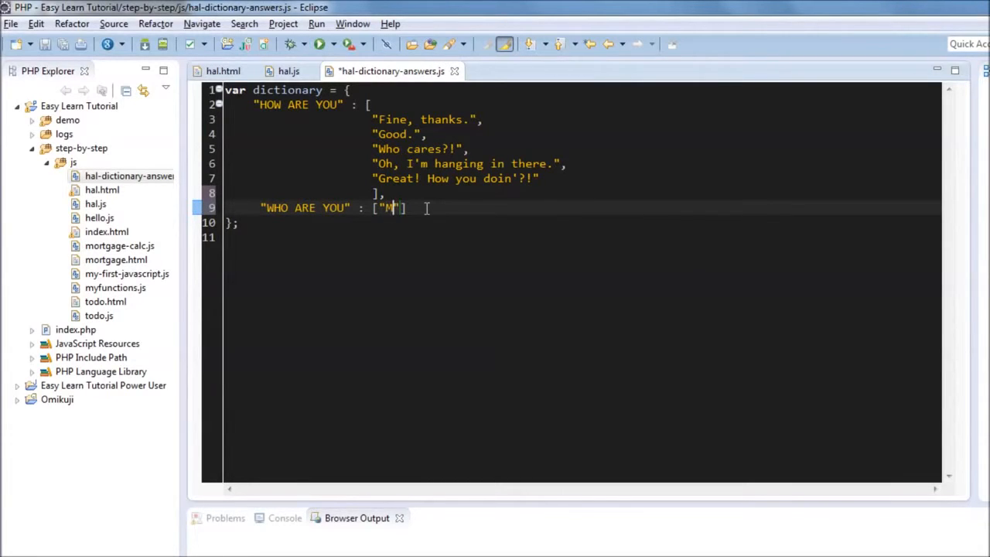
text(y name is HAL)
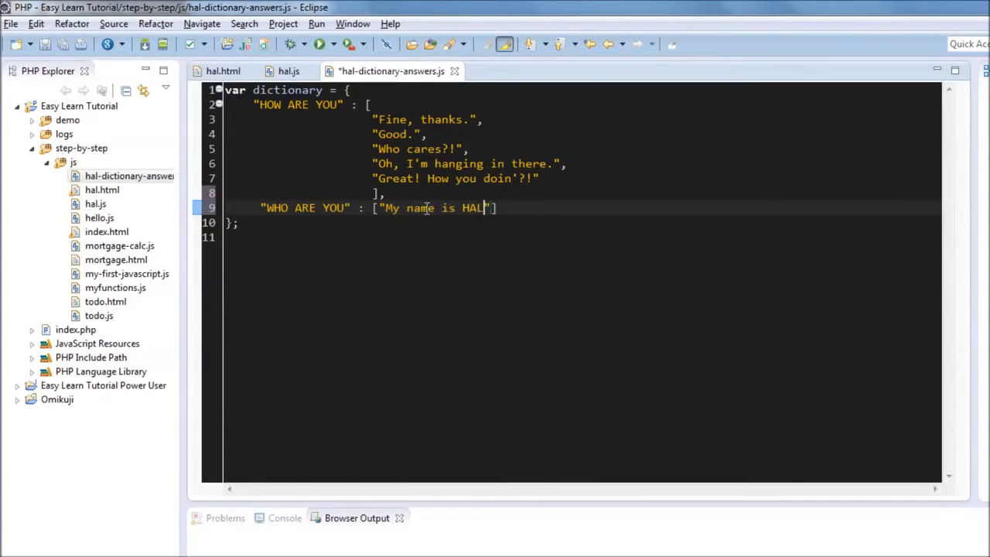
text(9000)
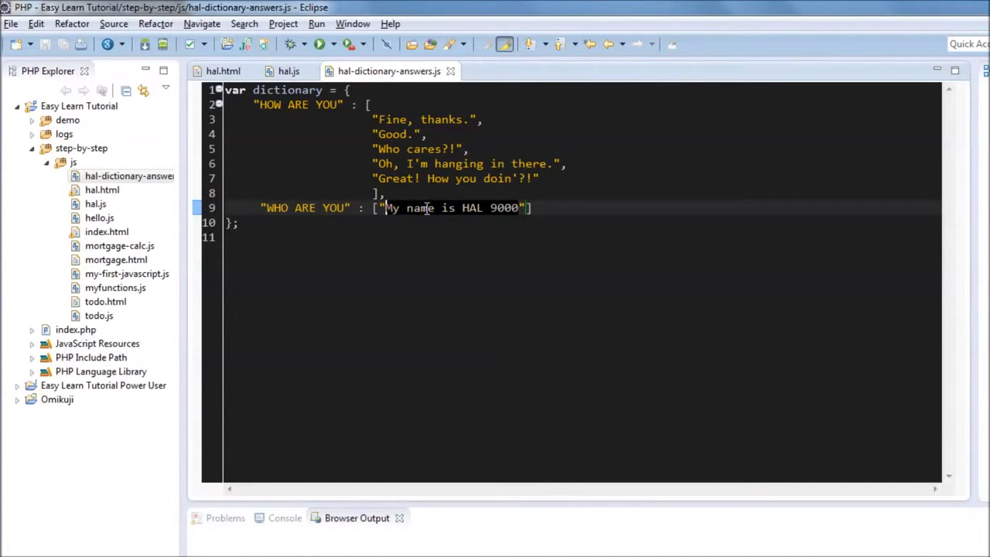
click(289, 71)
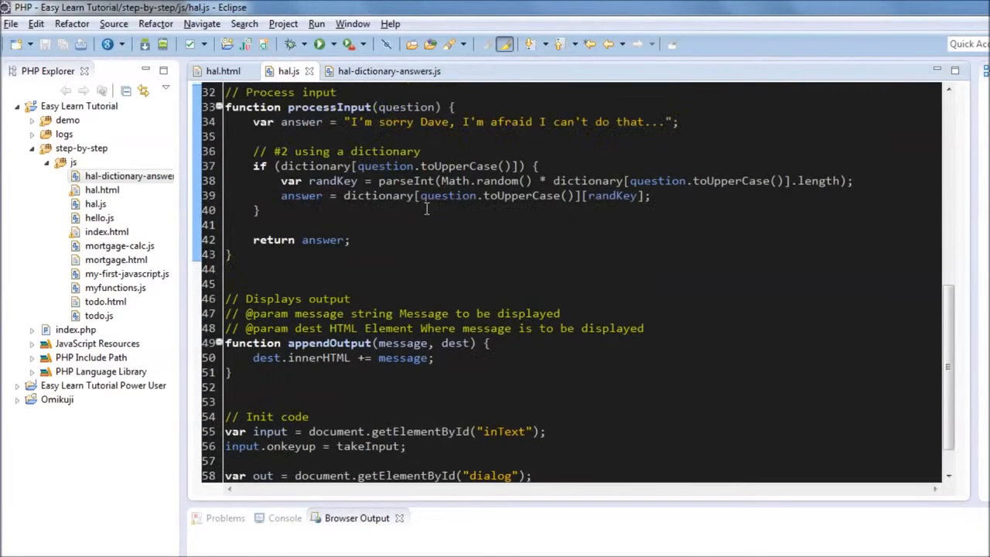
mouse_move(452, 179)
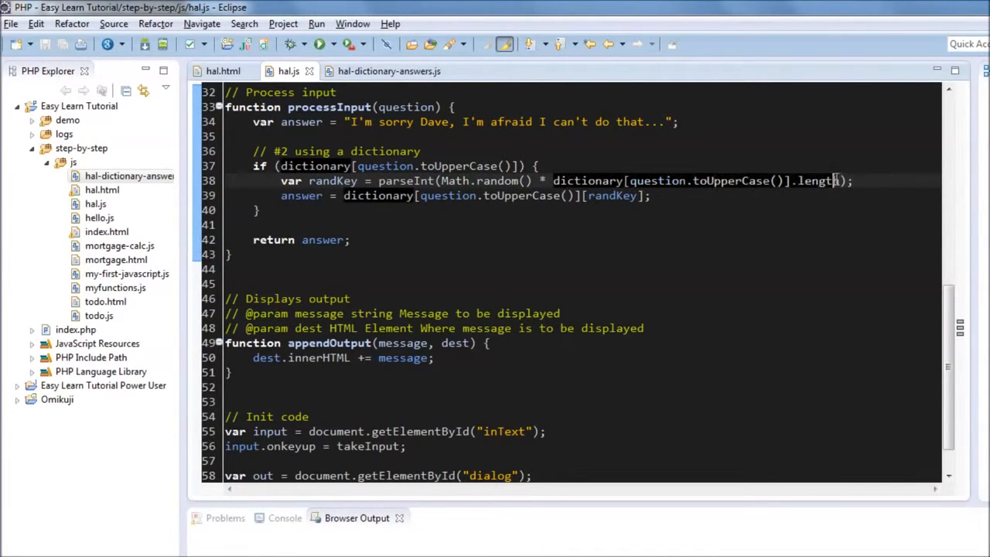
mouse_move(782, 180)
text(// M)
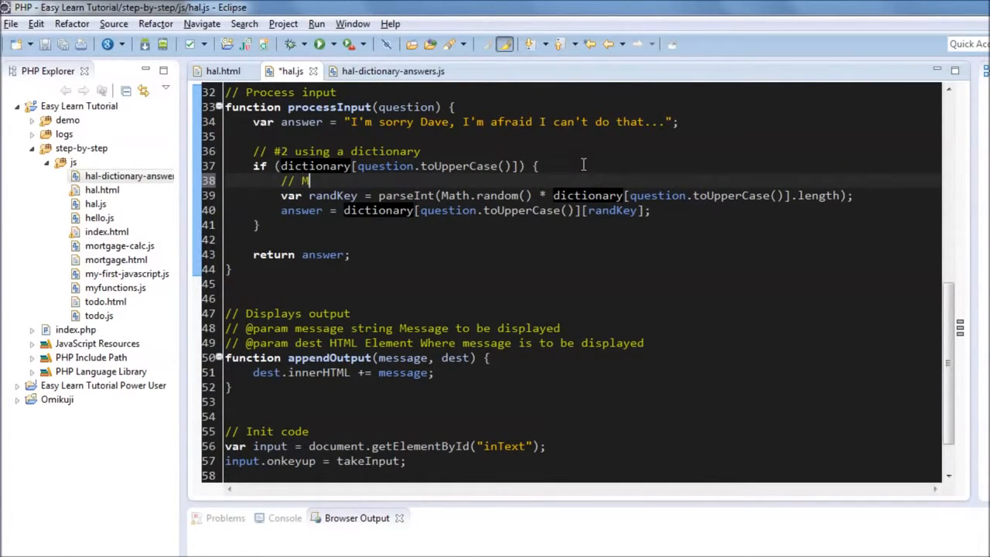
Write the // Math.random() * X comment above the randKey line, trying and discarding further comment lines
text(ath.random() *)
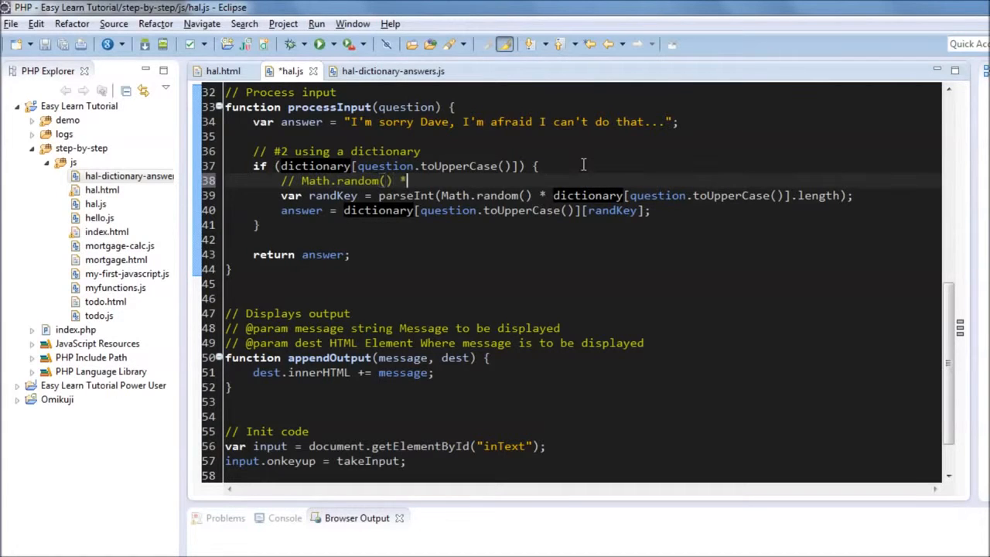
text(X)
text(//)
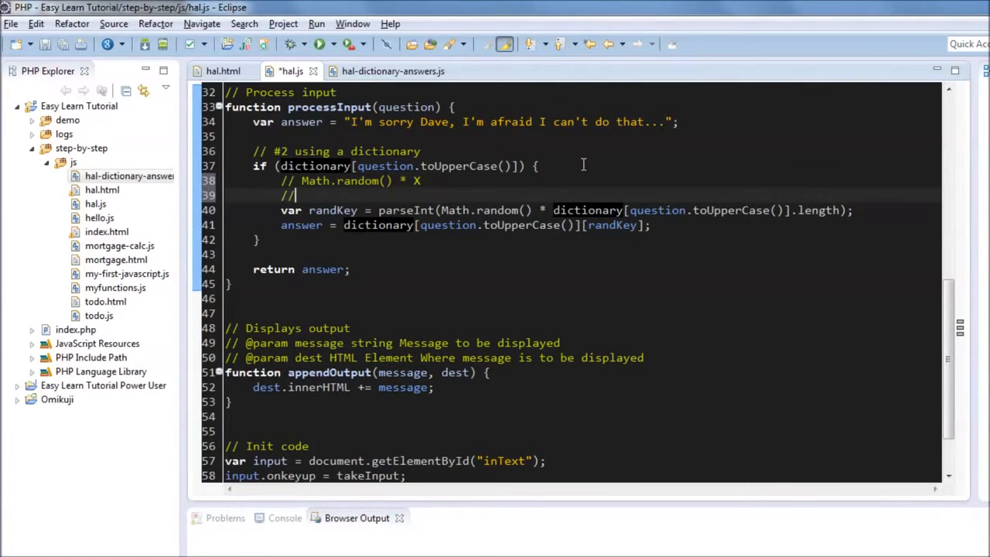
text(0)
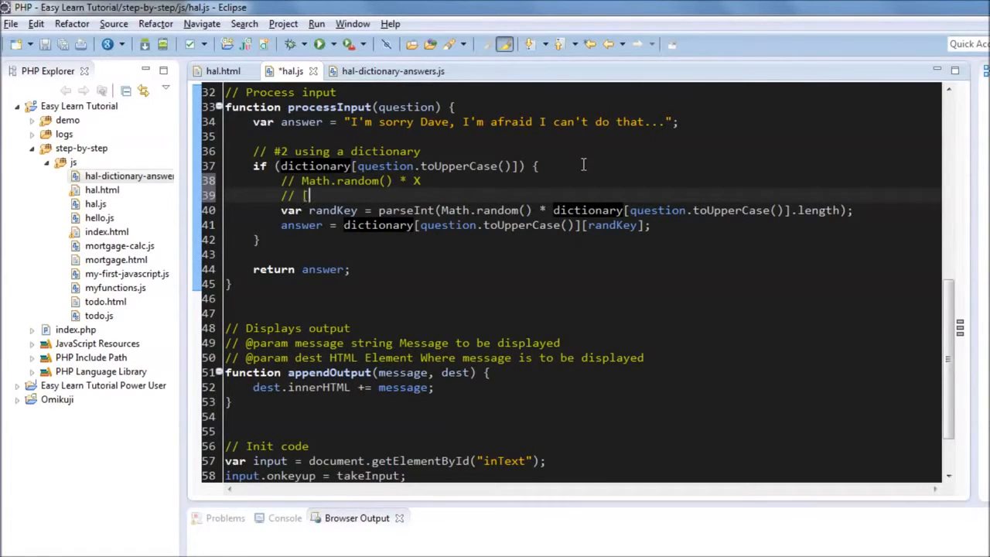
text(9)
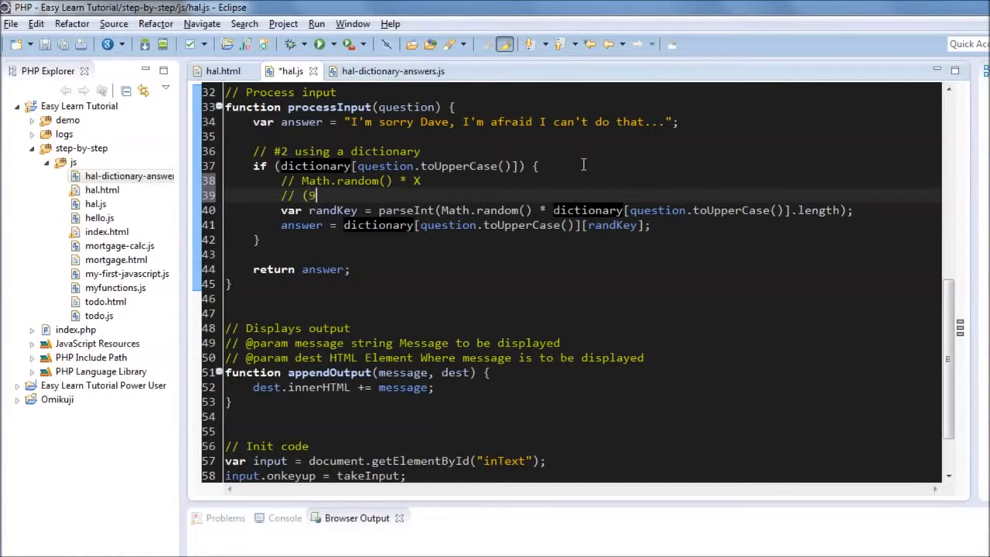
text(0, X - 1))
text(//)
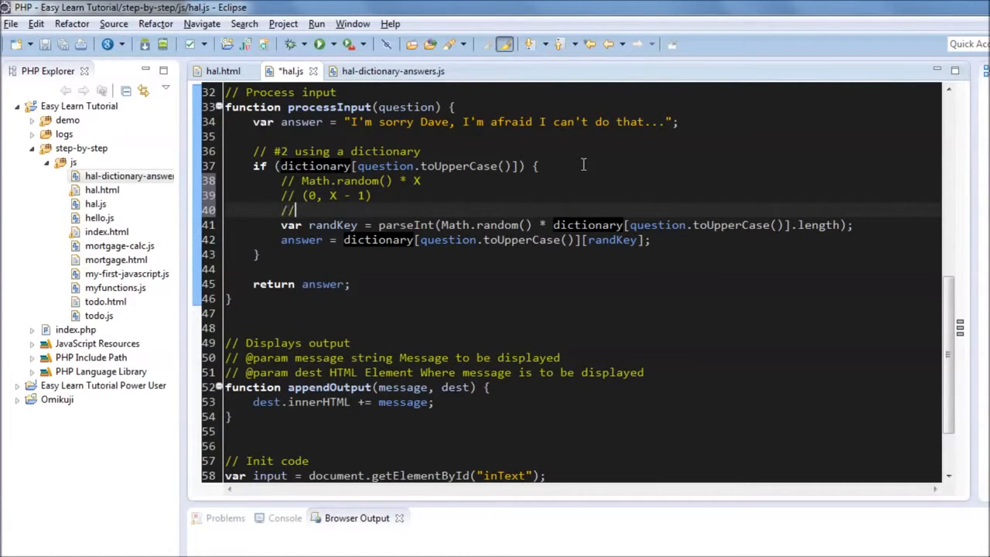
text(parseI)
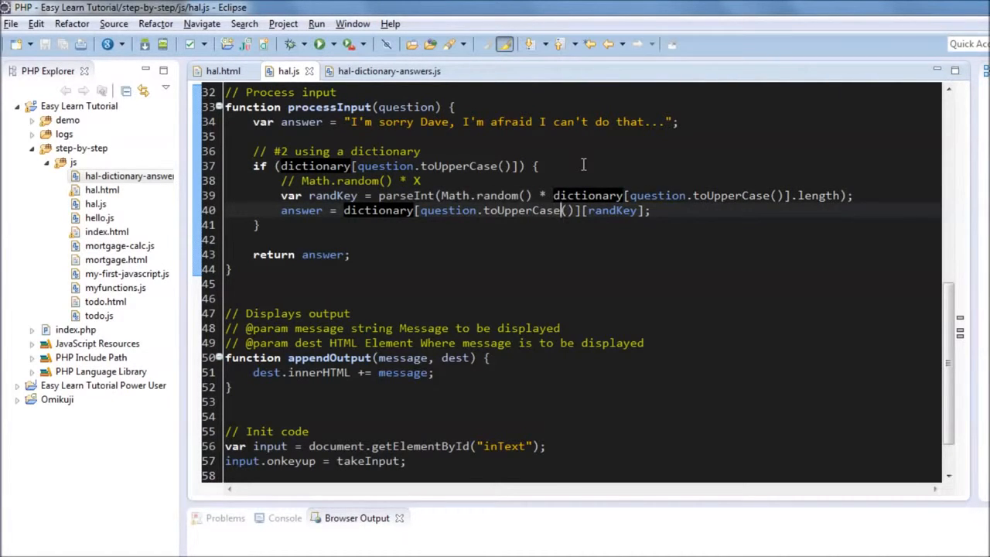
click(385, 71)
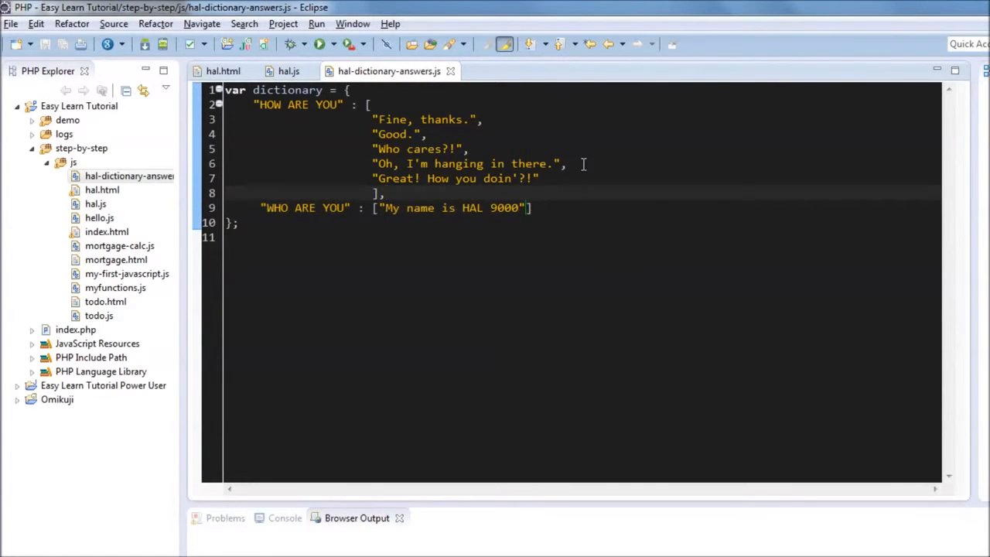
Add comments '// 0', '// Length' and '//Math.random() * Length' below the HOW ARE YOU array
text(// 0)
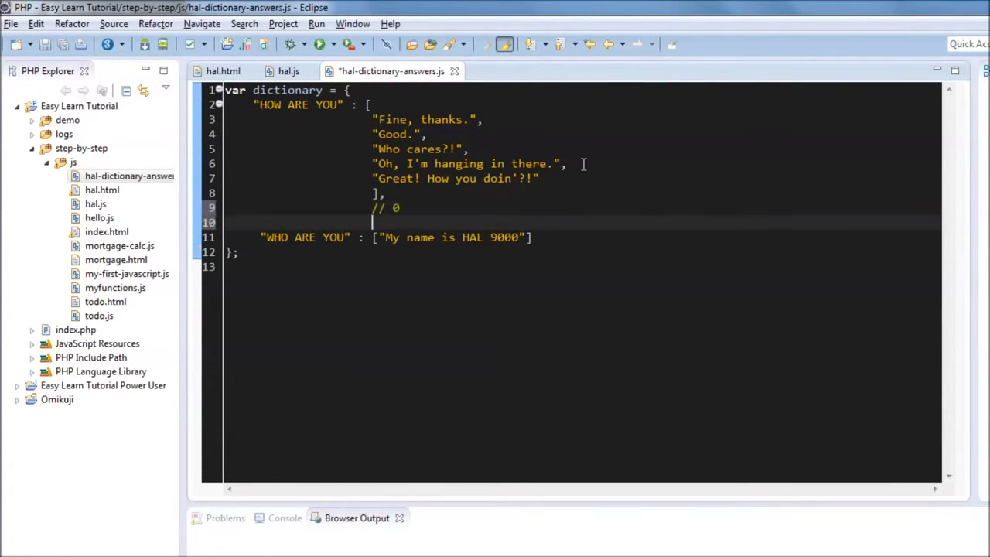
text(//)
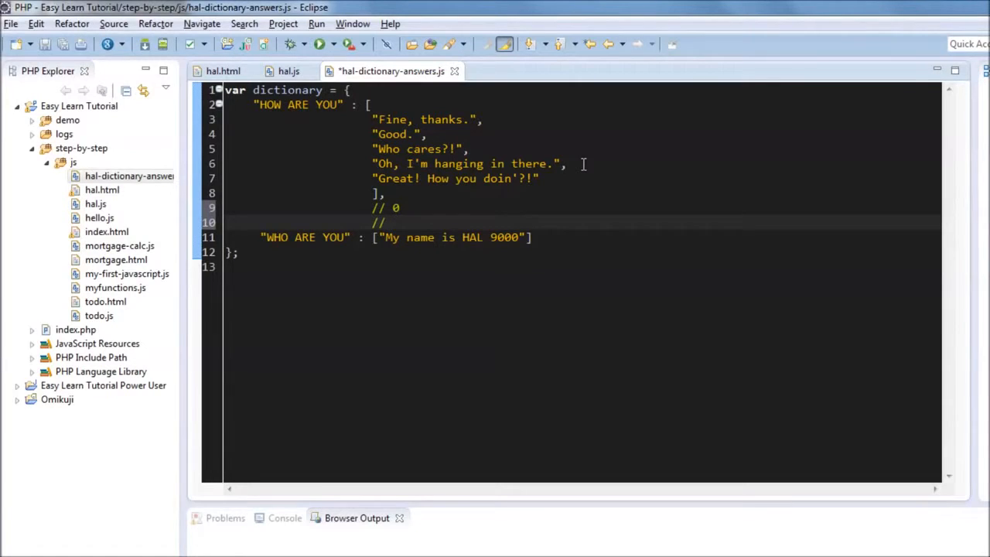
text(Length)
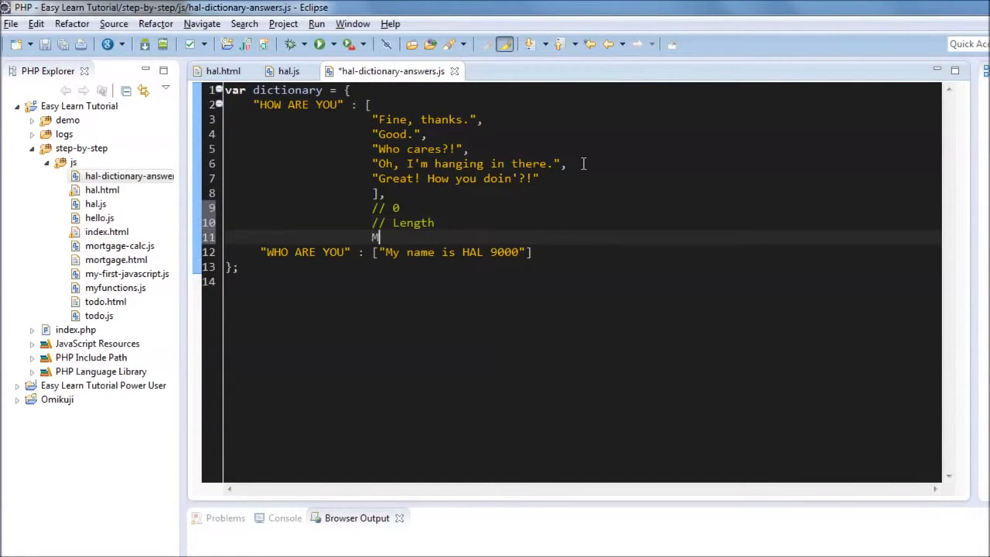
text(/Math.ran)
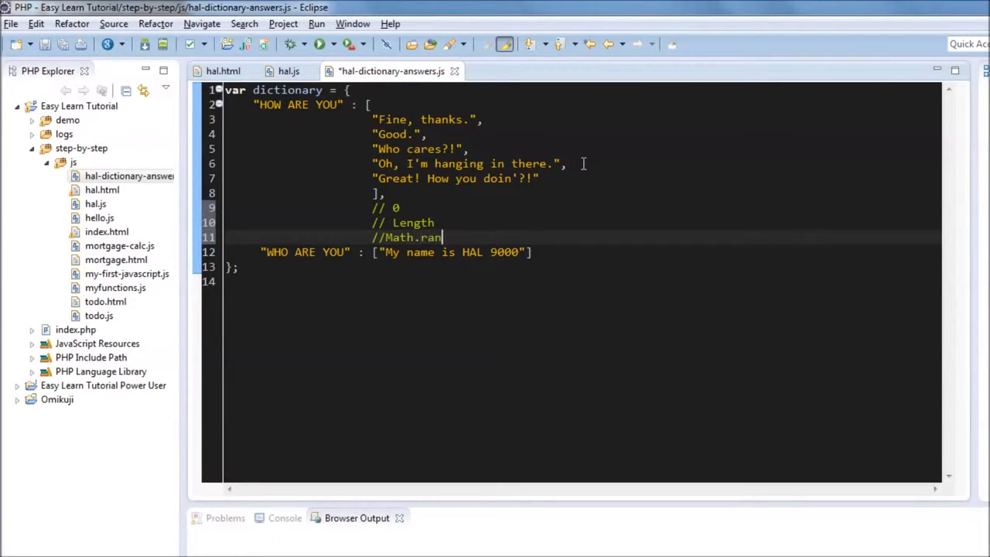
text(dom() * Length)
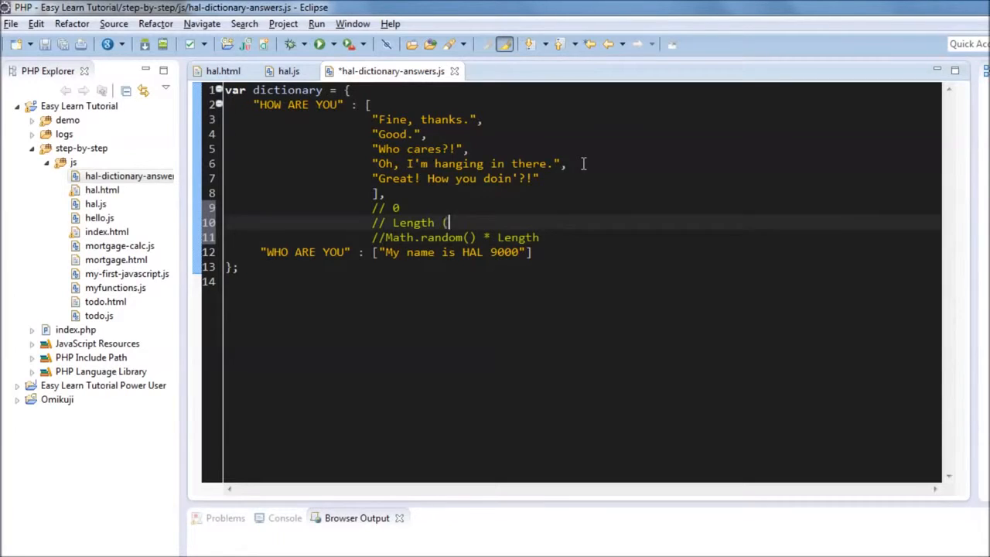
text(1))
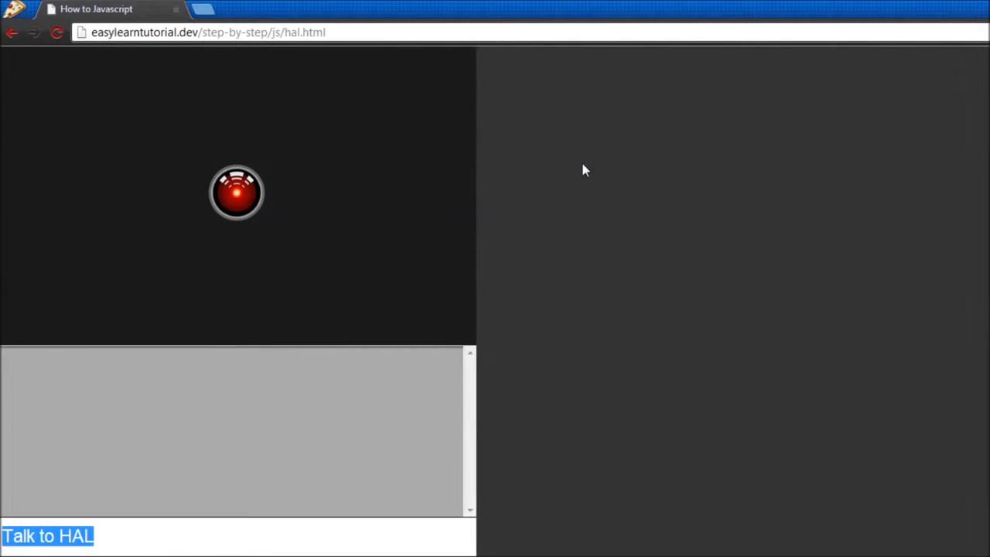
Ask HAL a question in the text field and bring up the browser's Developer Tools (F12)
text(how are you)
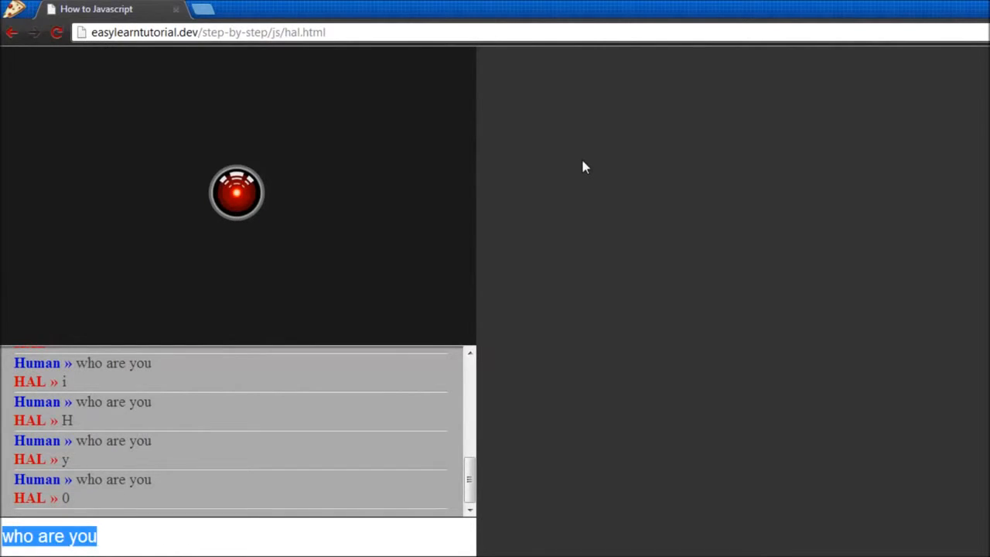
key(F12)
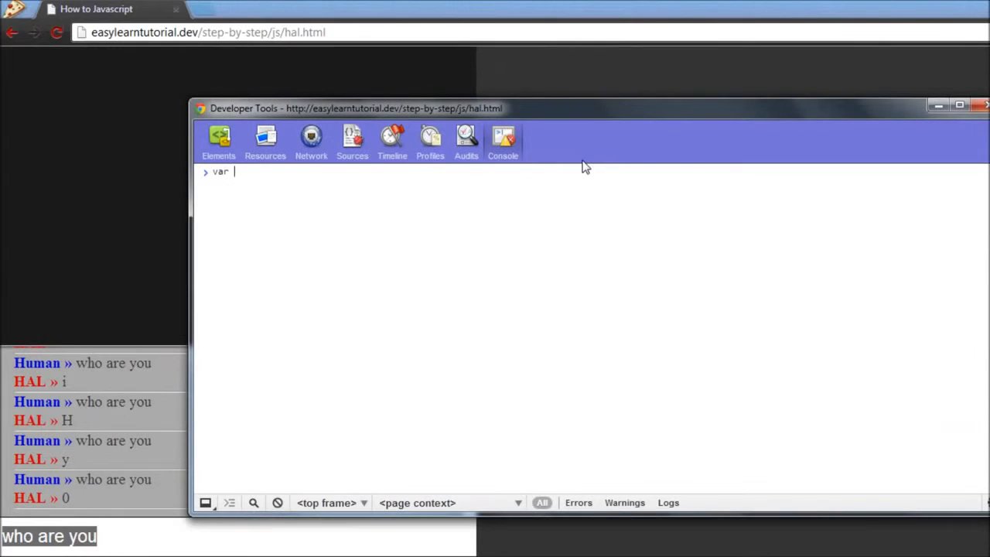
Evaluate array r and its indexed elements r[0] and r[3] in the console
text(r = [1, 2, 3, 4)
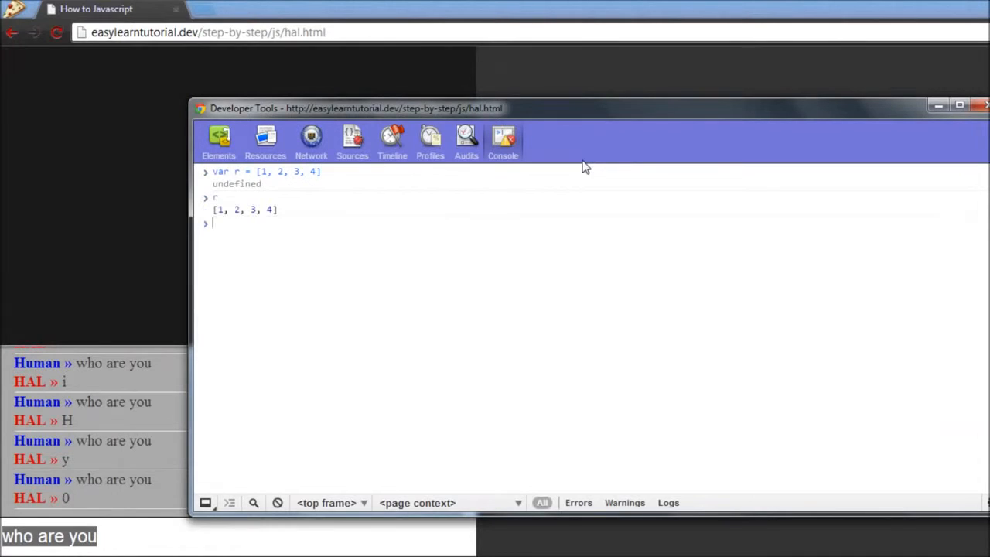
text(r[)
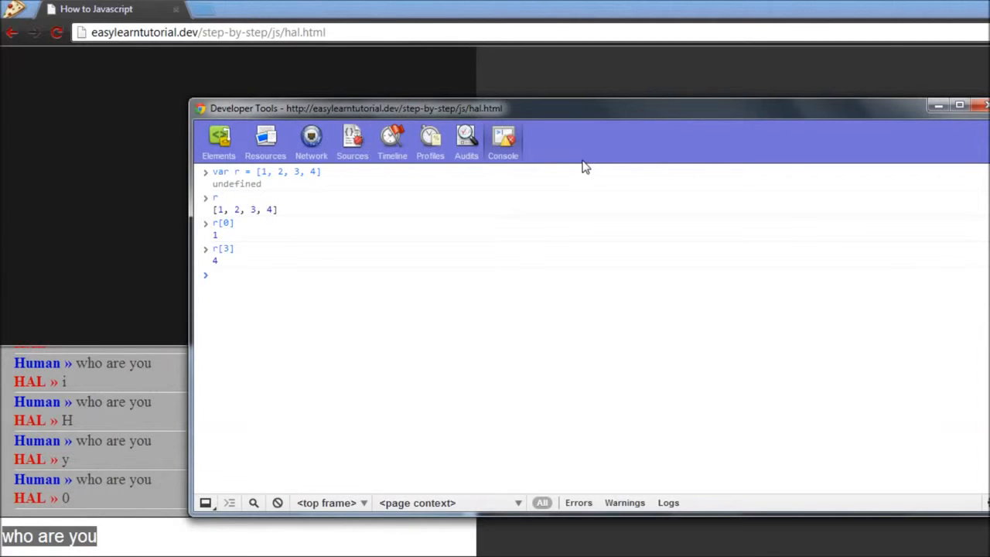
Define string s = "Rodrigo" and evaluate s, s.length (7) and its indexed characters
text(var s =)
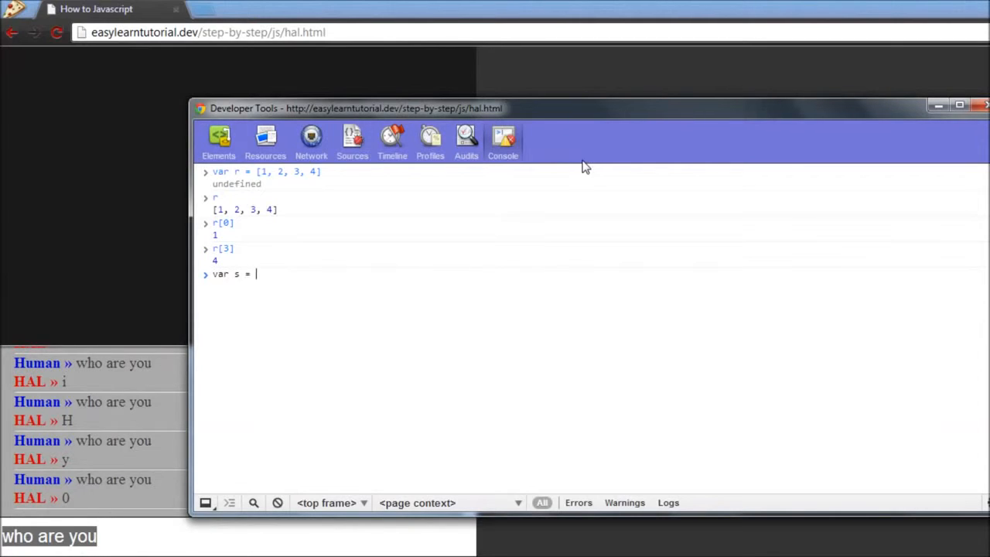
text("Rodrigo")
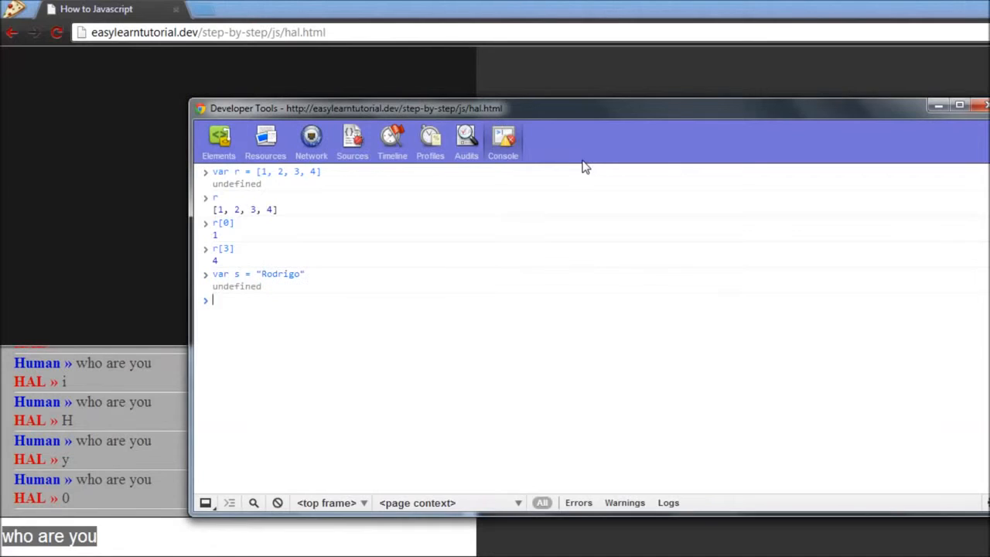
text(s)
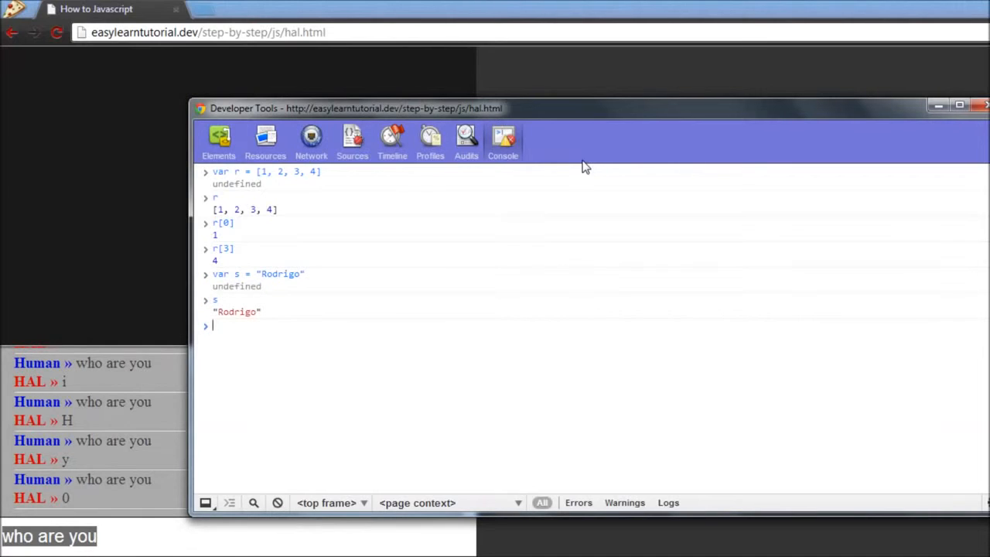
text(s.length)
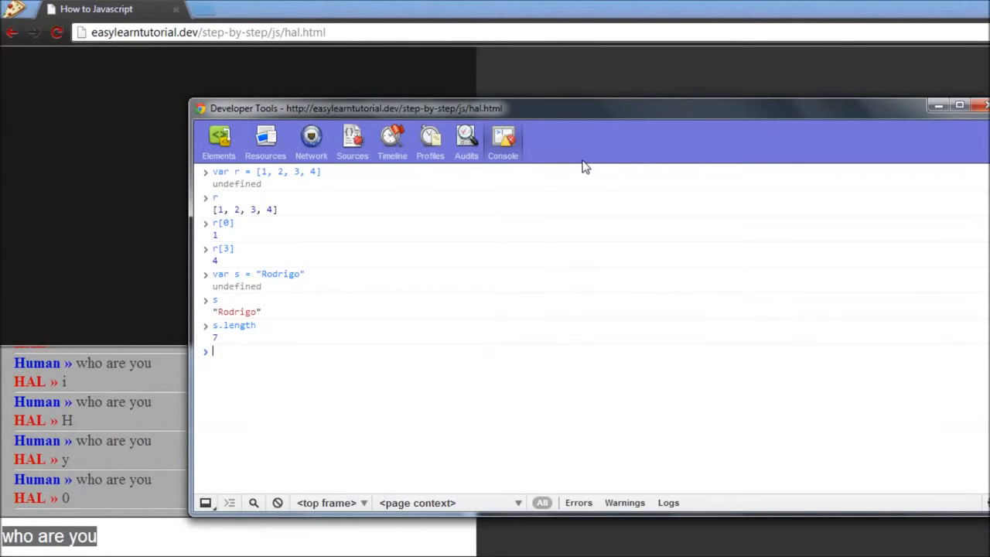
text(s[)
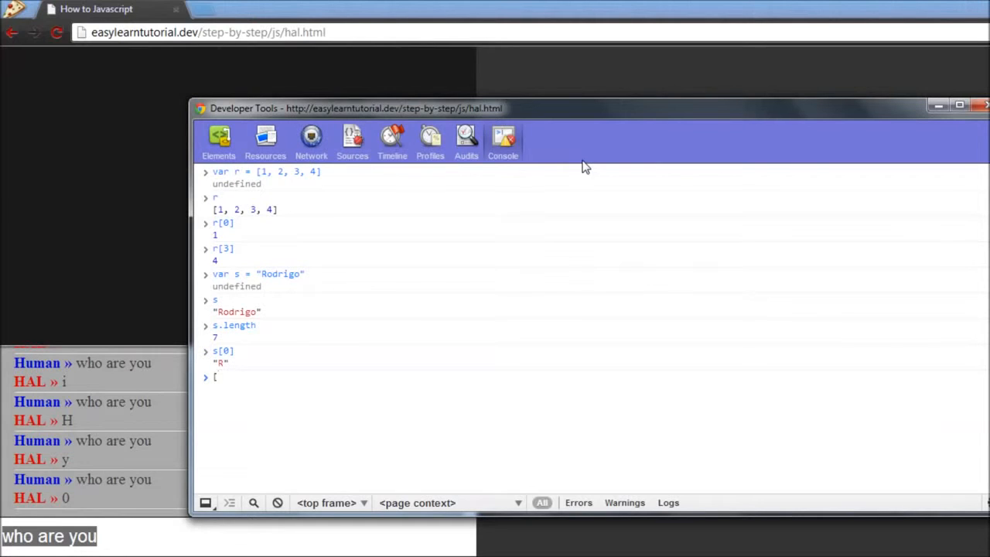
text(s[1])
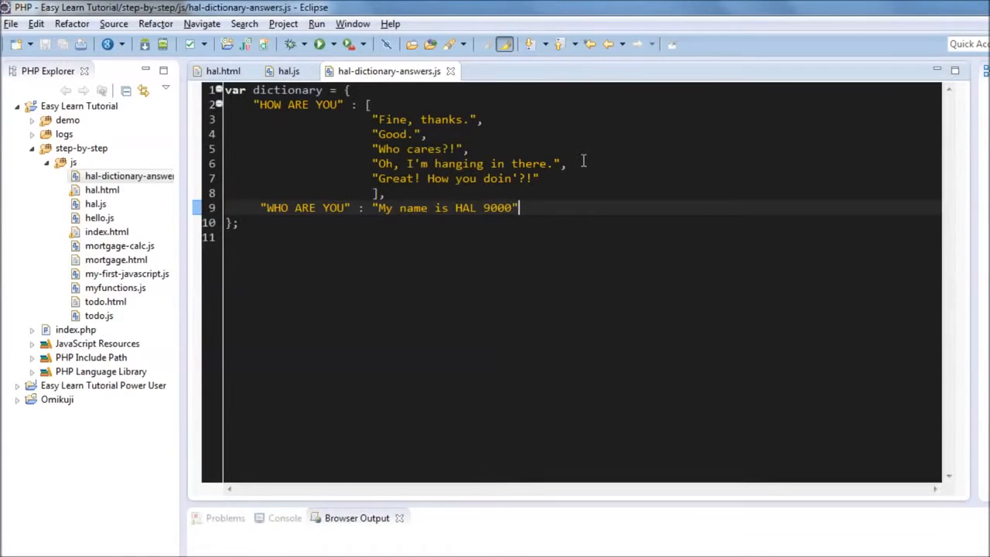
Close the WHO ARE YOU answer array with ']' and return to hal.js
text(])
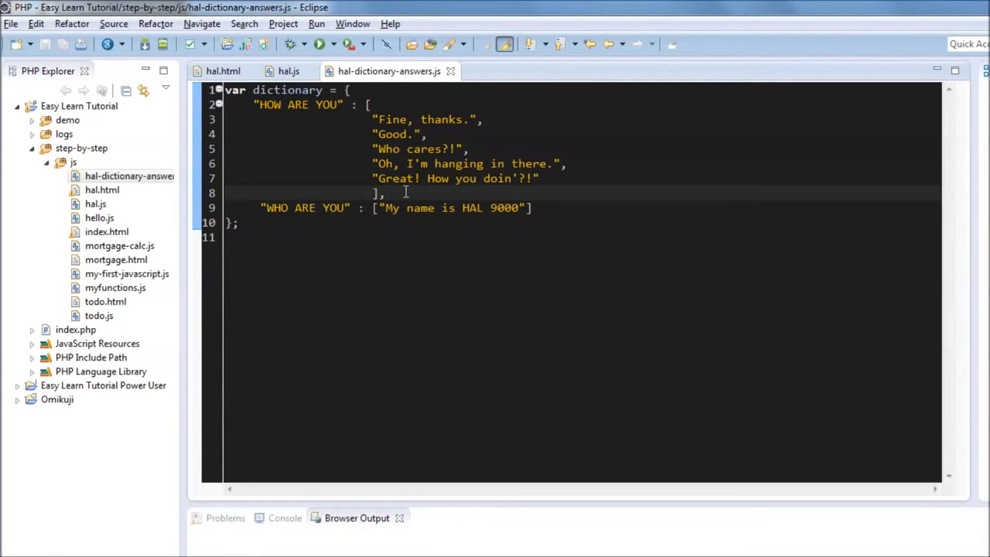
click(288, 72)
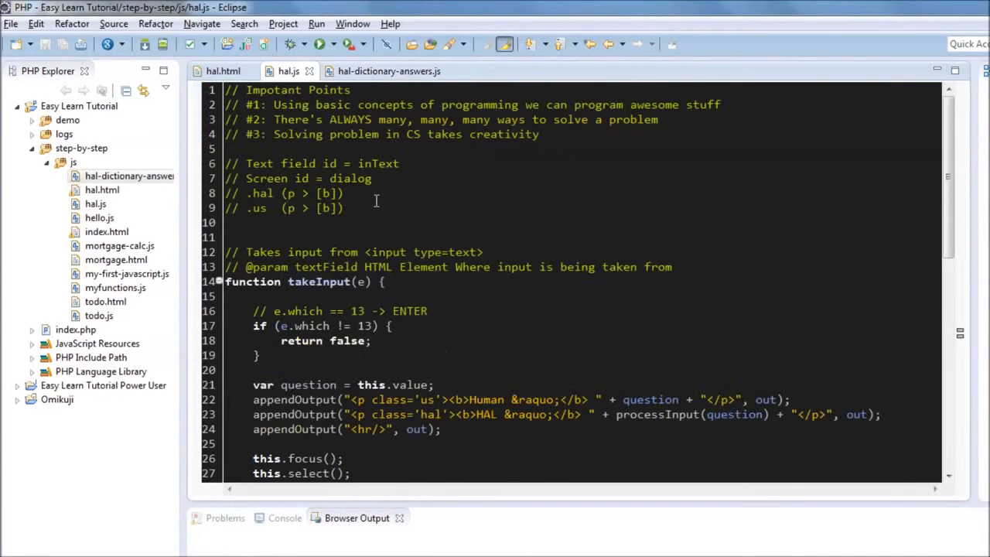
mouse_move(572, 133)
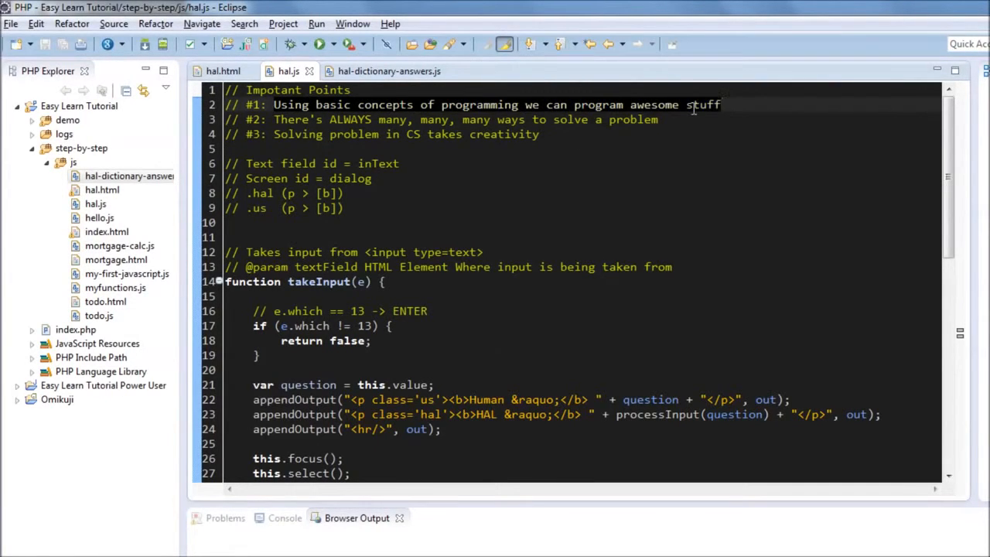
mouse_move(733, 184)
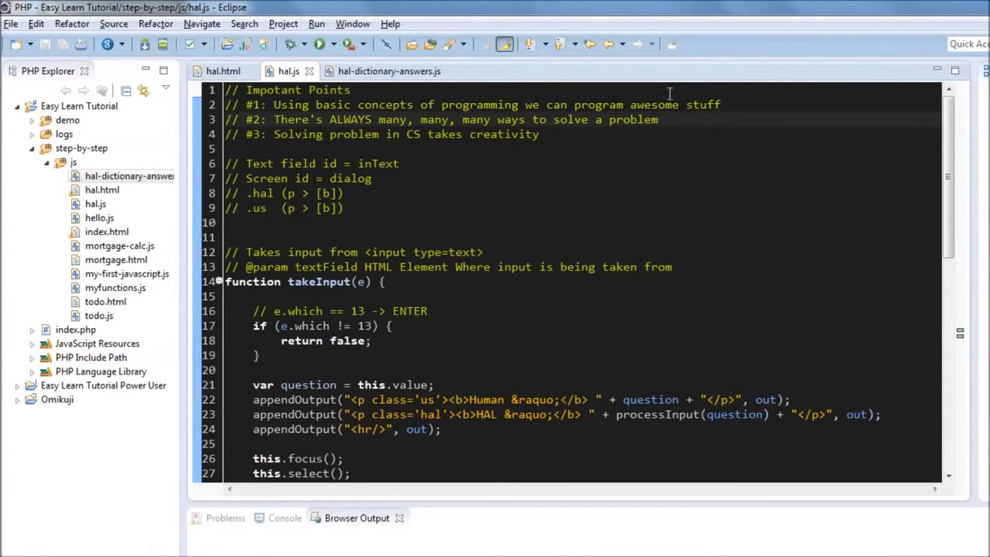
Review the Important Points comments and place the cursor at the end of point #3
click(659, 119)
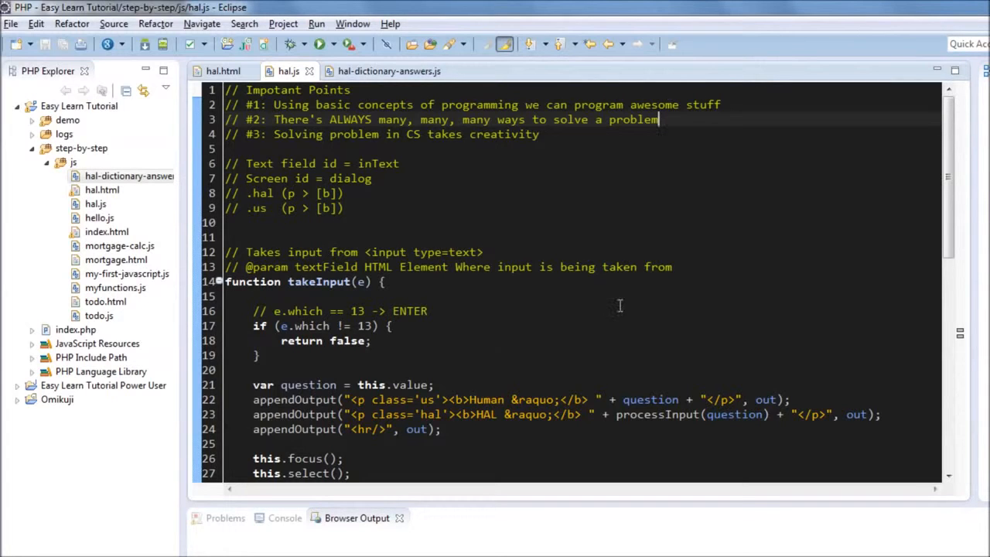
scroll(down, 3)
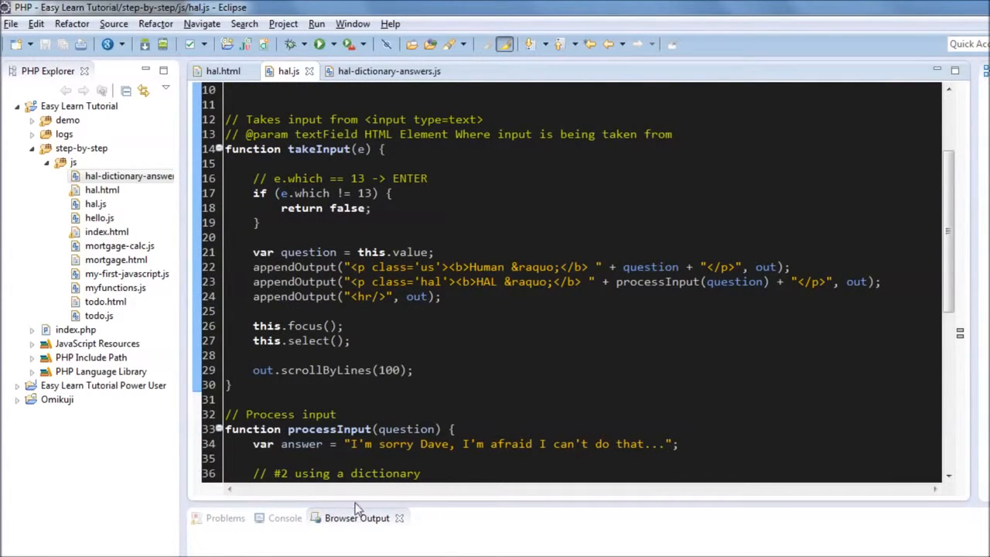
scroll(down, 3)
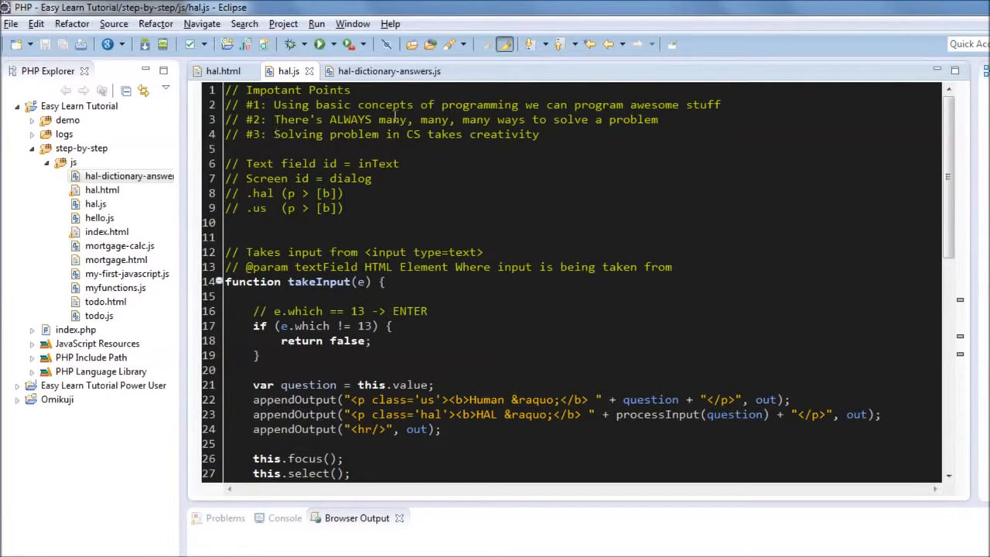
click(569, 133)
text(//)
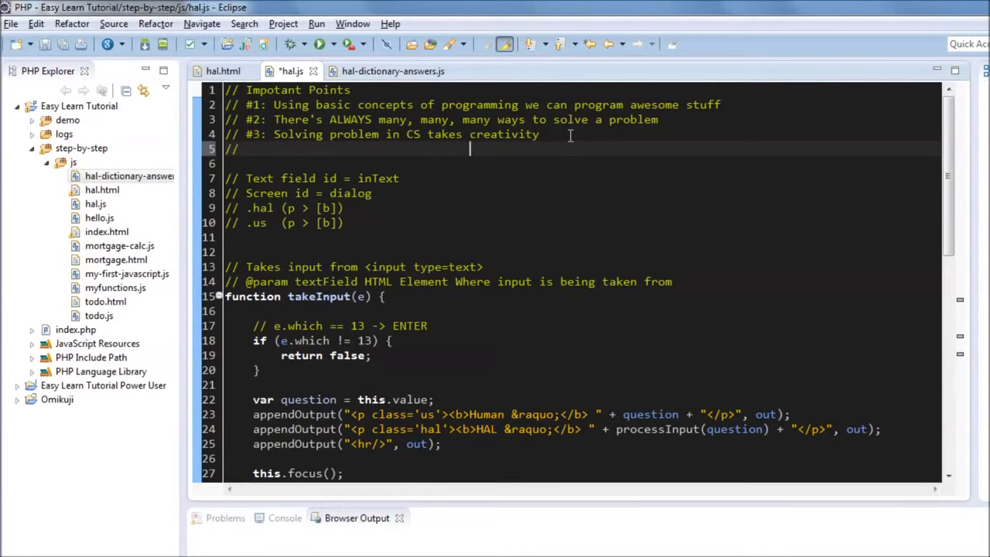
Add a '----------' separator line and the comment '#4: Always have fun'
text(----------)
text(// #4: Always have)
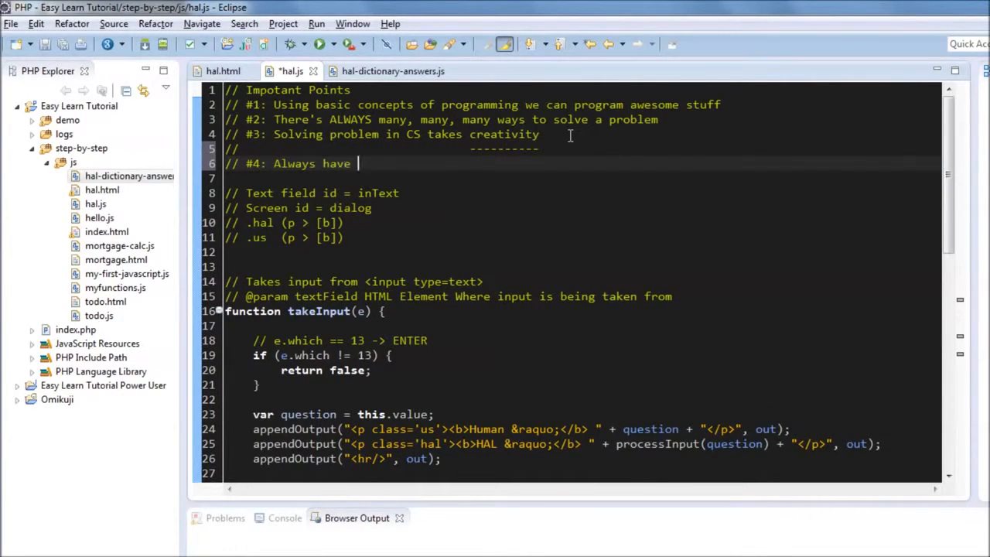
text(fun)
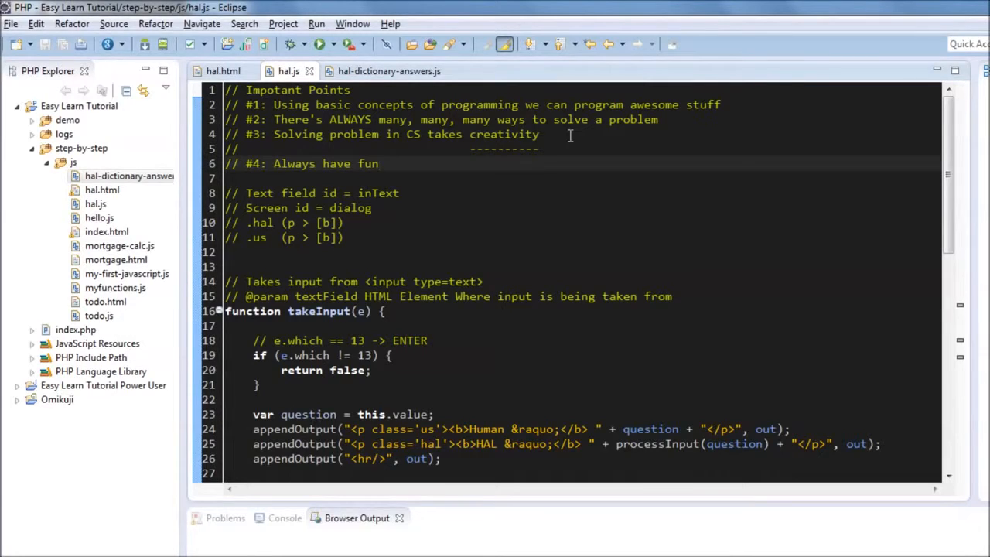
click(379, 164)
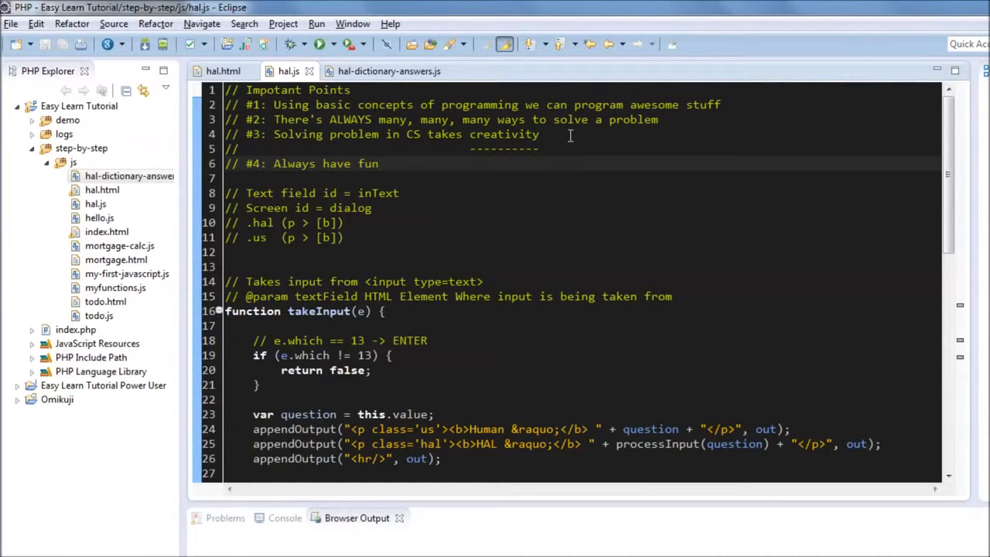
click(381, 164)
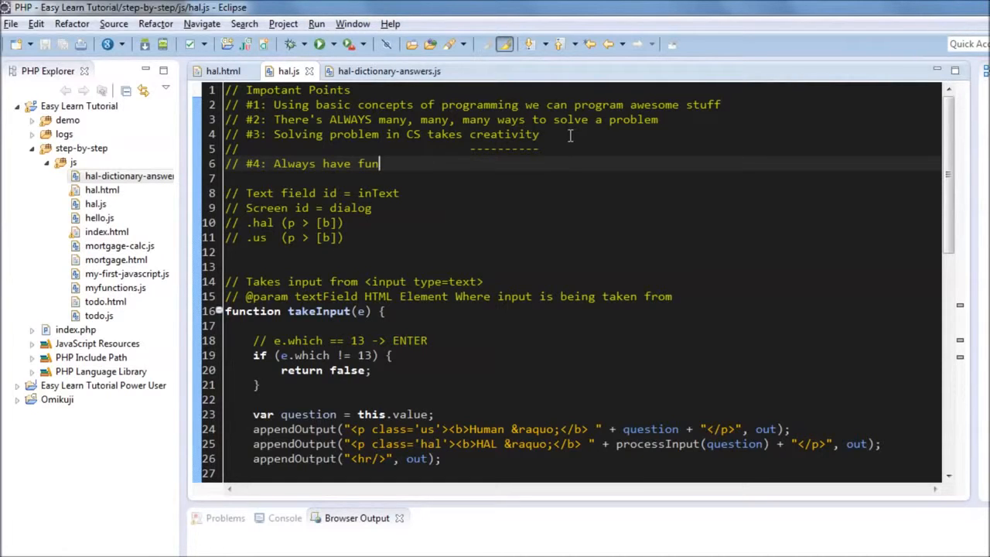